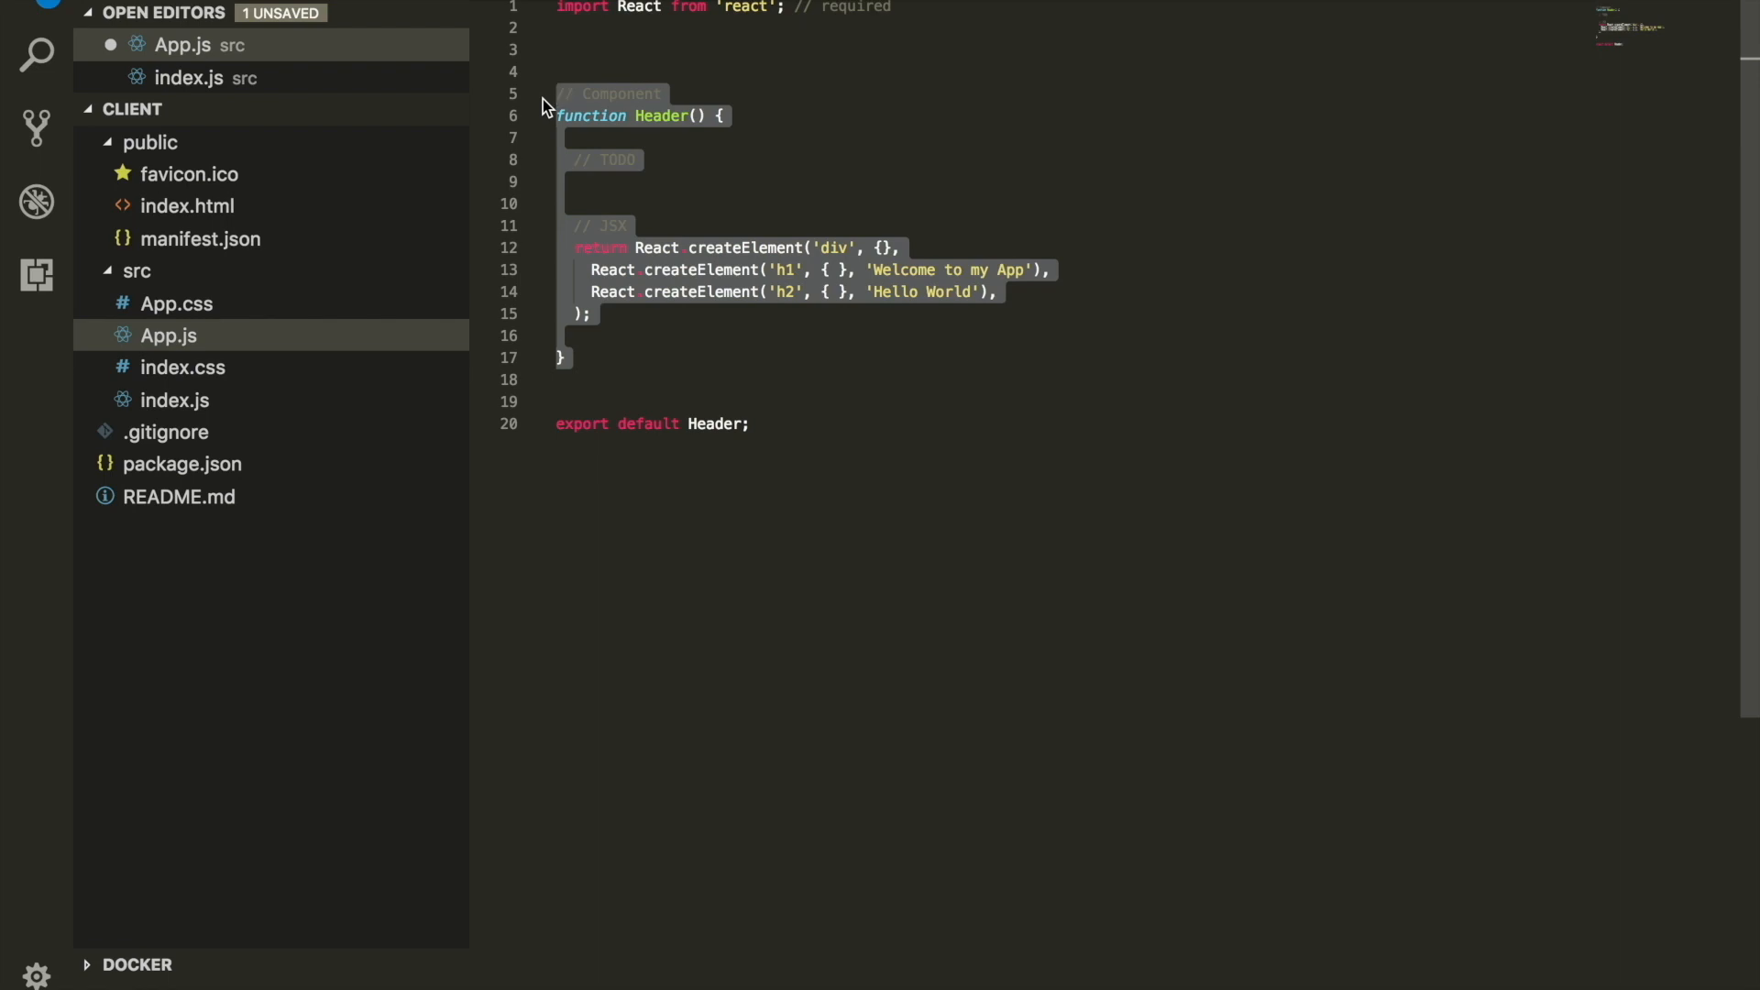
Deselect the code and select the React.createElement return block in App.js for removal.
left_click(837, 94)
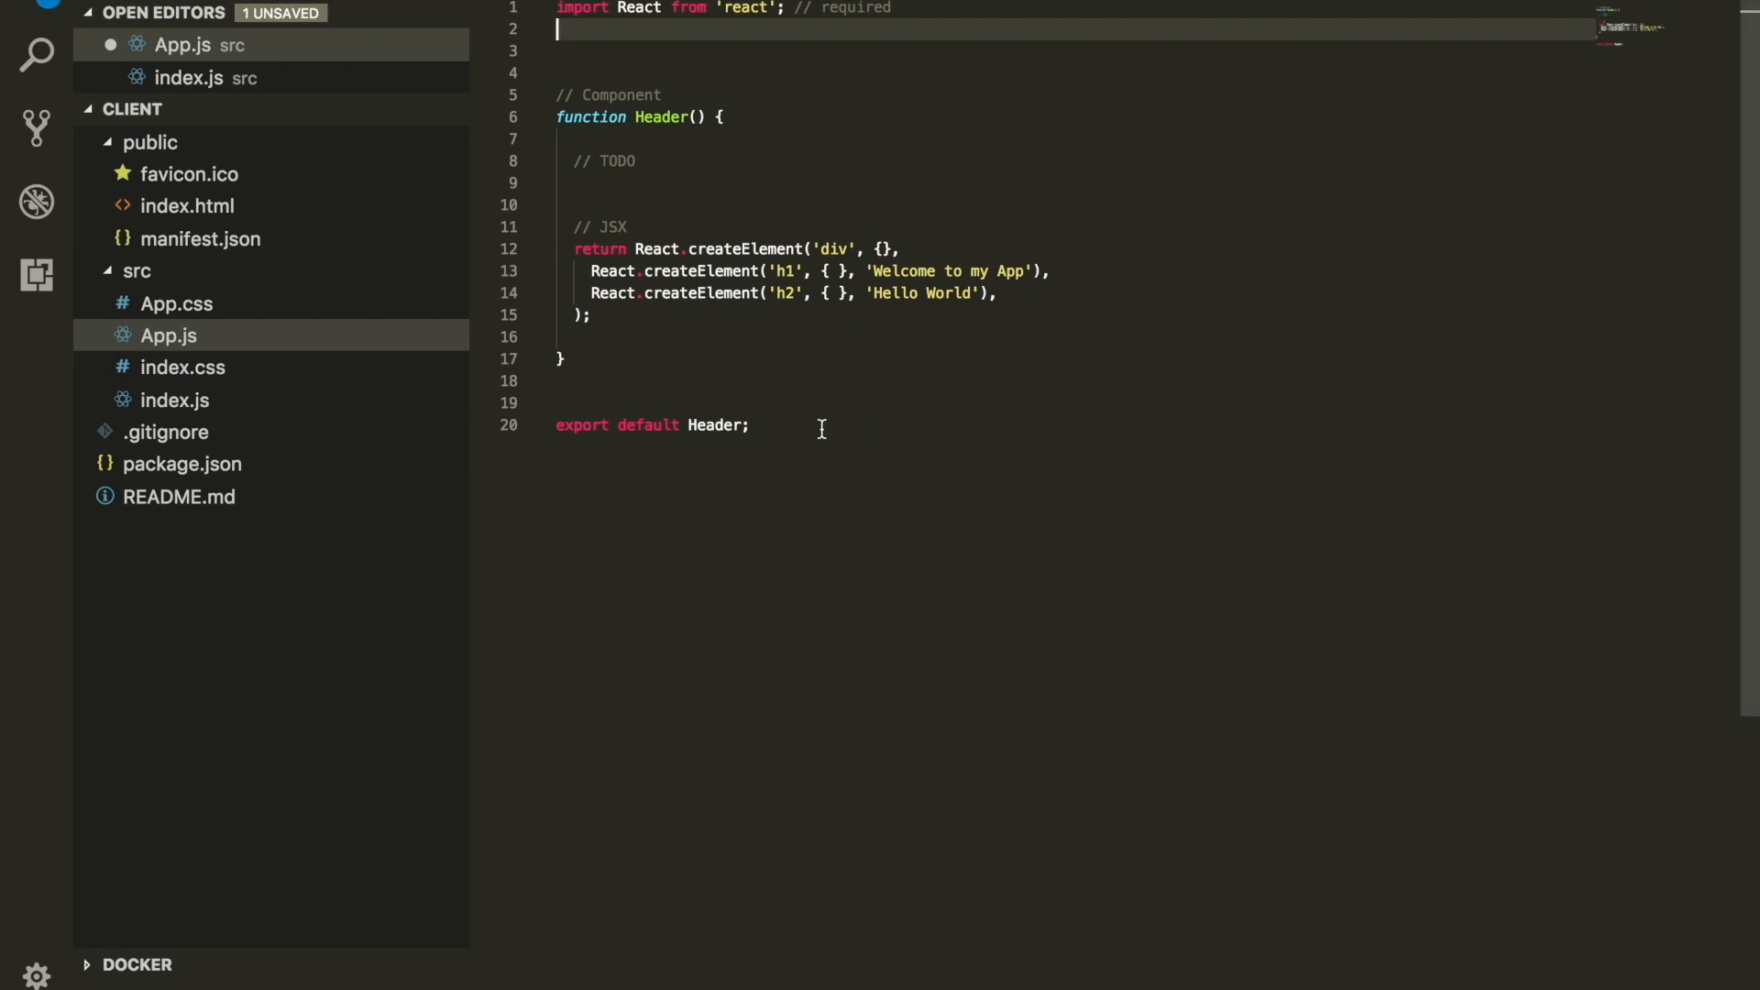
double_click(621, 424)
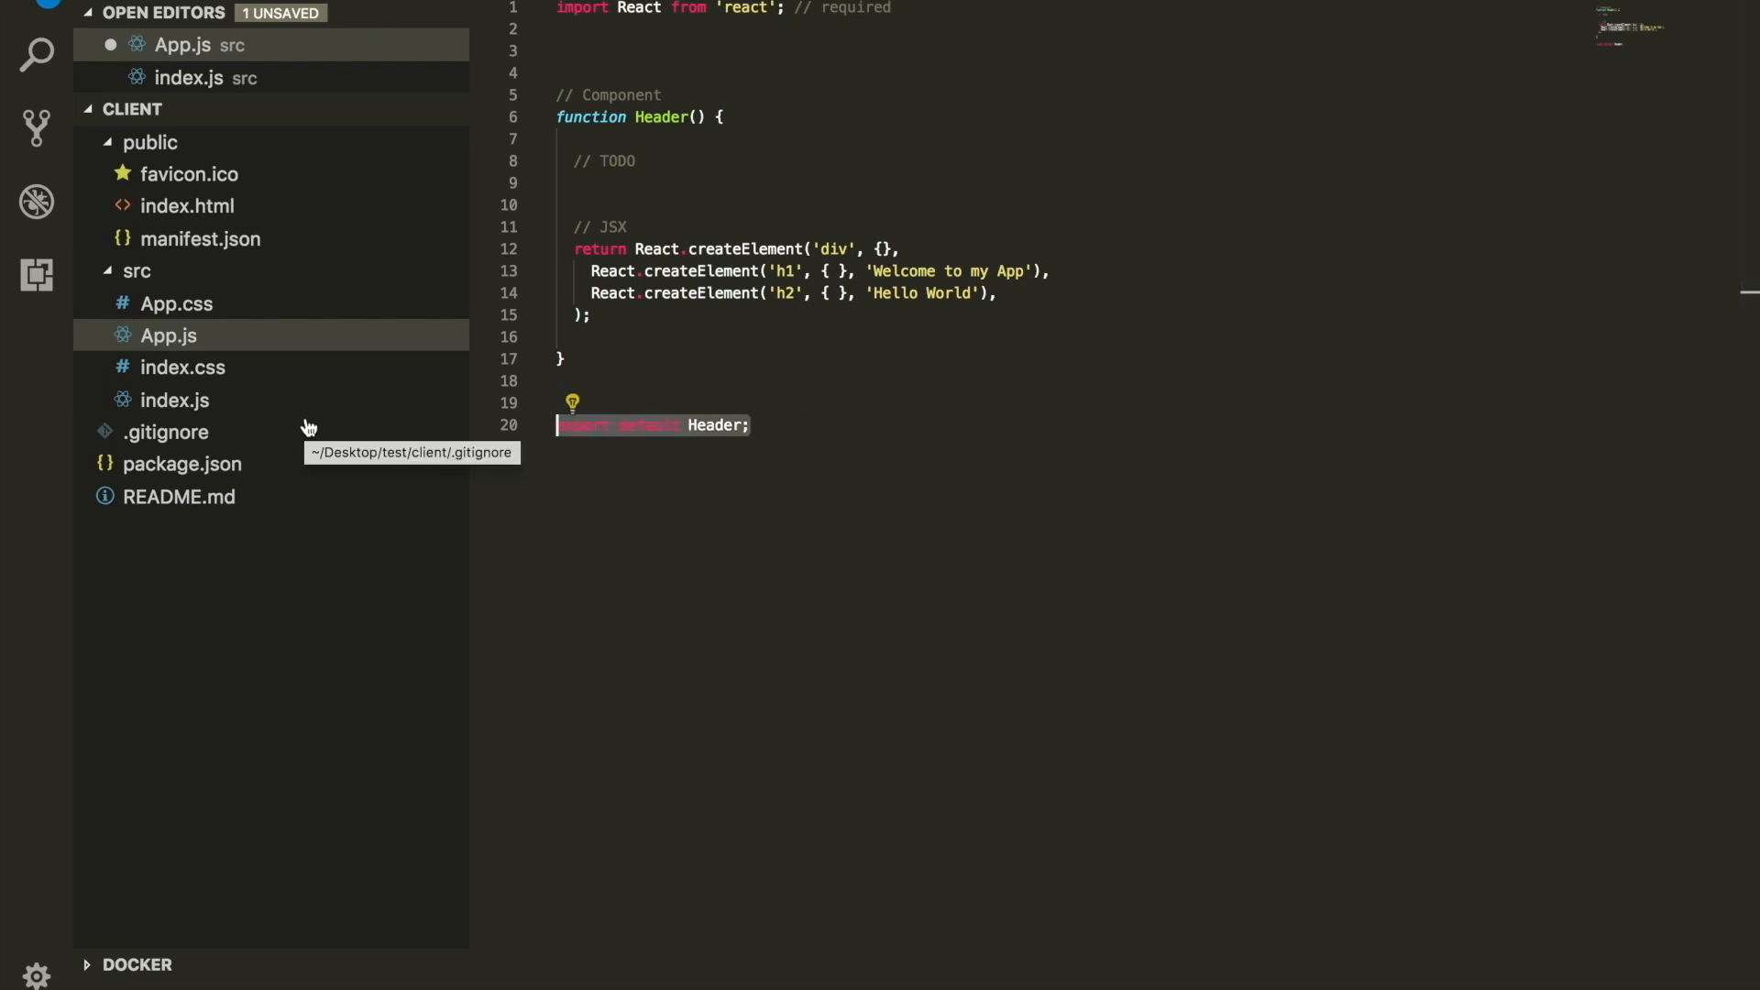
mouse_move(632, 249)
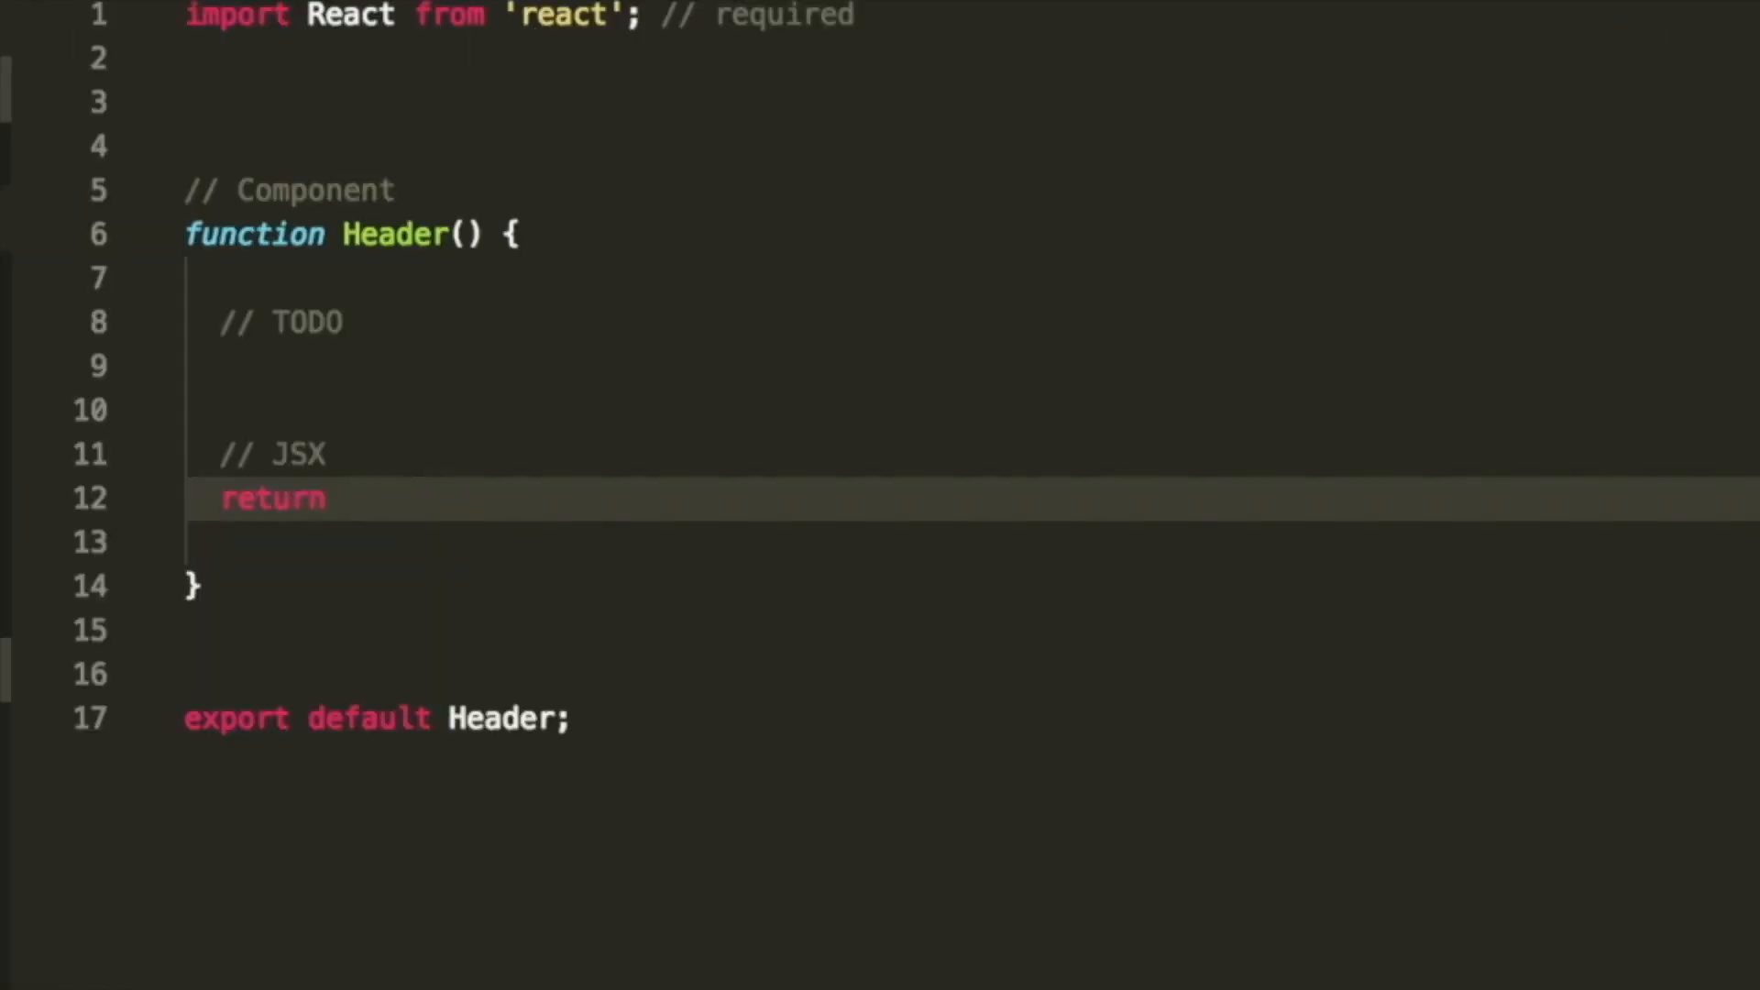
Type an h2 element after return with the heading text Hello world.
type("h2></h2>")
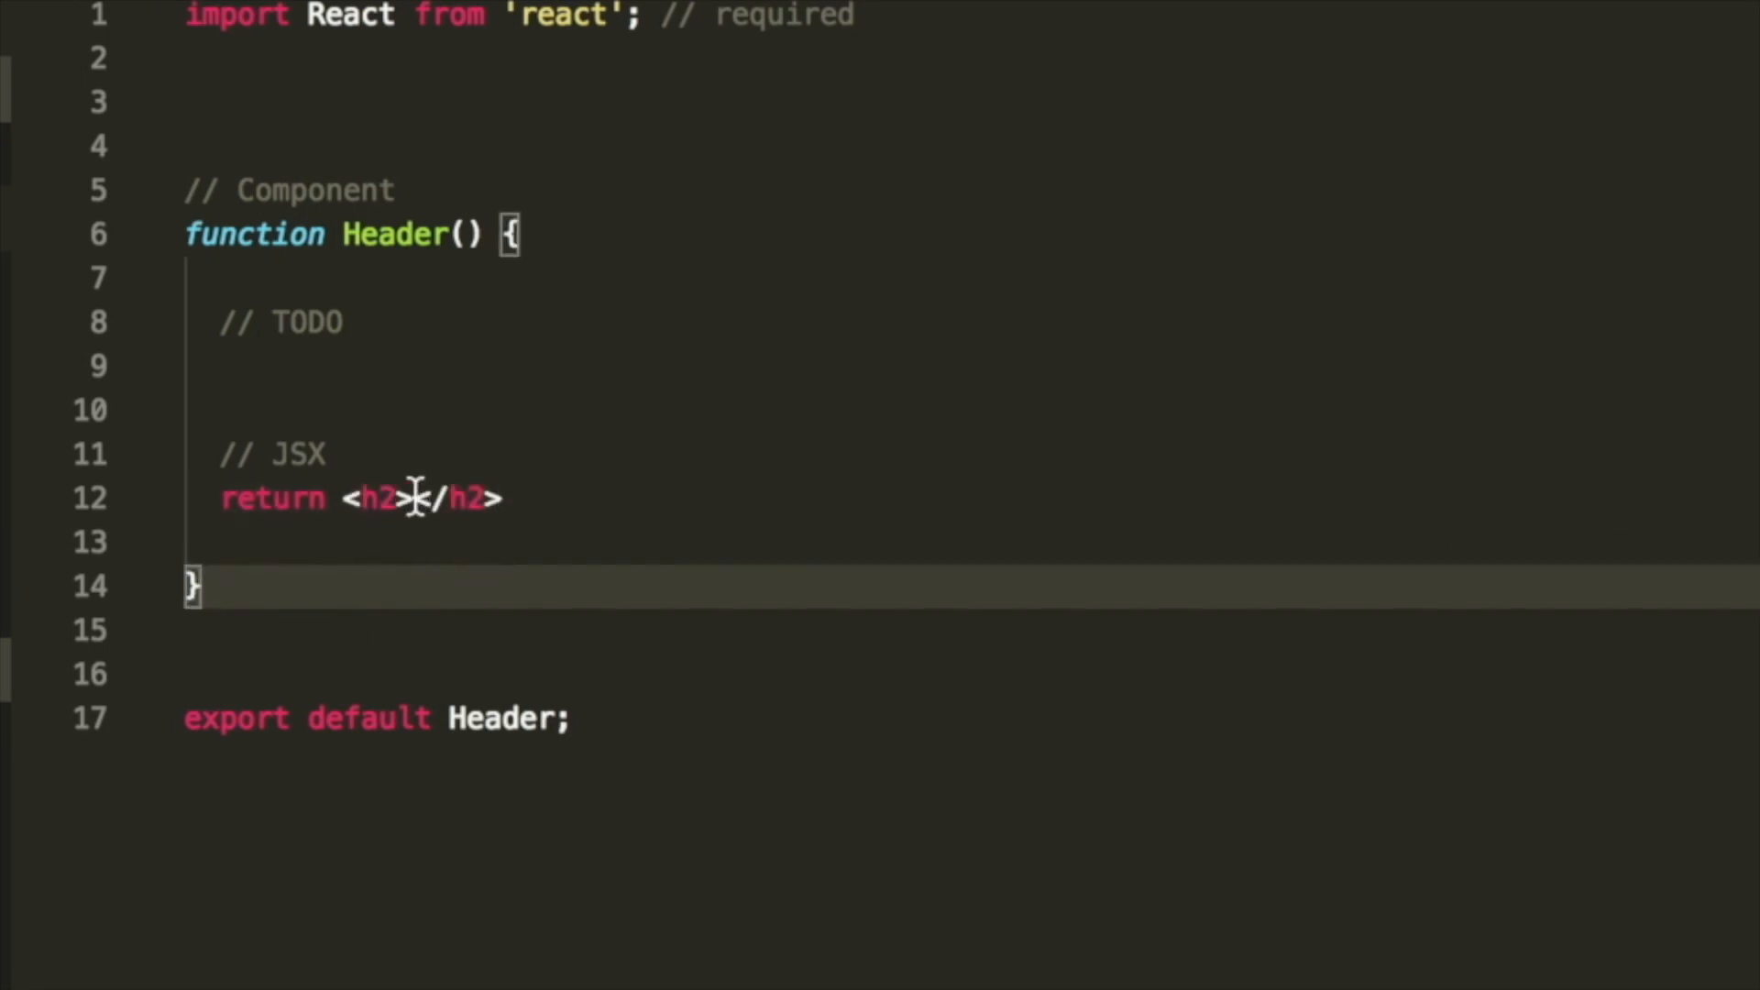
type("Hello work")
type("np")
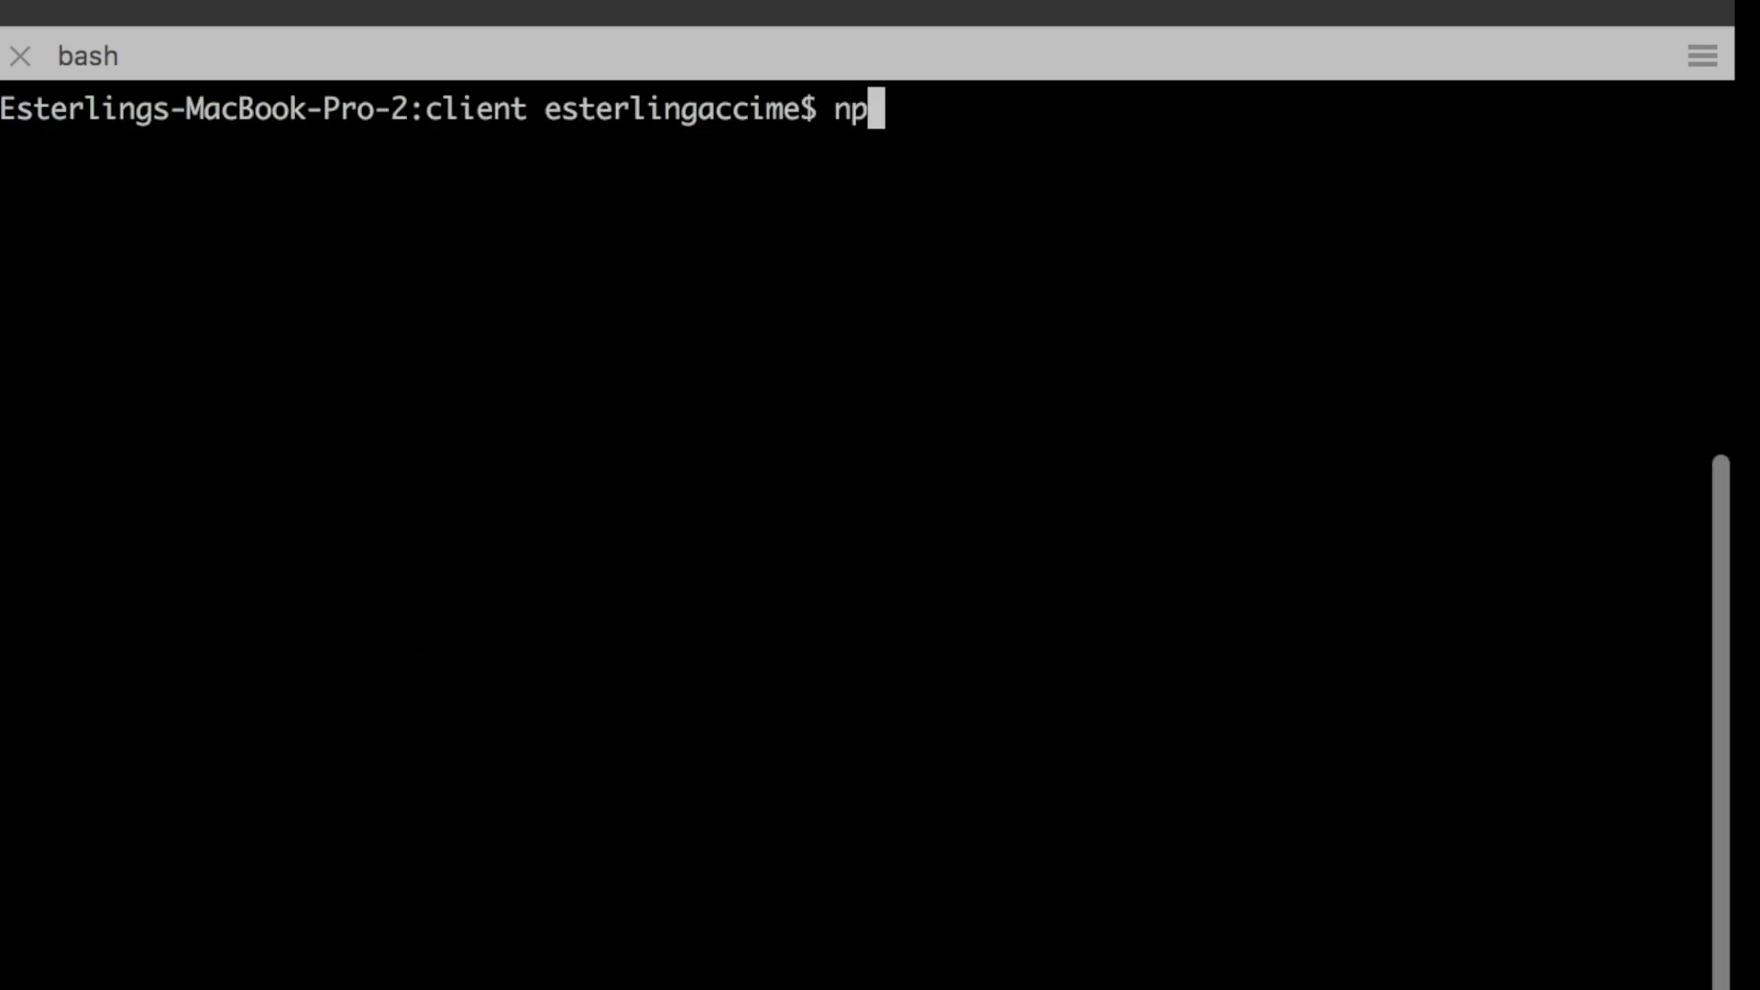
Run npm start in the client folder's bash terminal.
type("m start")
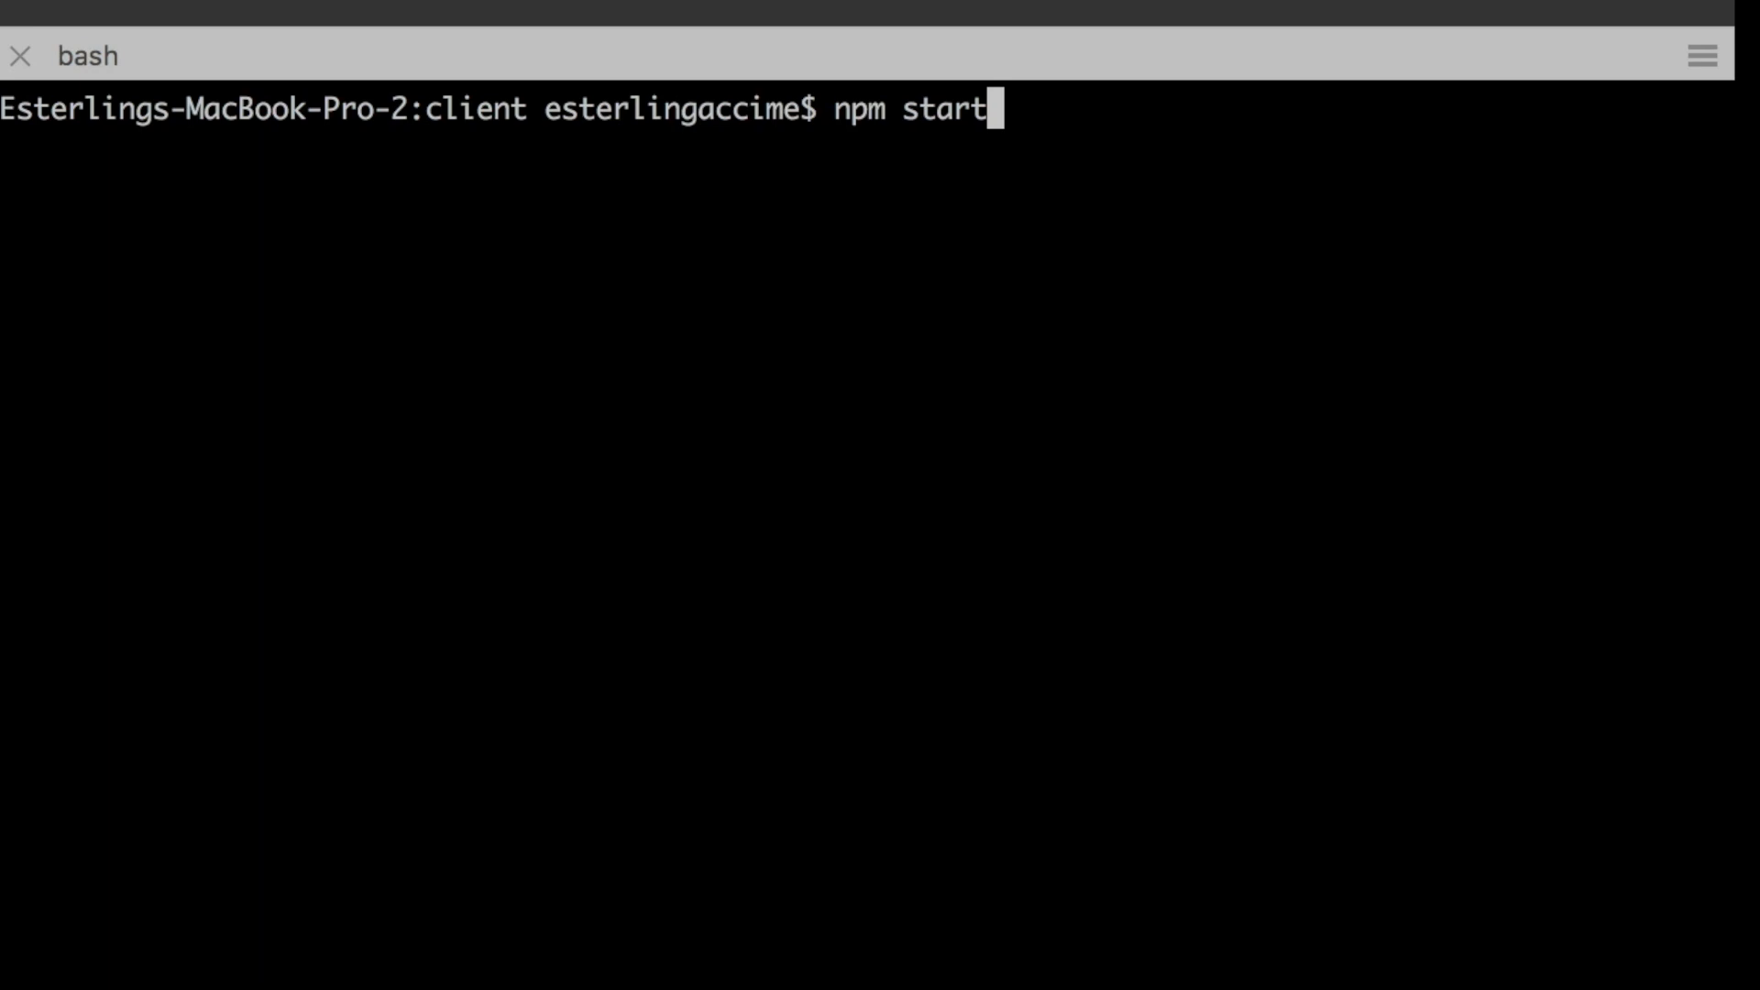
key("Return")
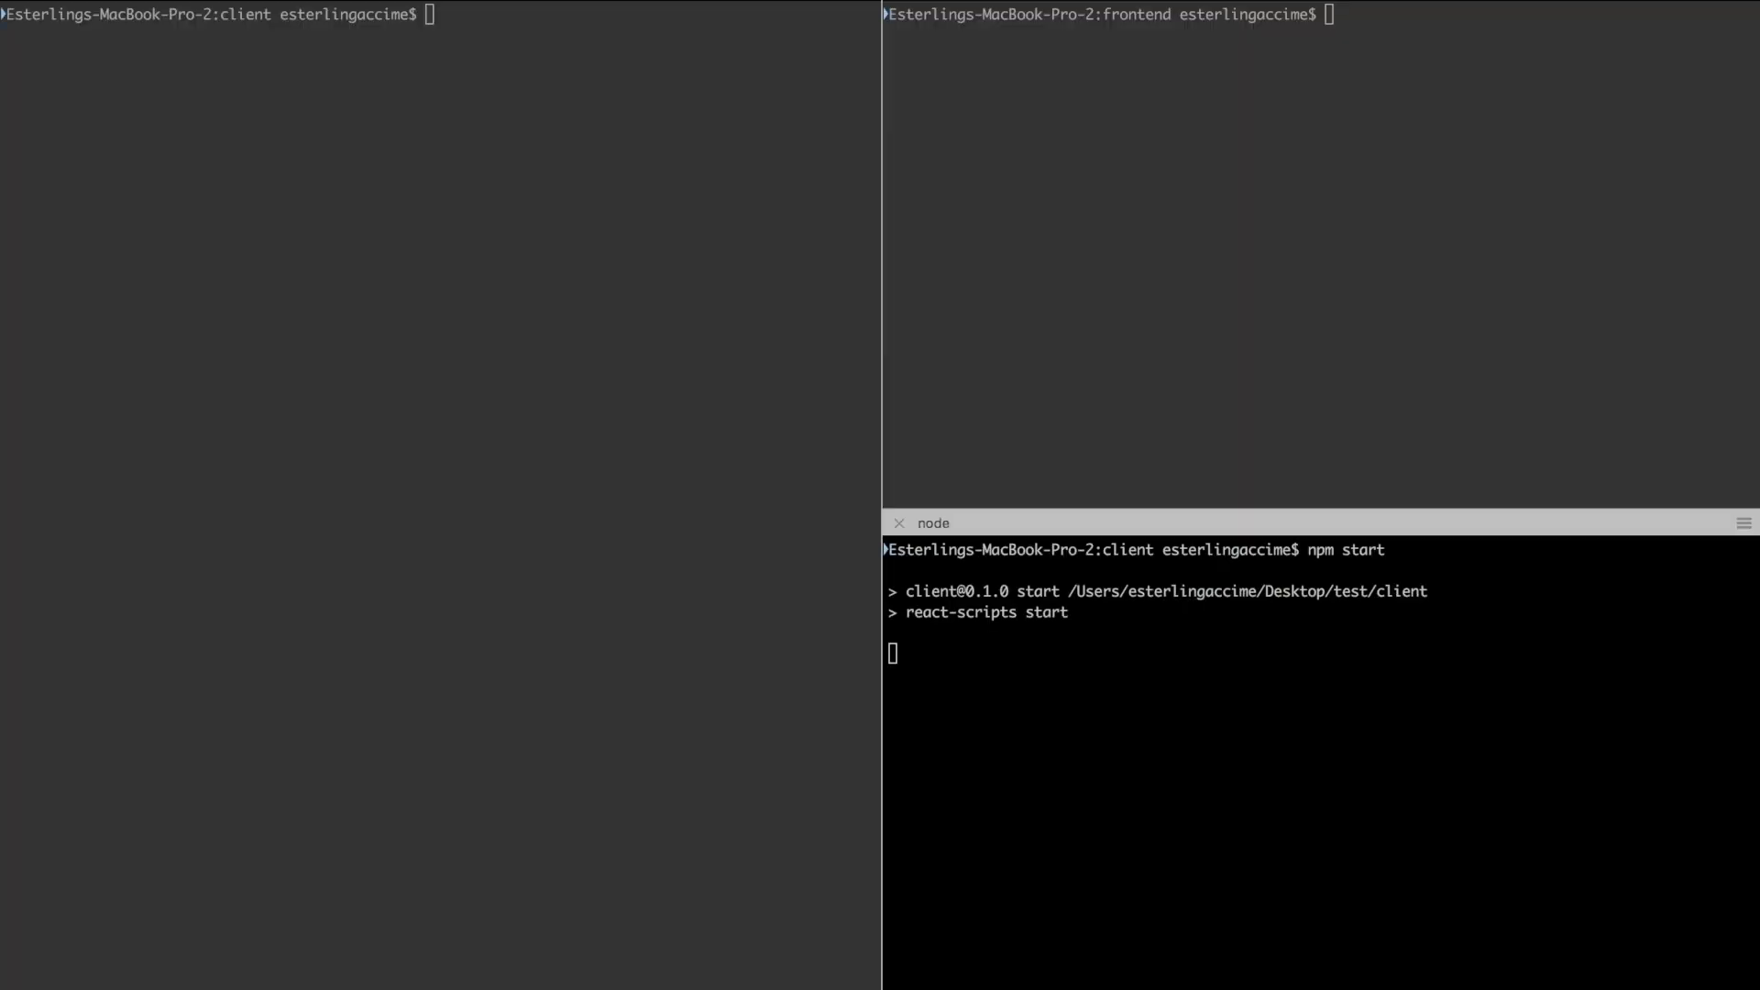
mouse_move(954, 191)
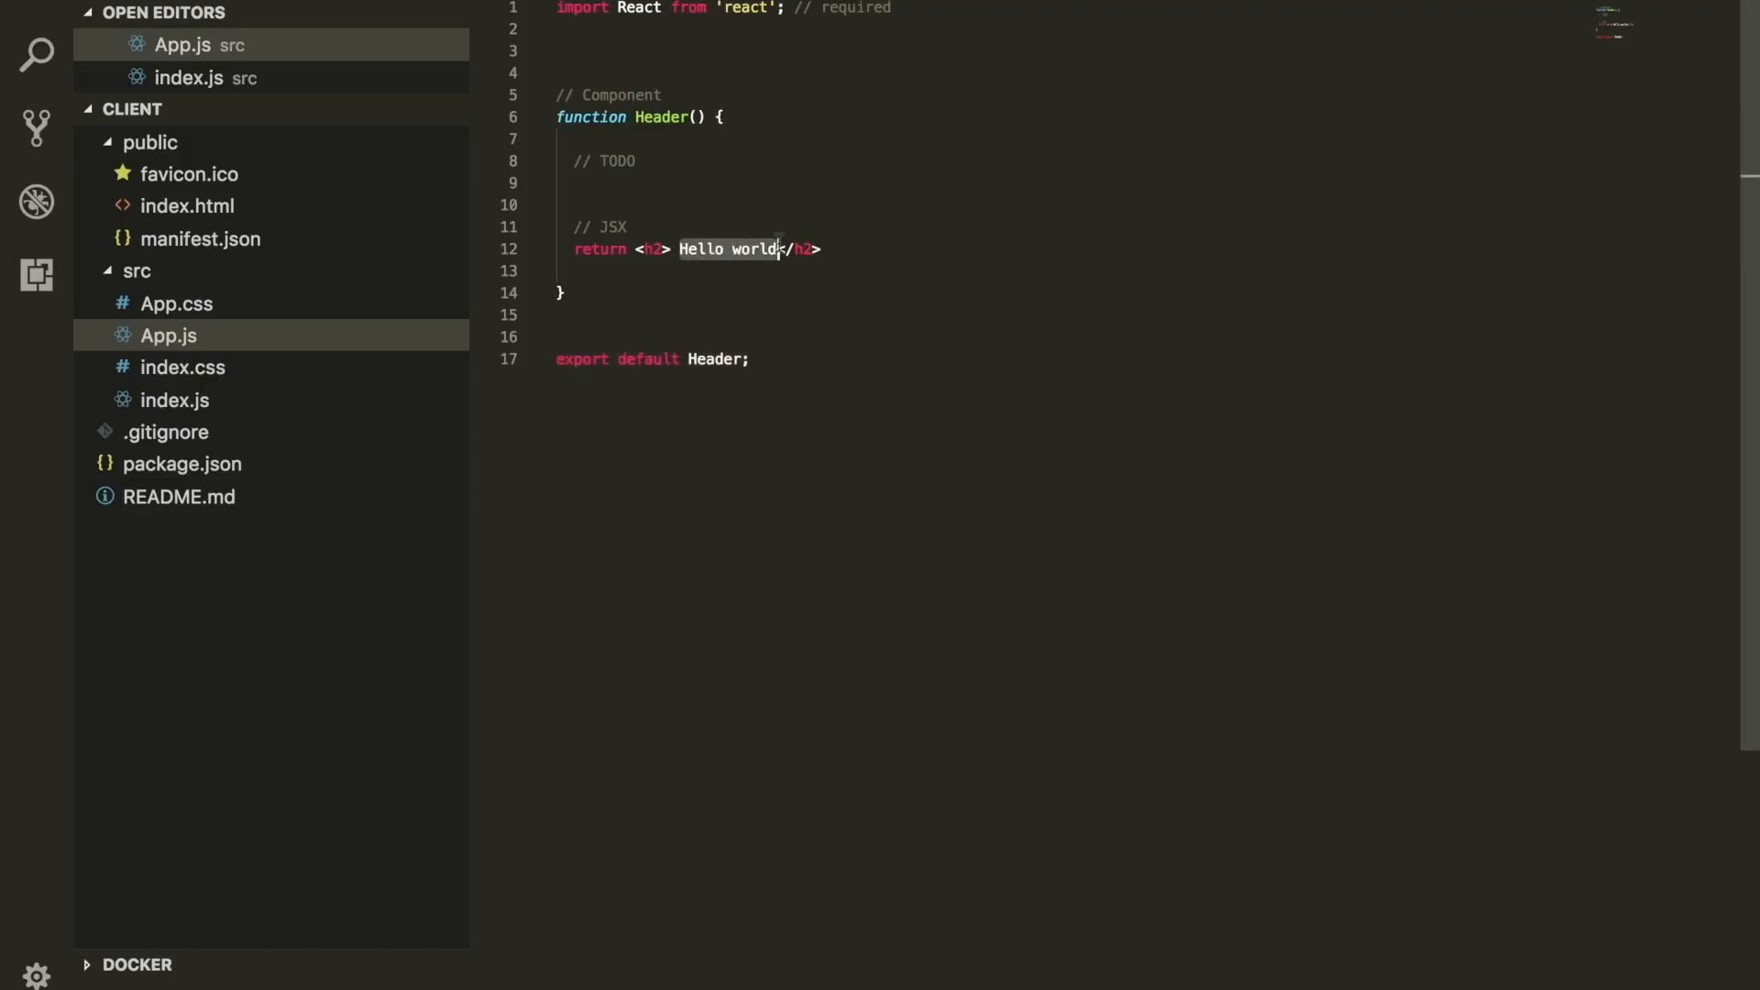
Replace the h2 text Hello world with Welcome to My App.
type("Welcome t")
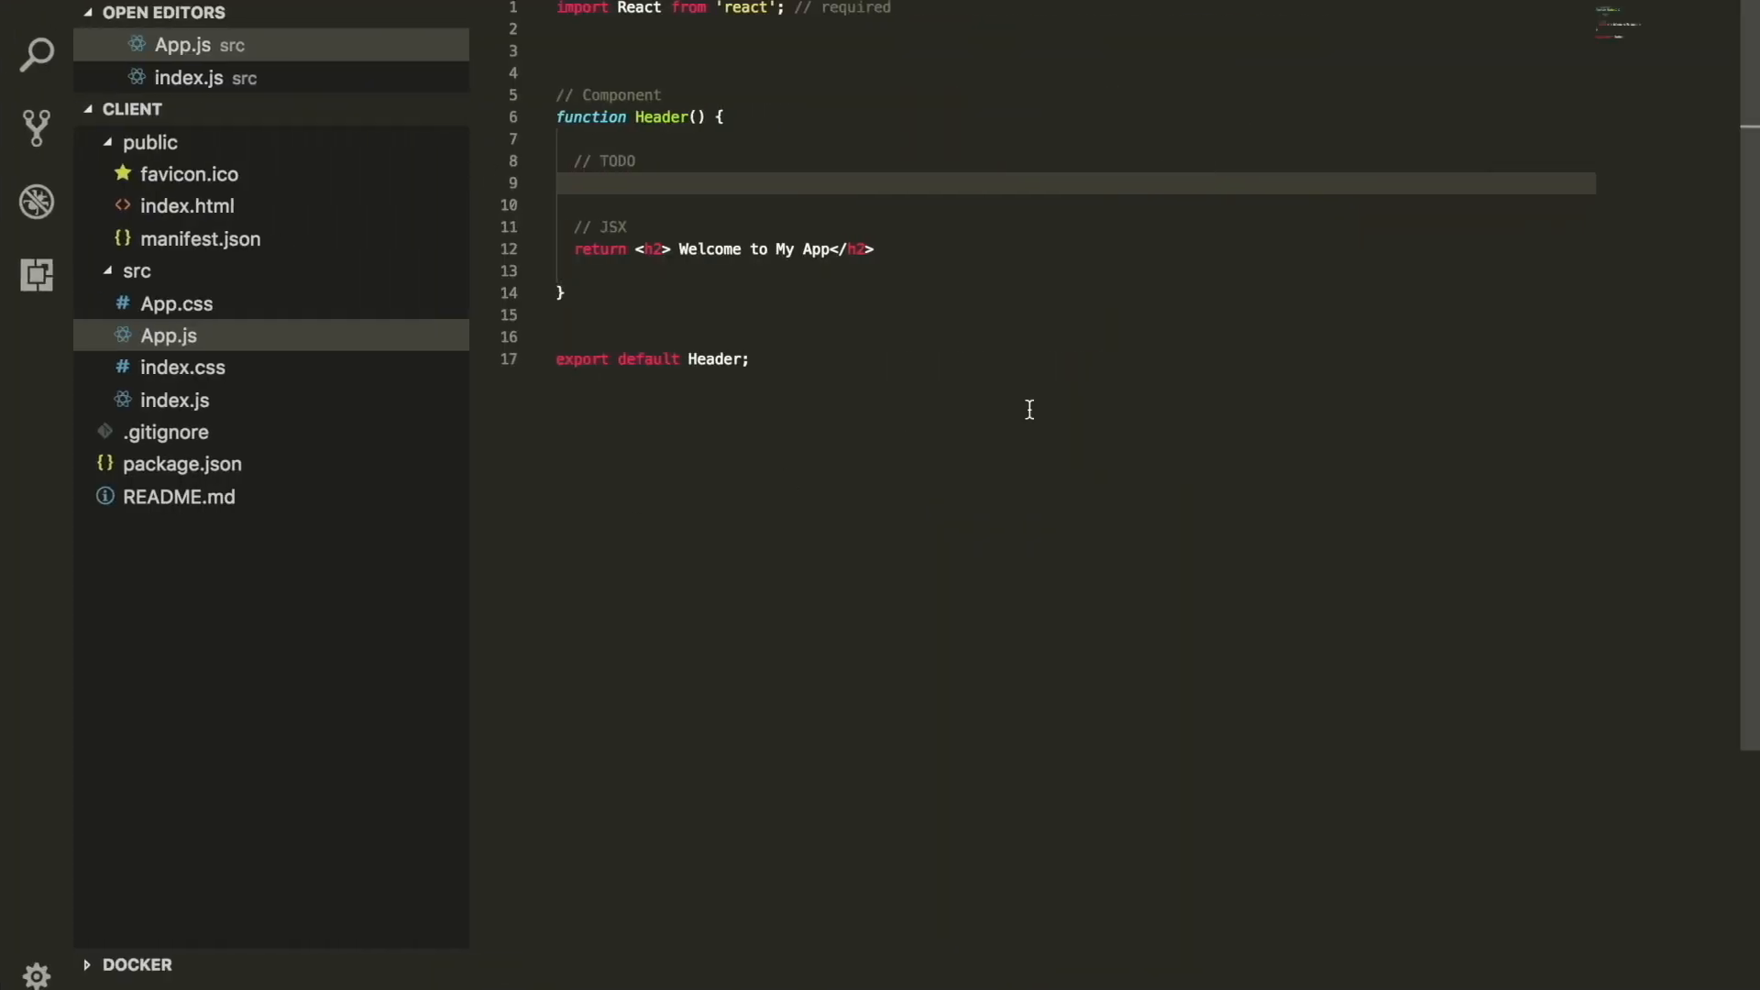
mouse_move(915, 361)
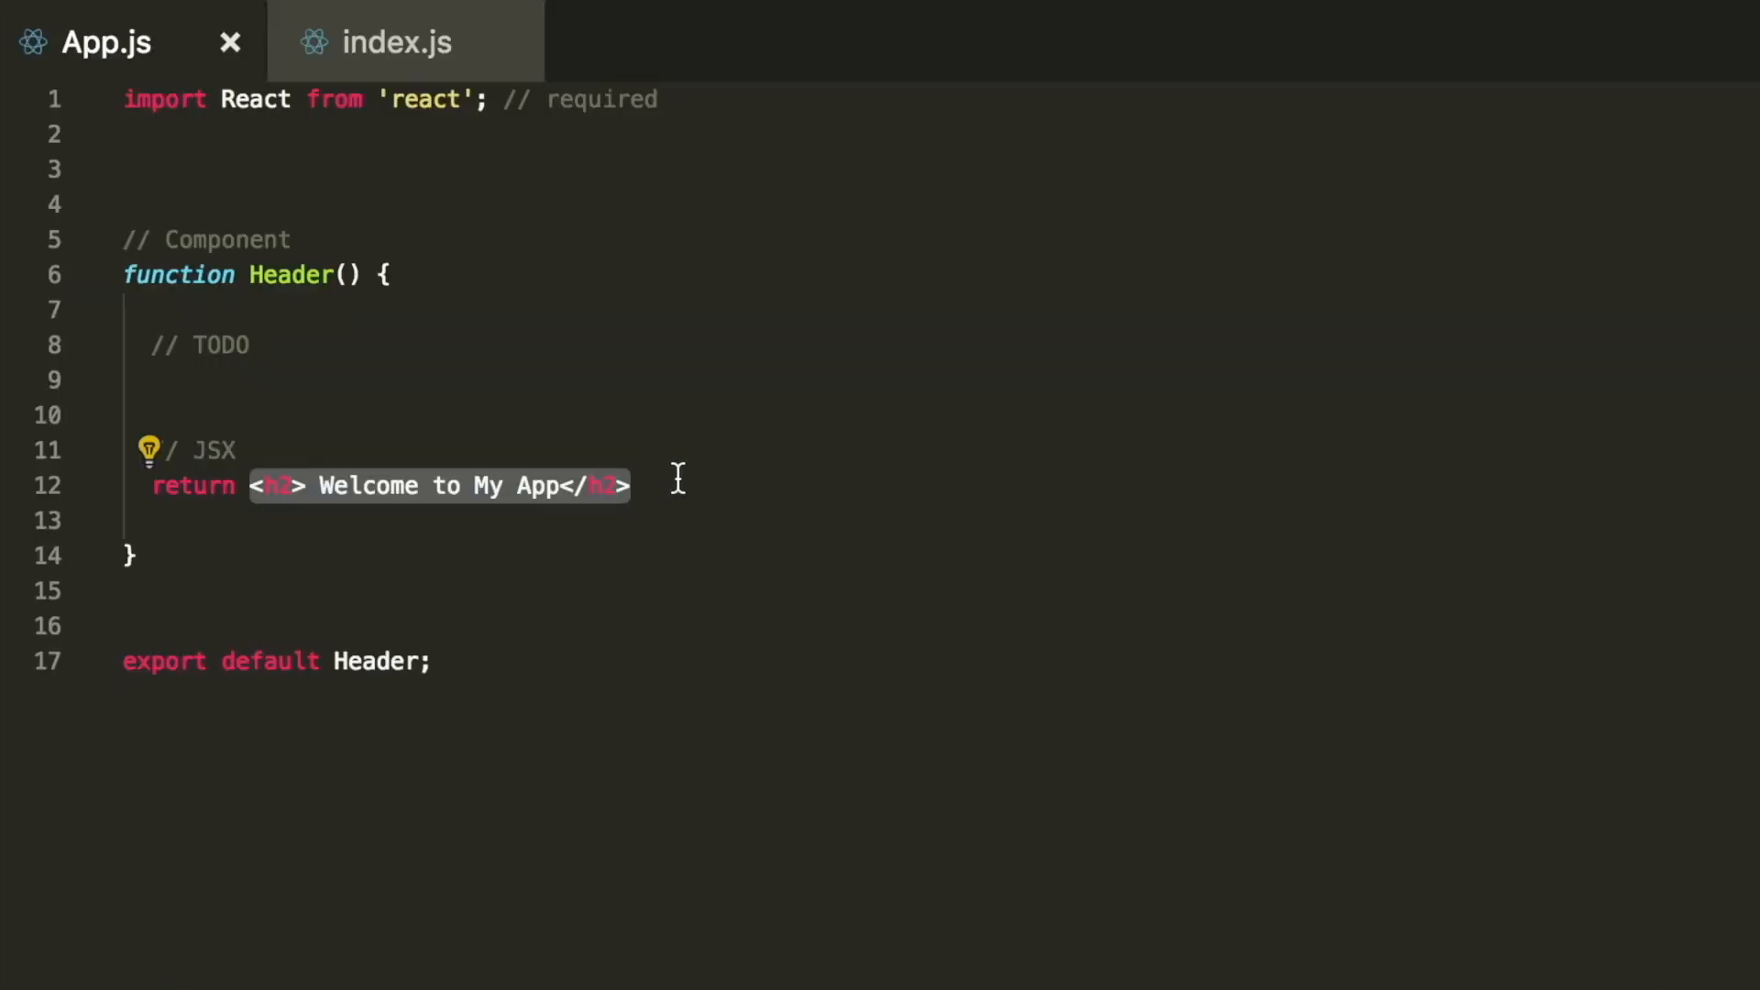
Put the h2 and a new p inside return parentheses, with the p reading Testing.
type("p></p>")
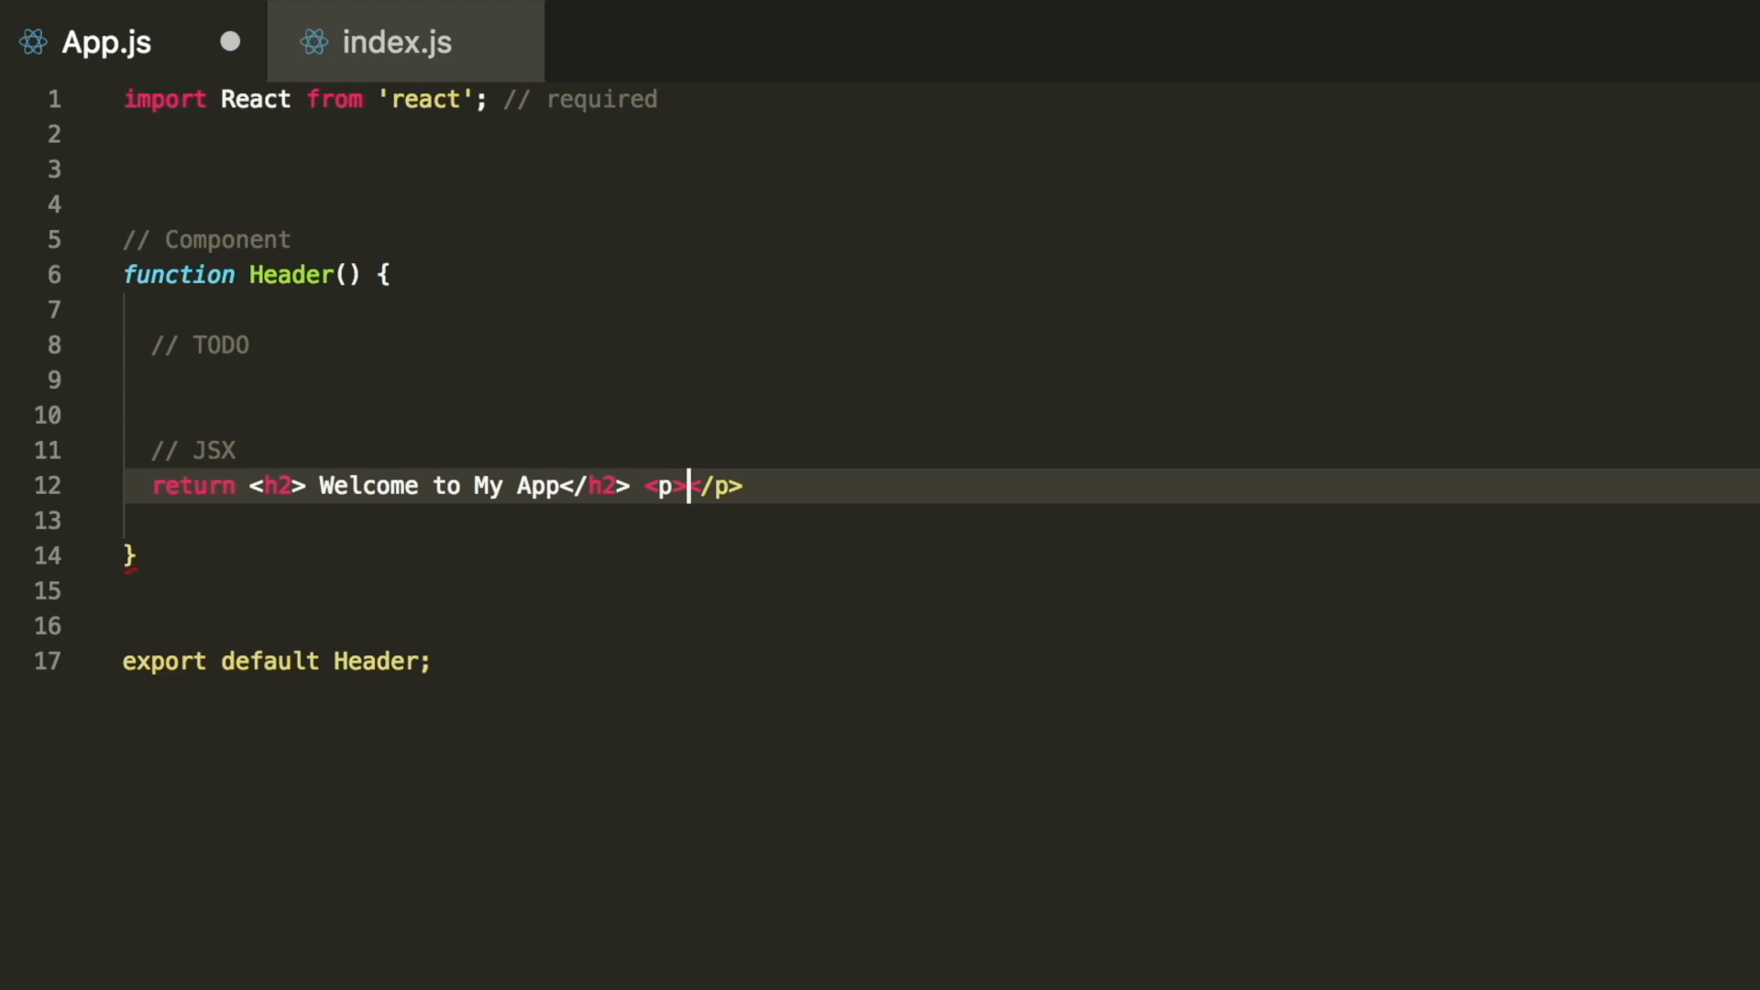
mouse_move(230, 549)
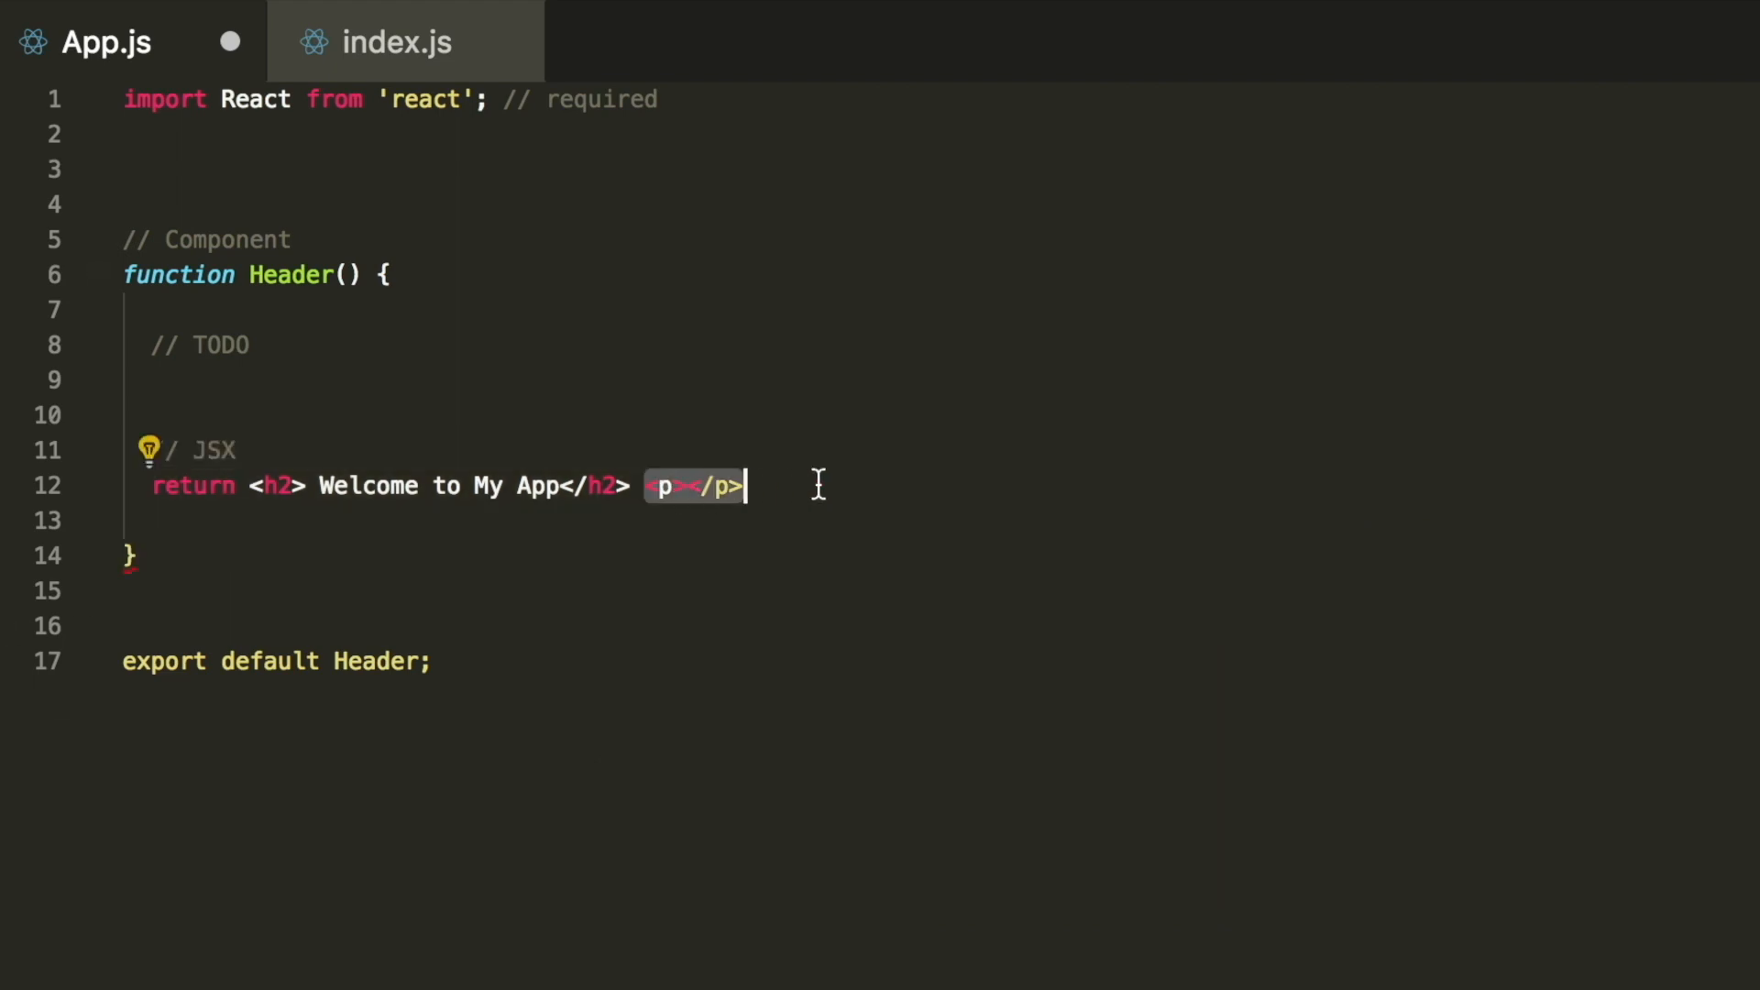
key("Enter")
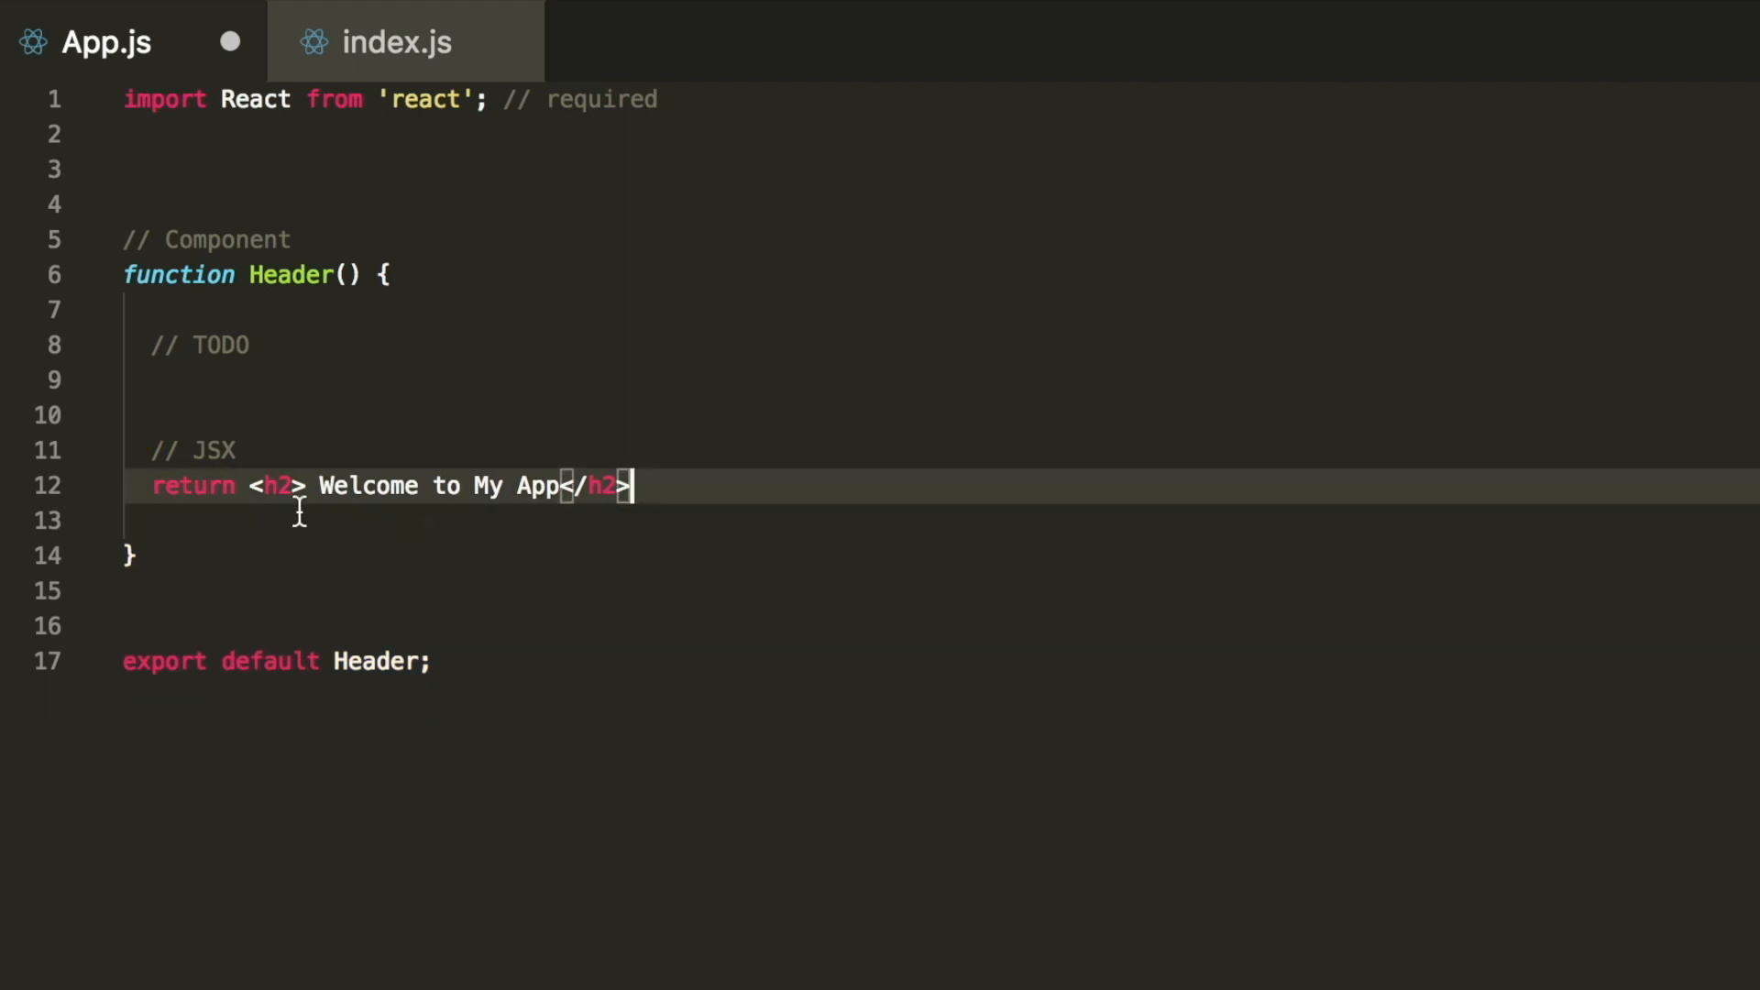
type("()")
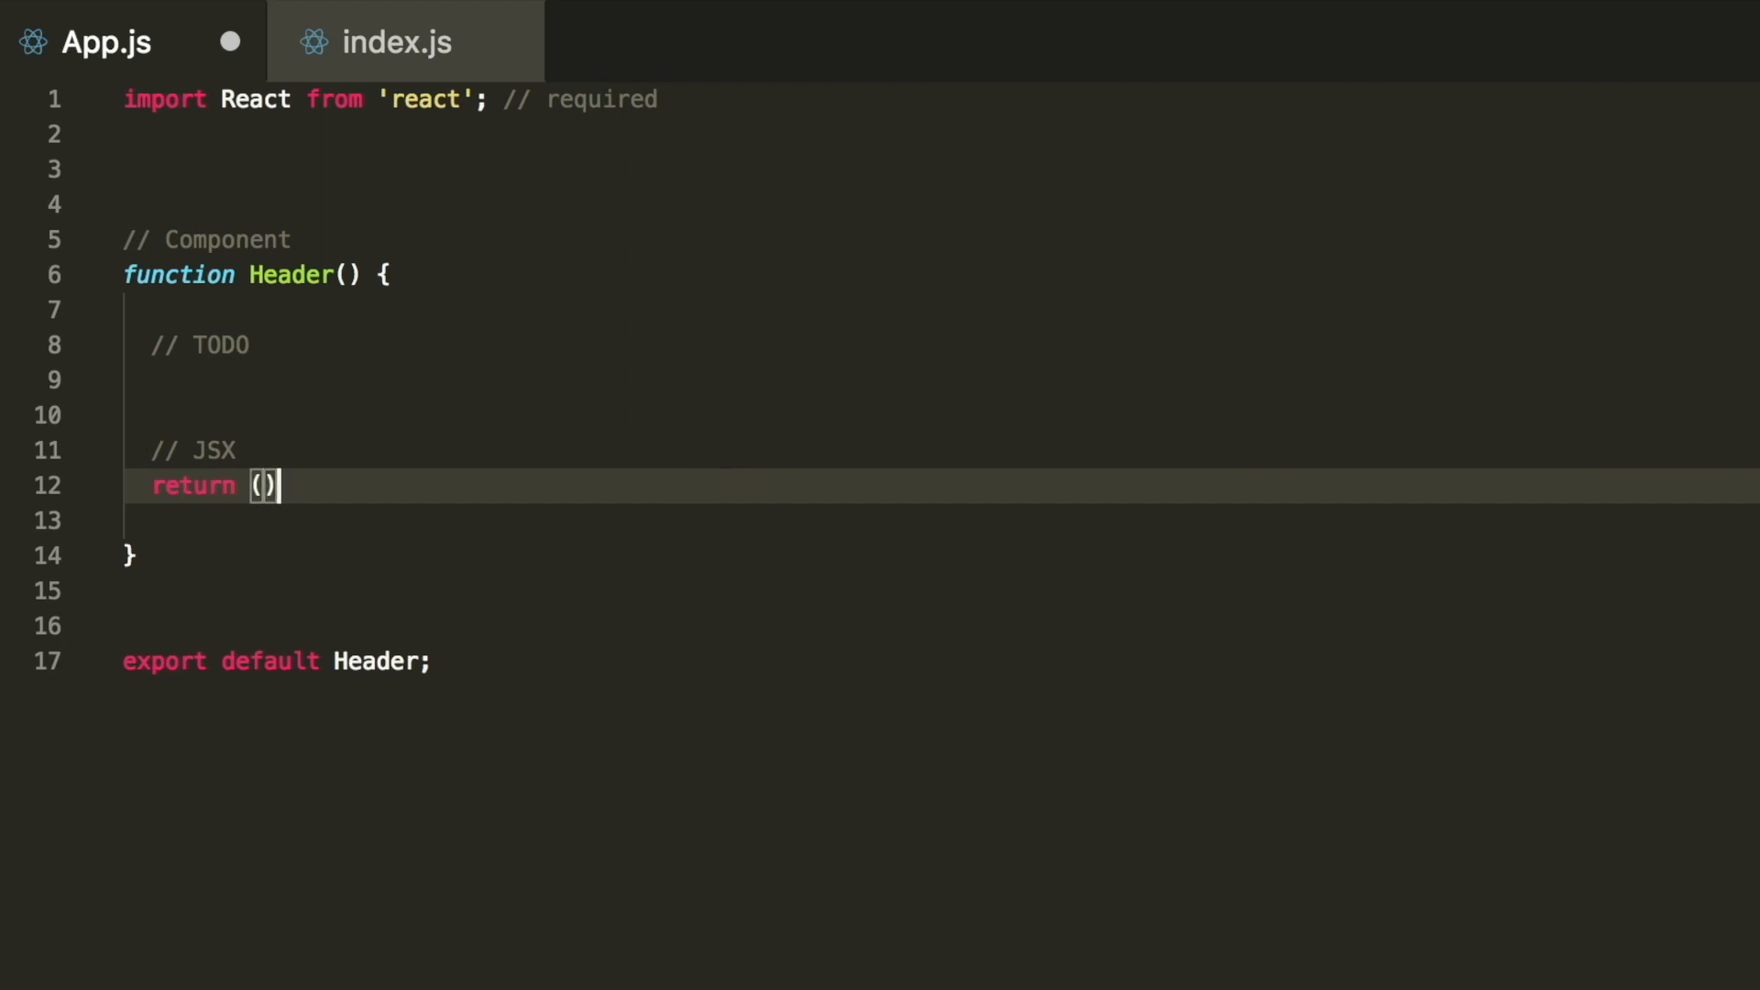
key("Enter")
type("<h2> Welcome to My App</h2>,")
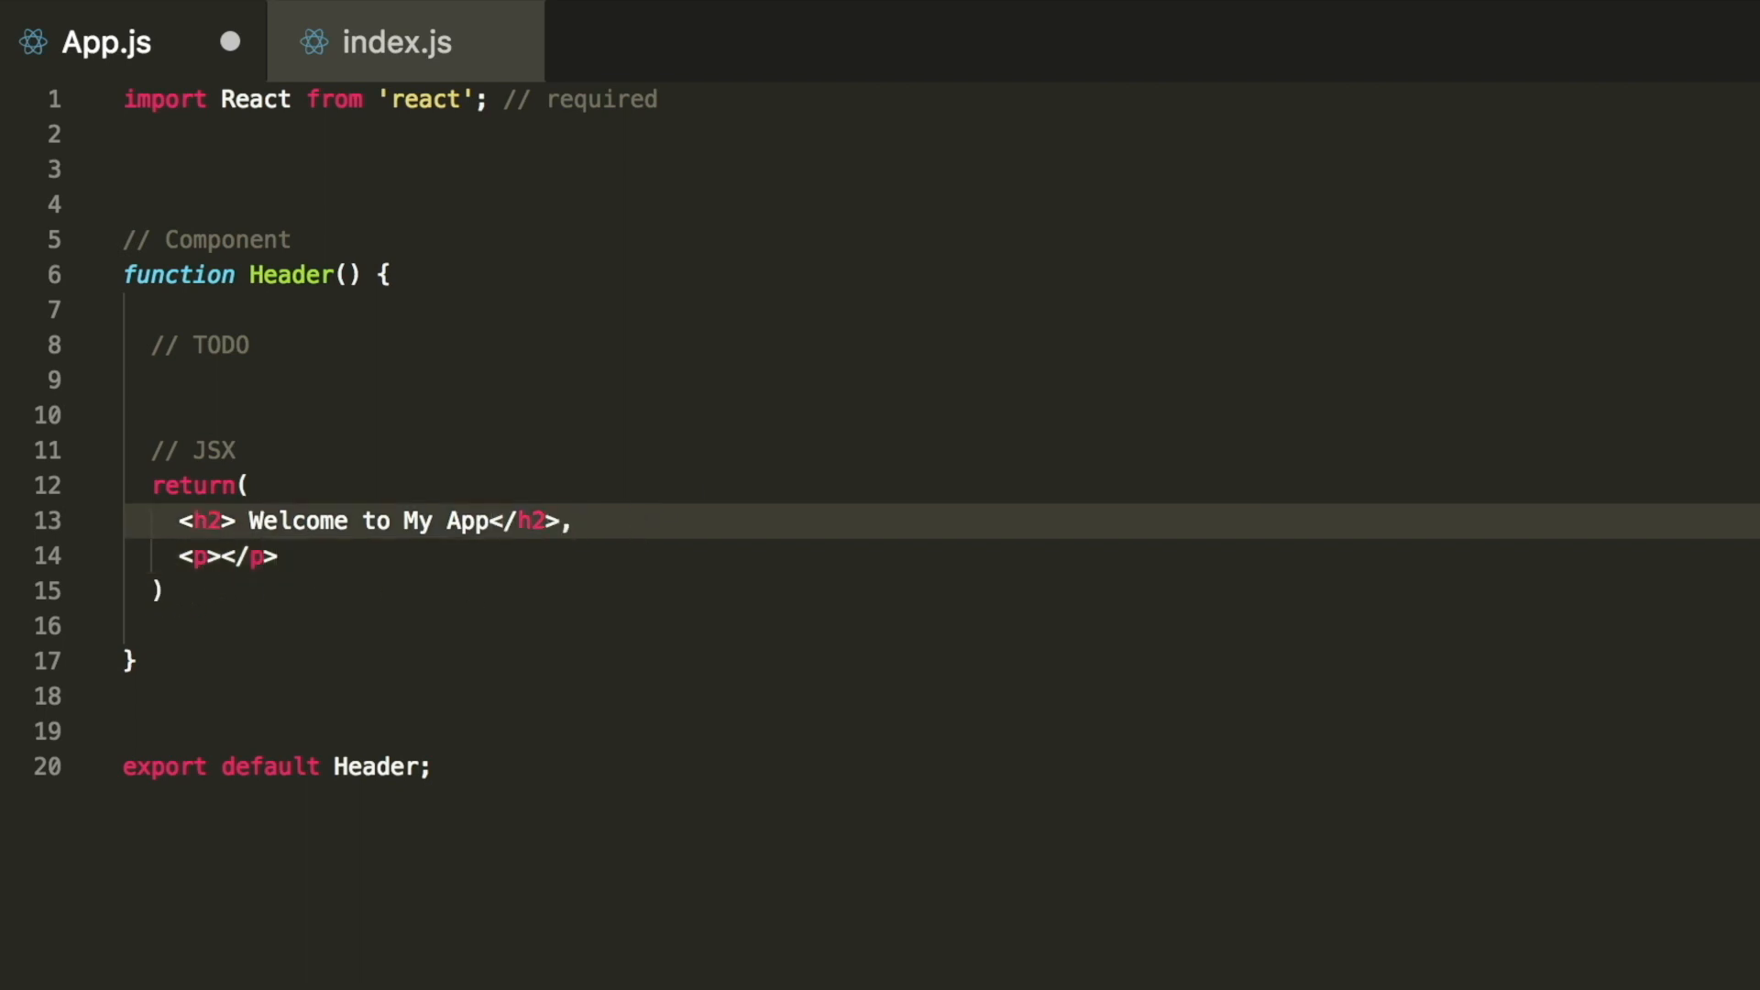
left_click(219, 555)
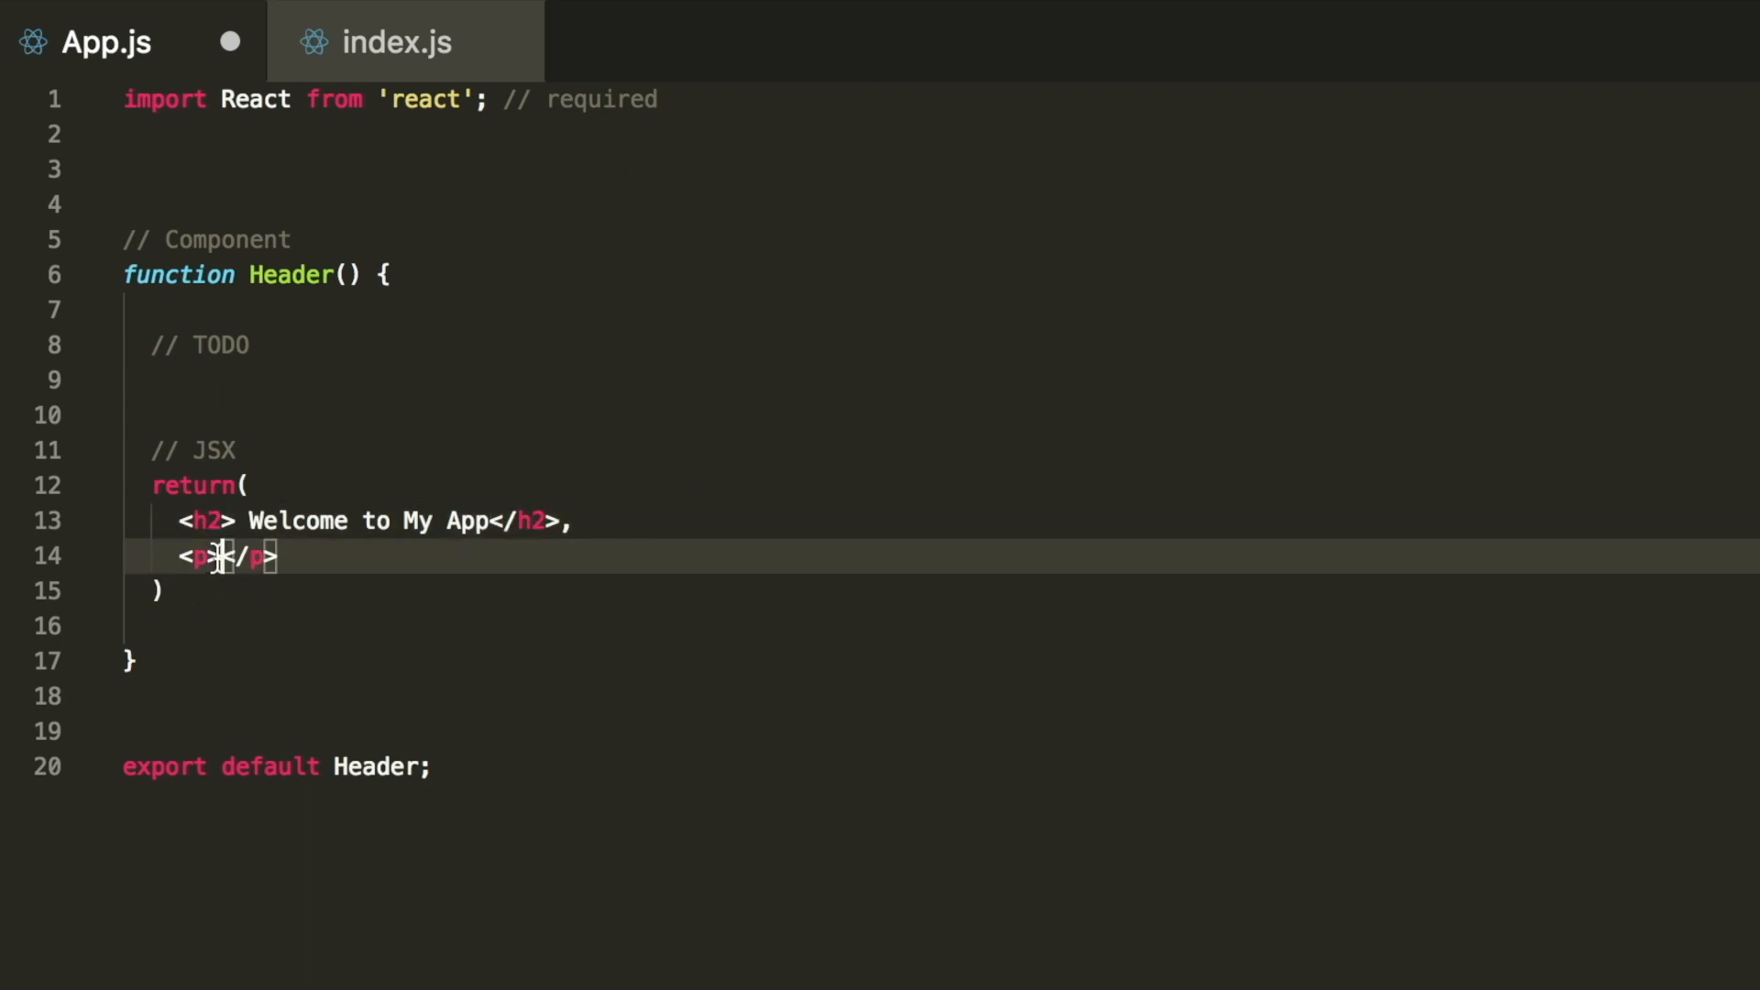
type("Testing")
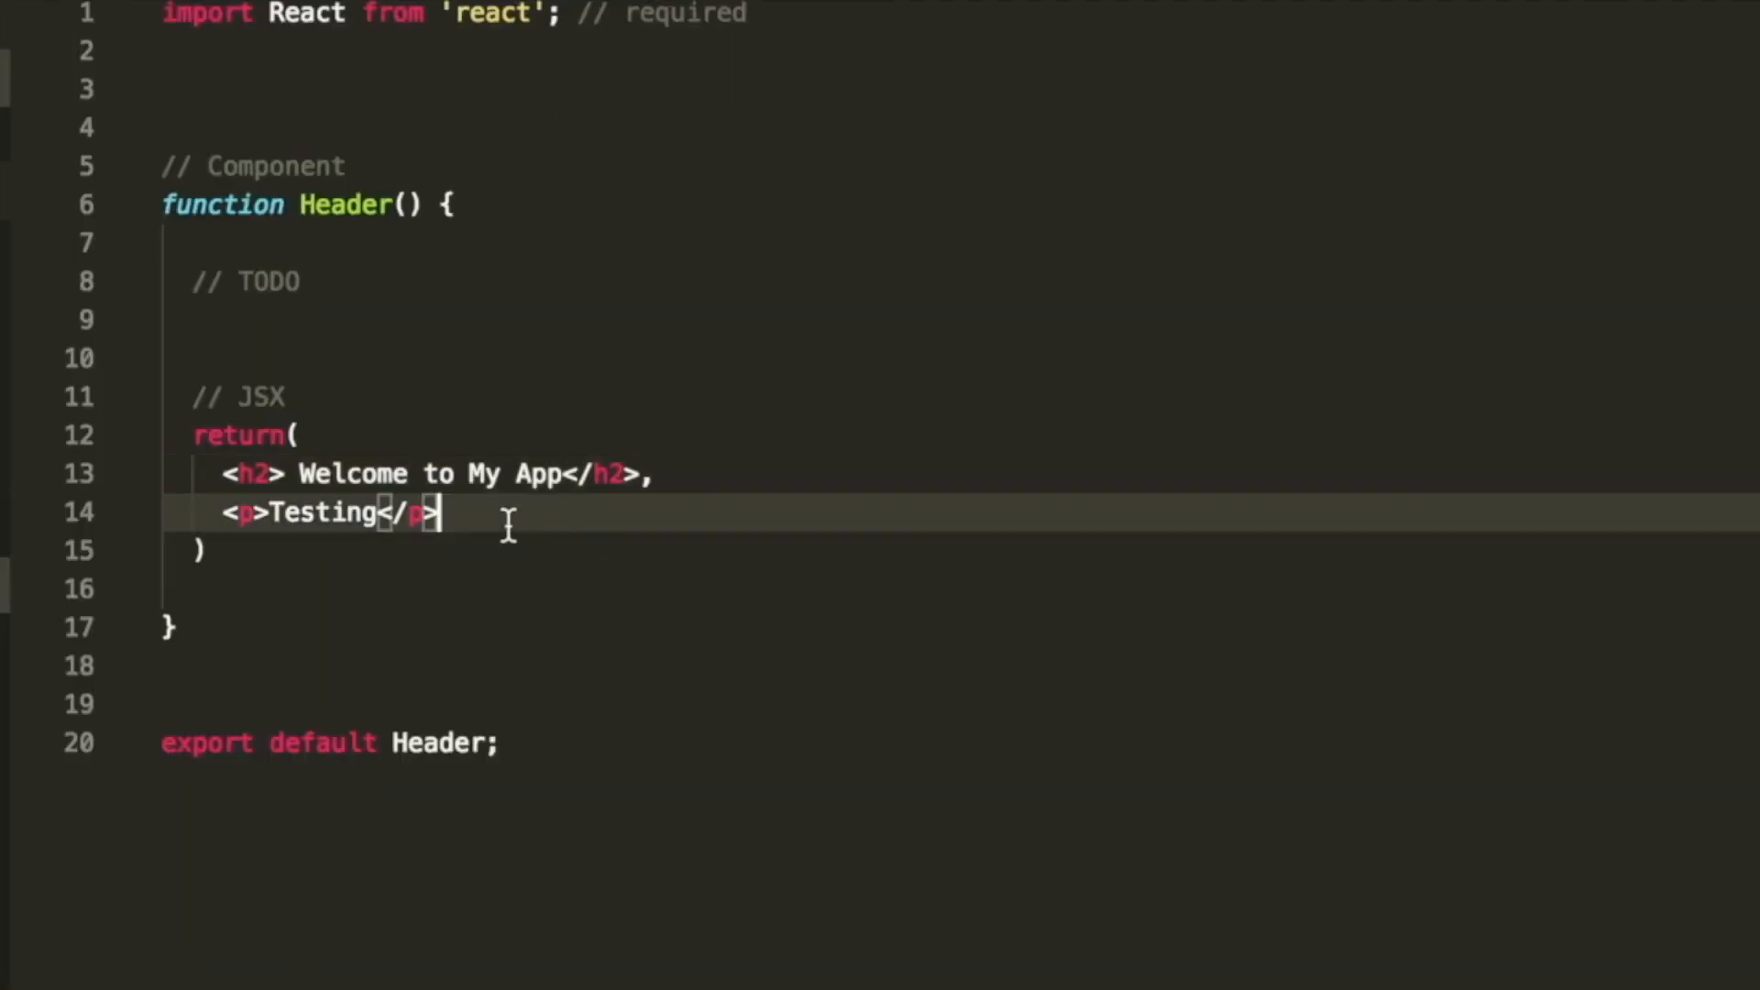
Change the // JSX comment above the return to read JavaScript XML.
left_click(290, 396)
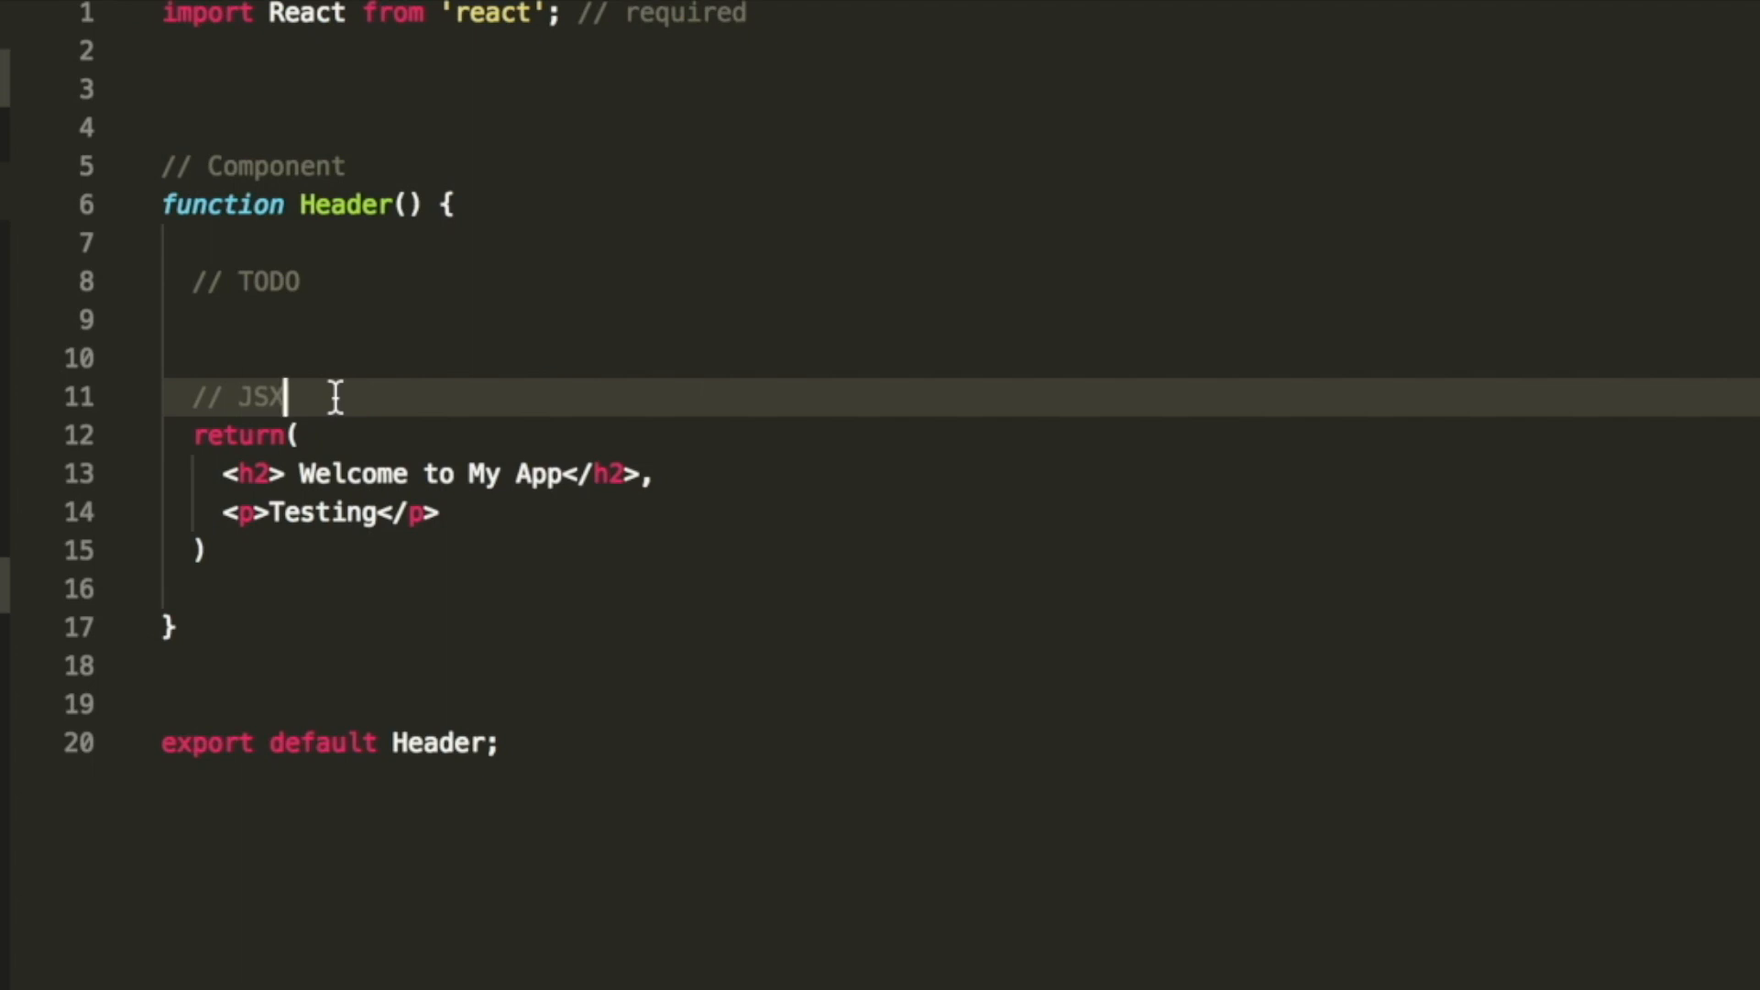
key("Backspace")
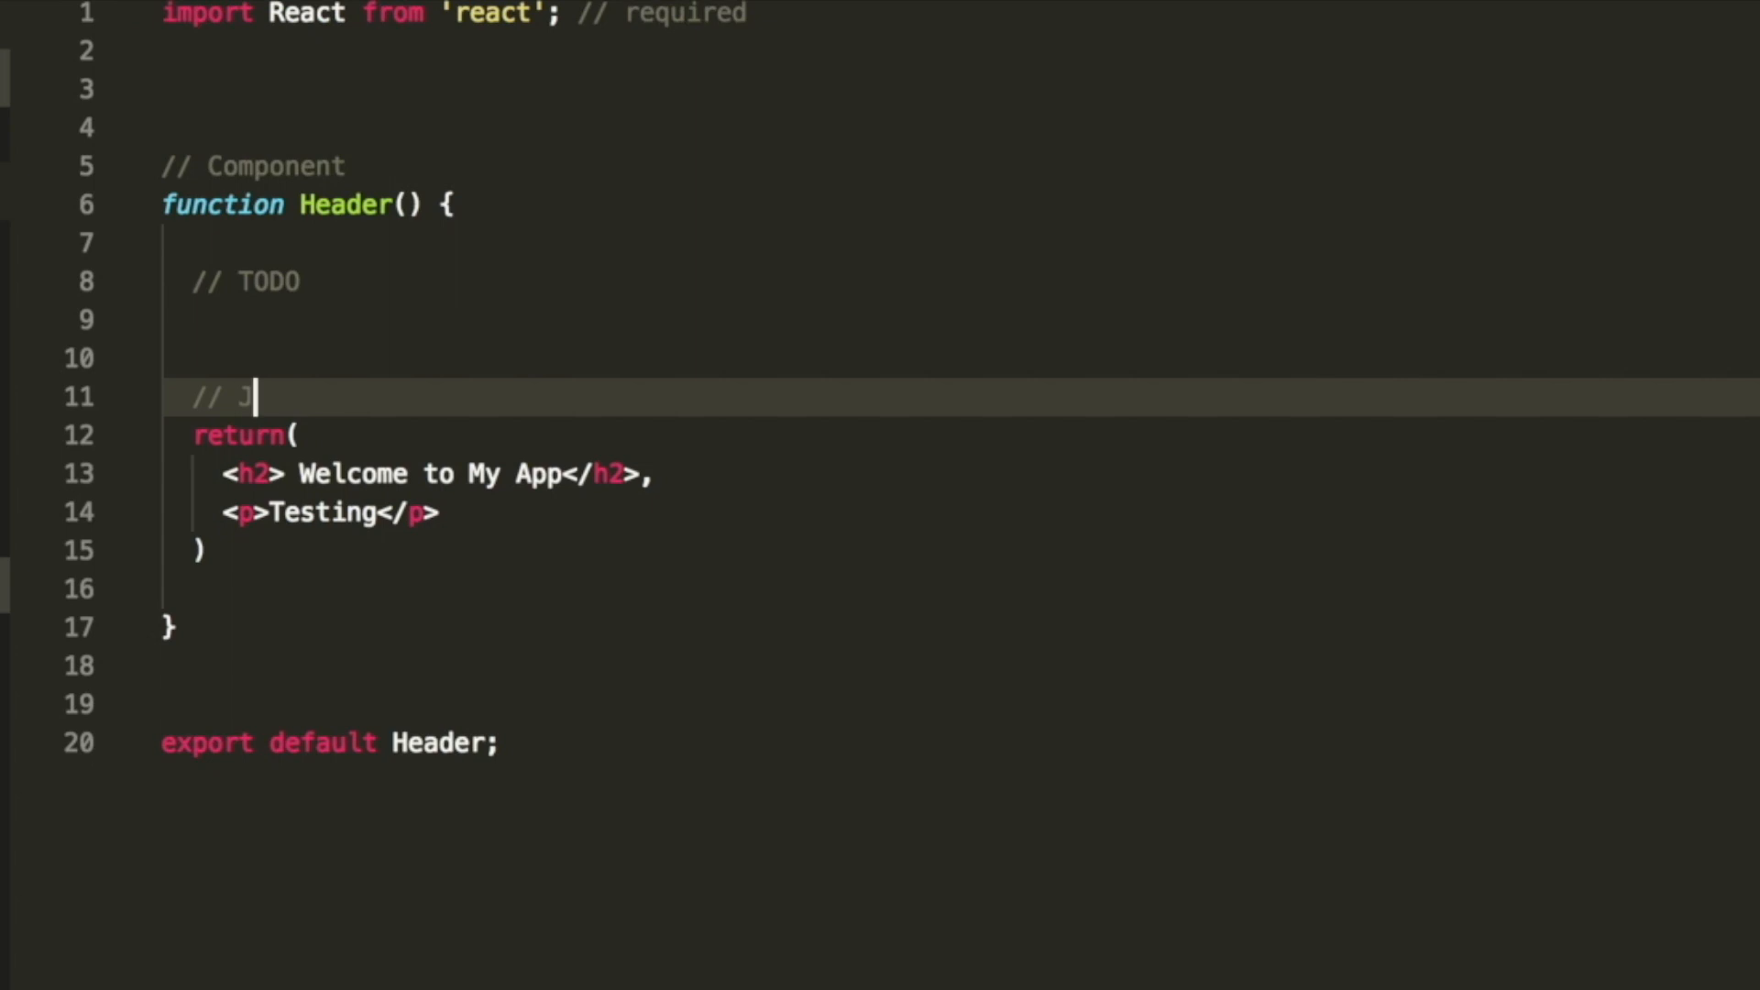
type("avaScr")
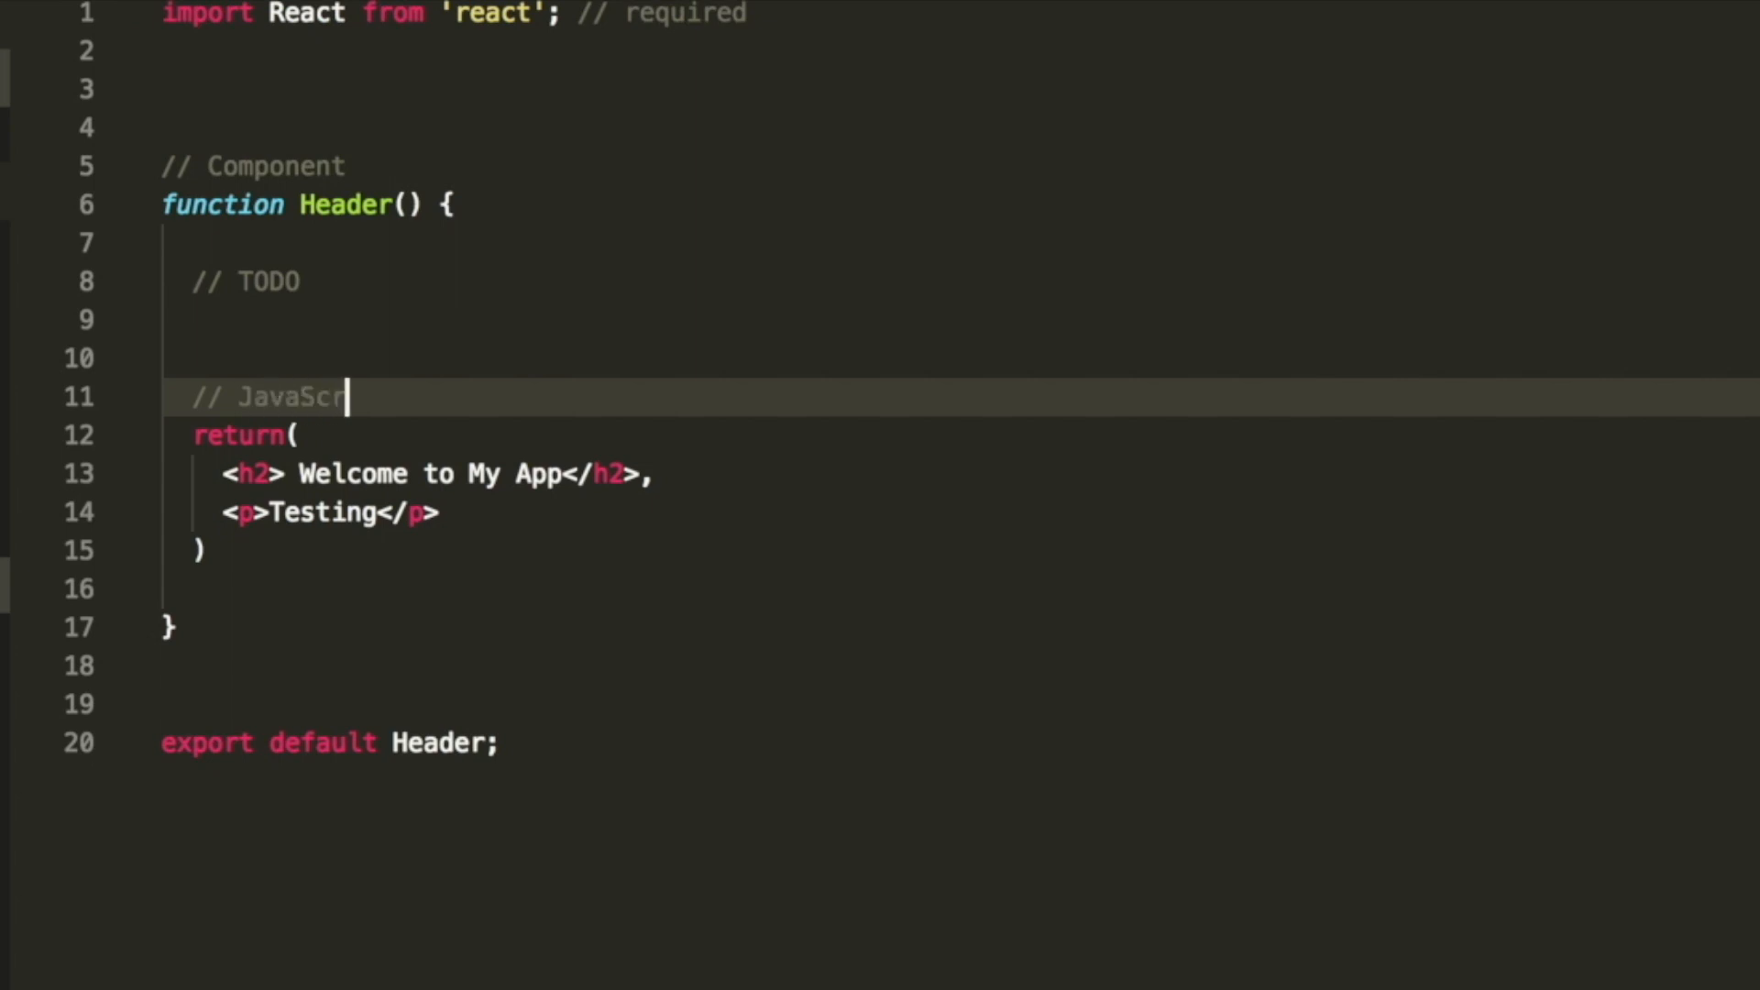
type("ipt XML")
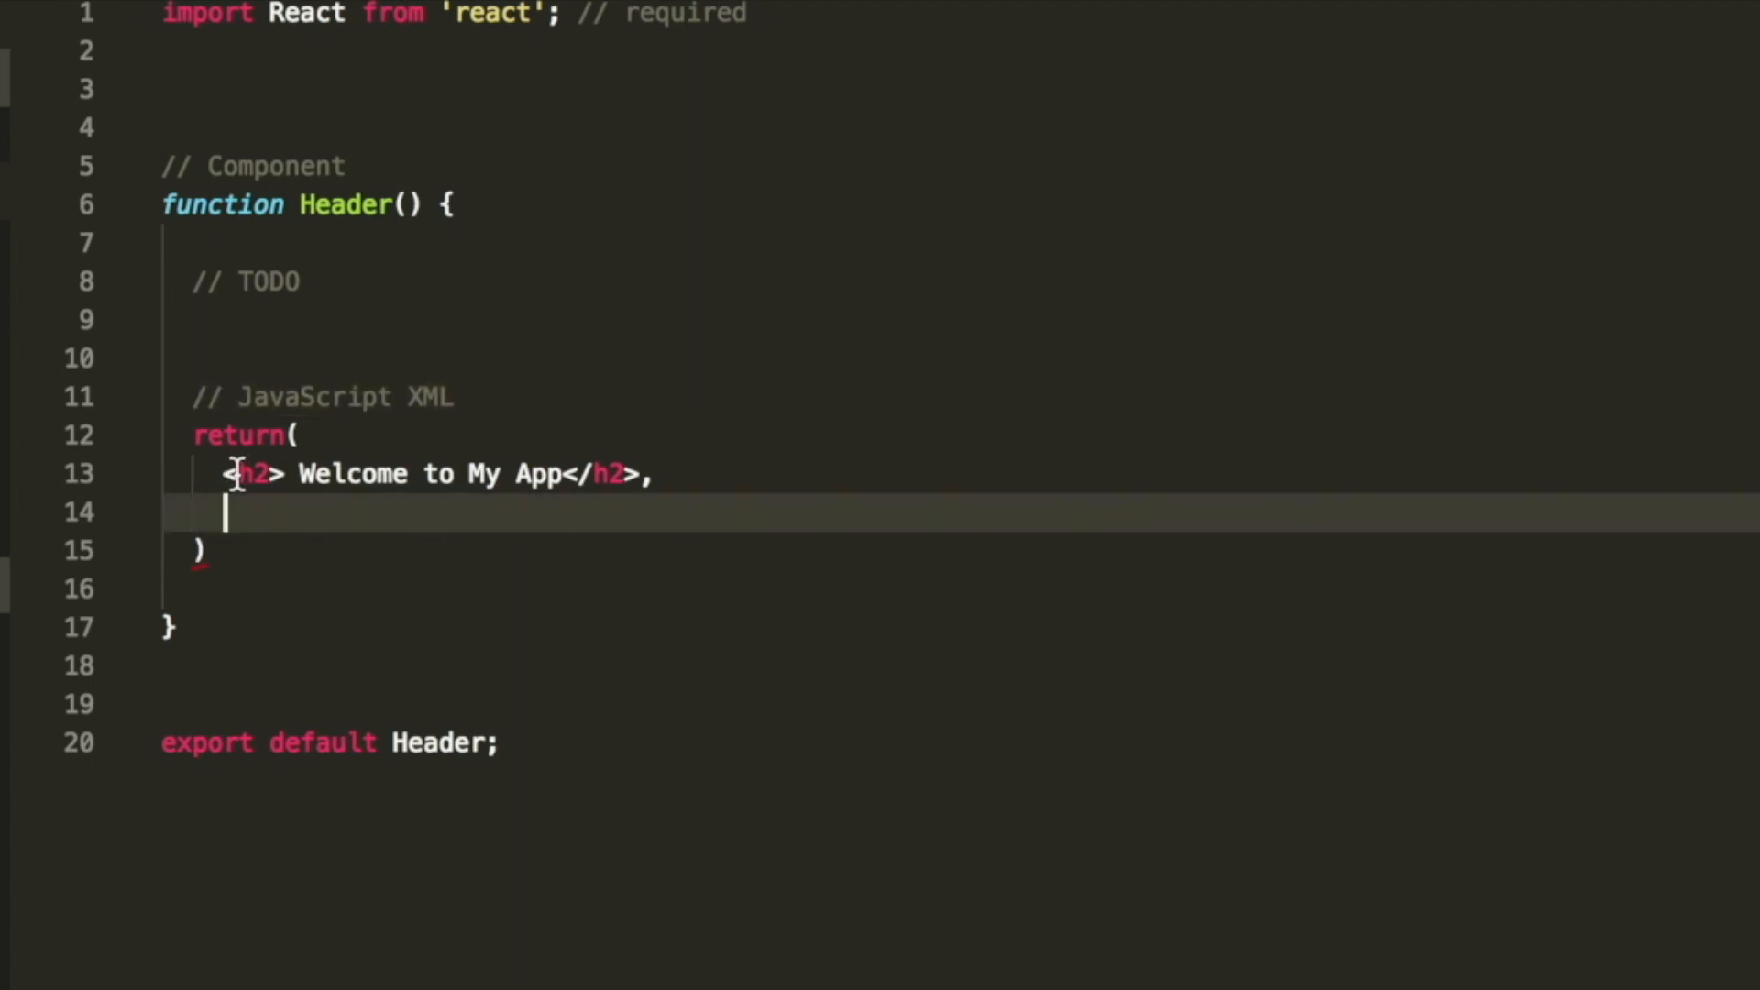
Retype the closing tag on the h2 line, leaving an empty div element.
left_click(660, 473)
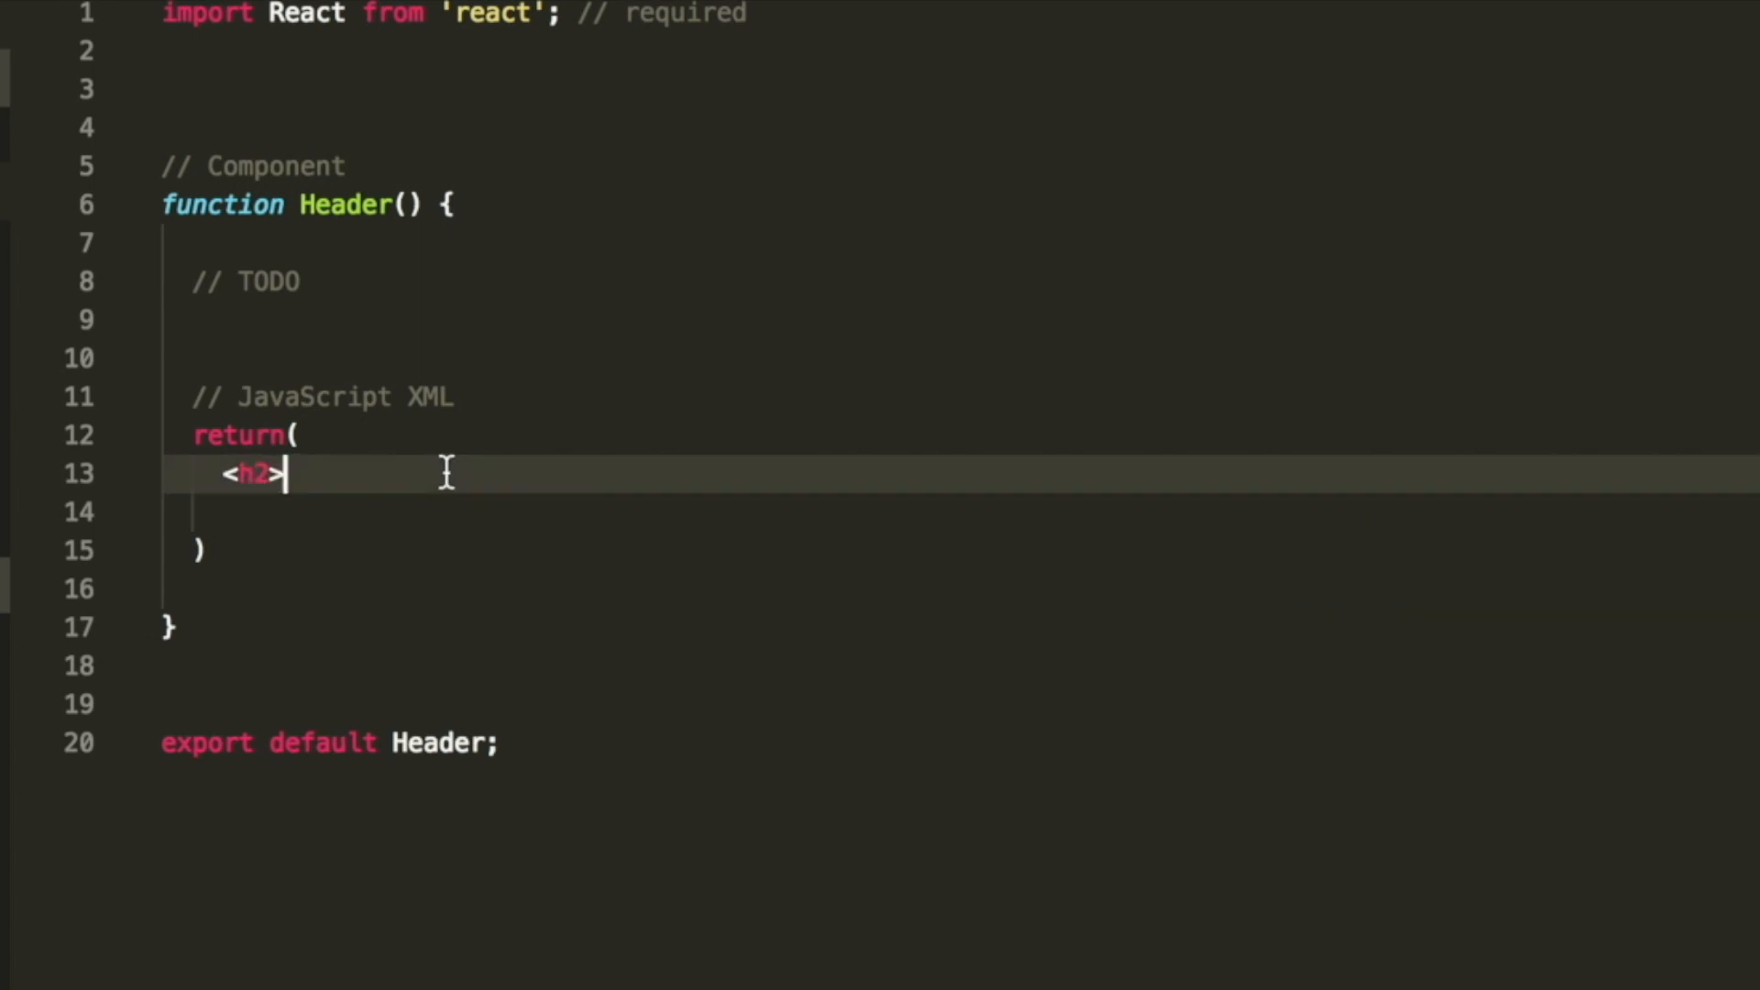
type("/h2>")
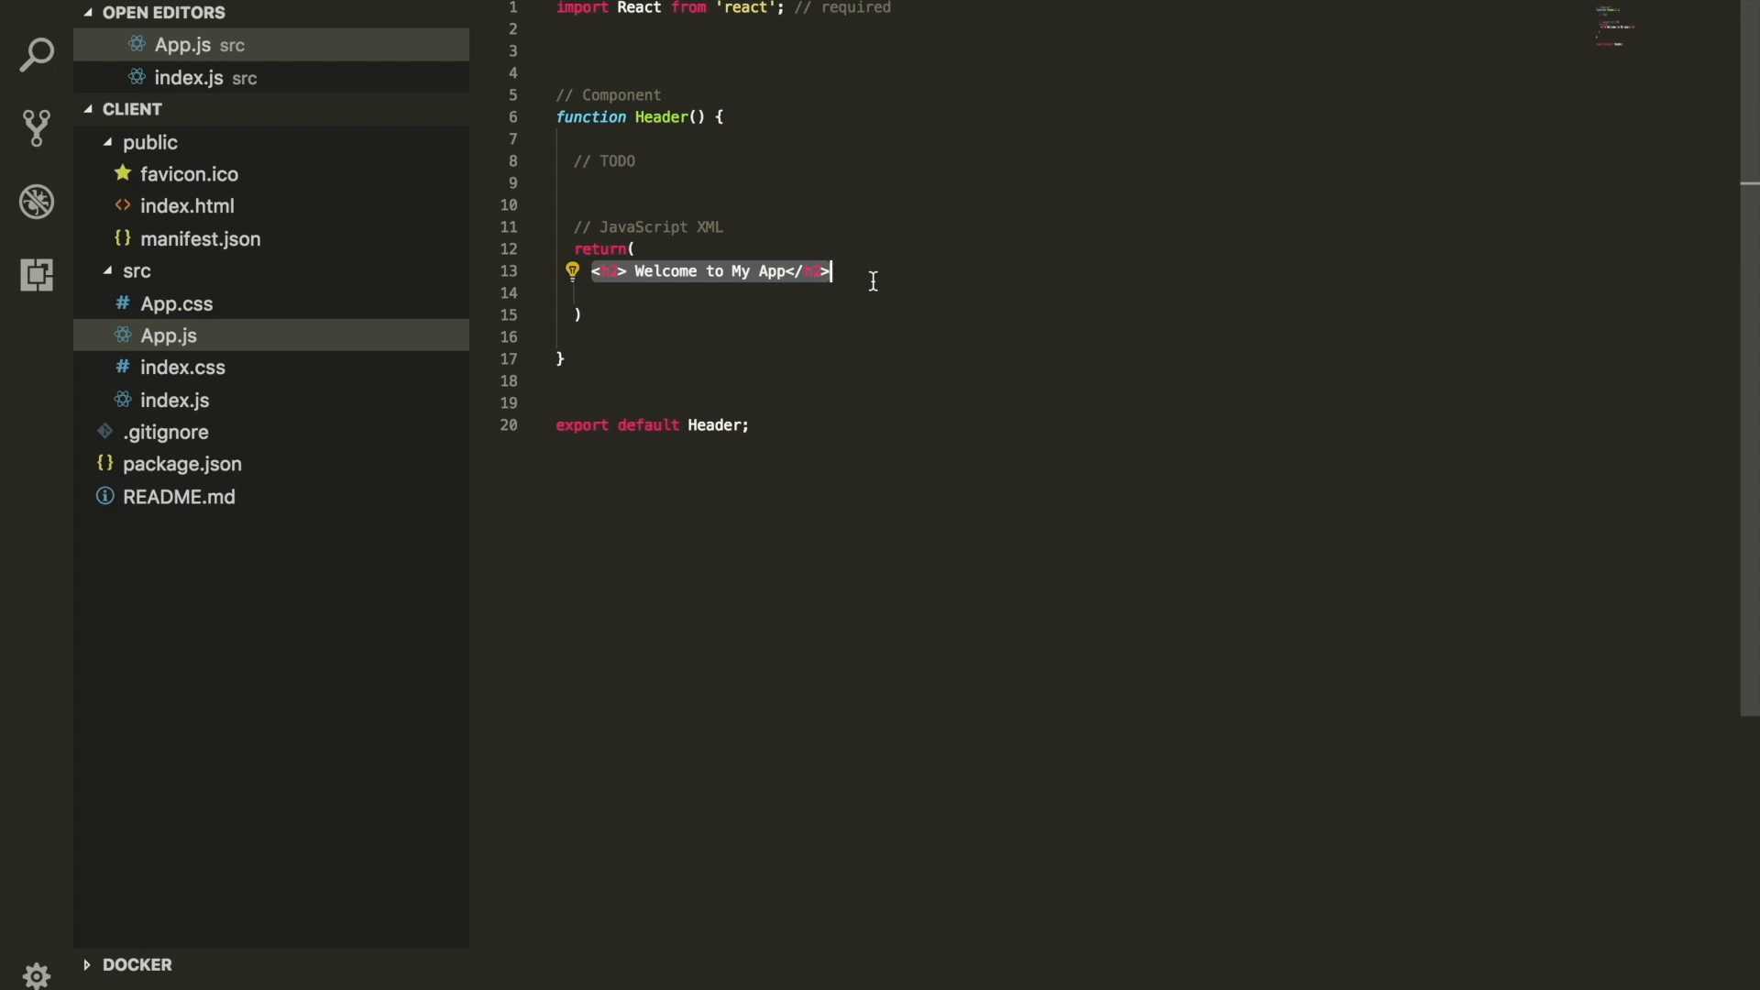
type("div></div>")
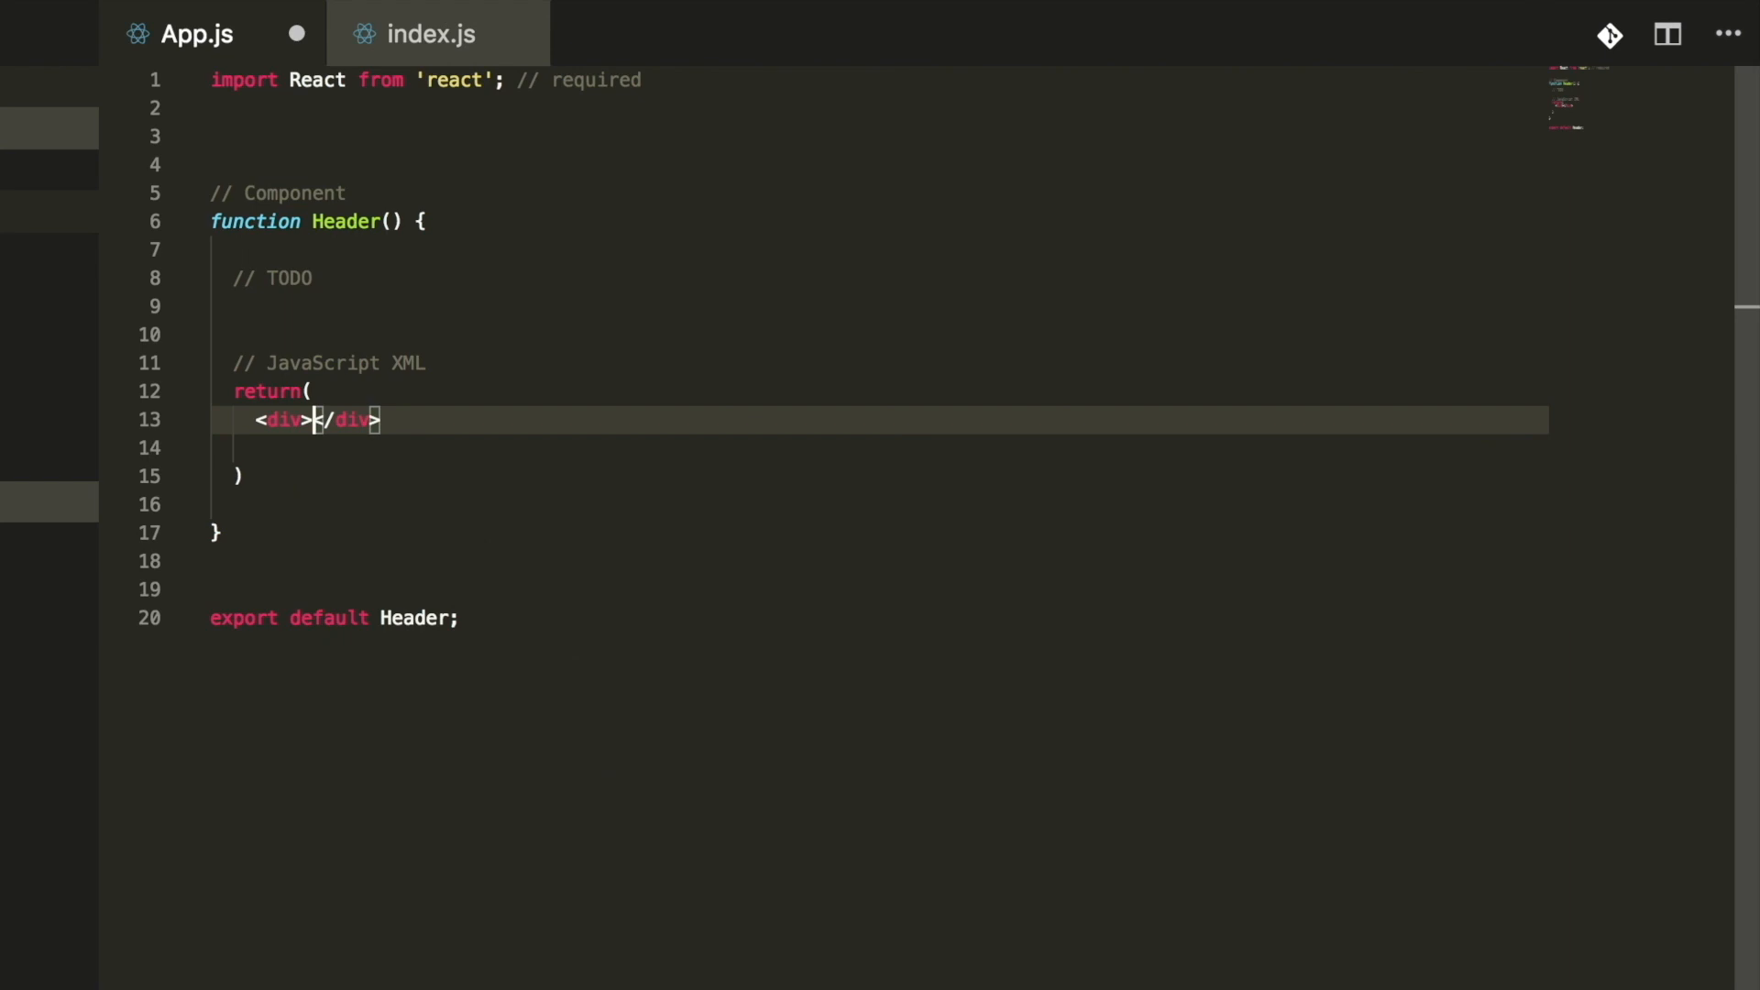
Add a section with the Welcome to My App h2 and This is great paragraph; append '- JSX' to the comment.
key("Enter")
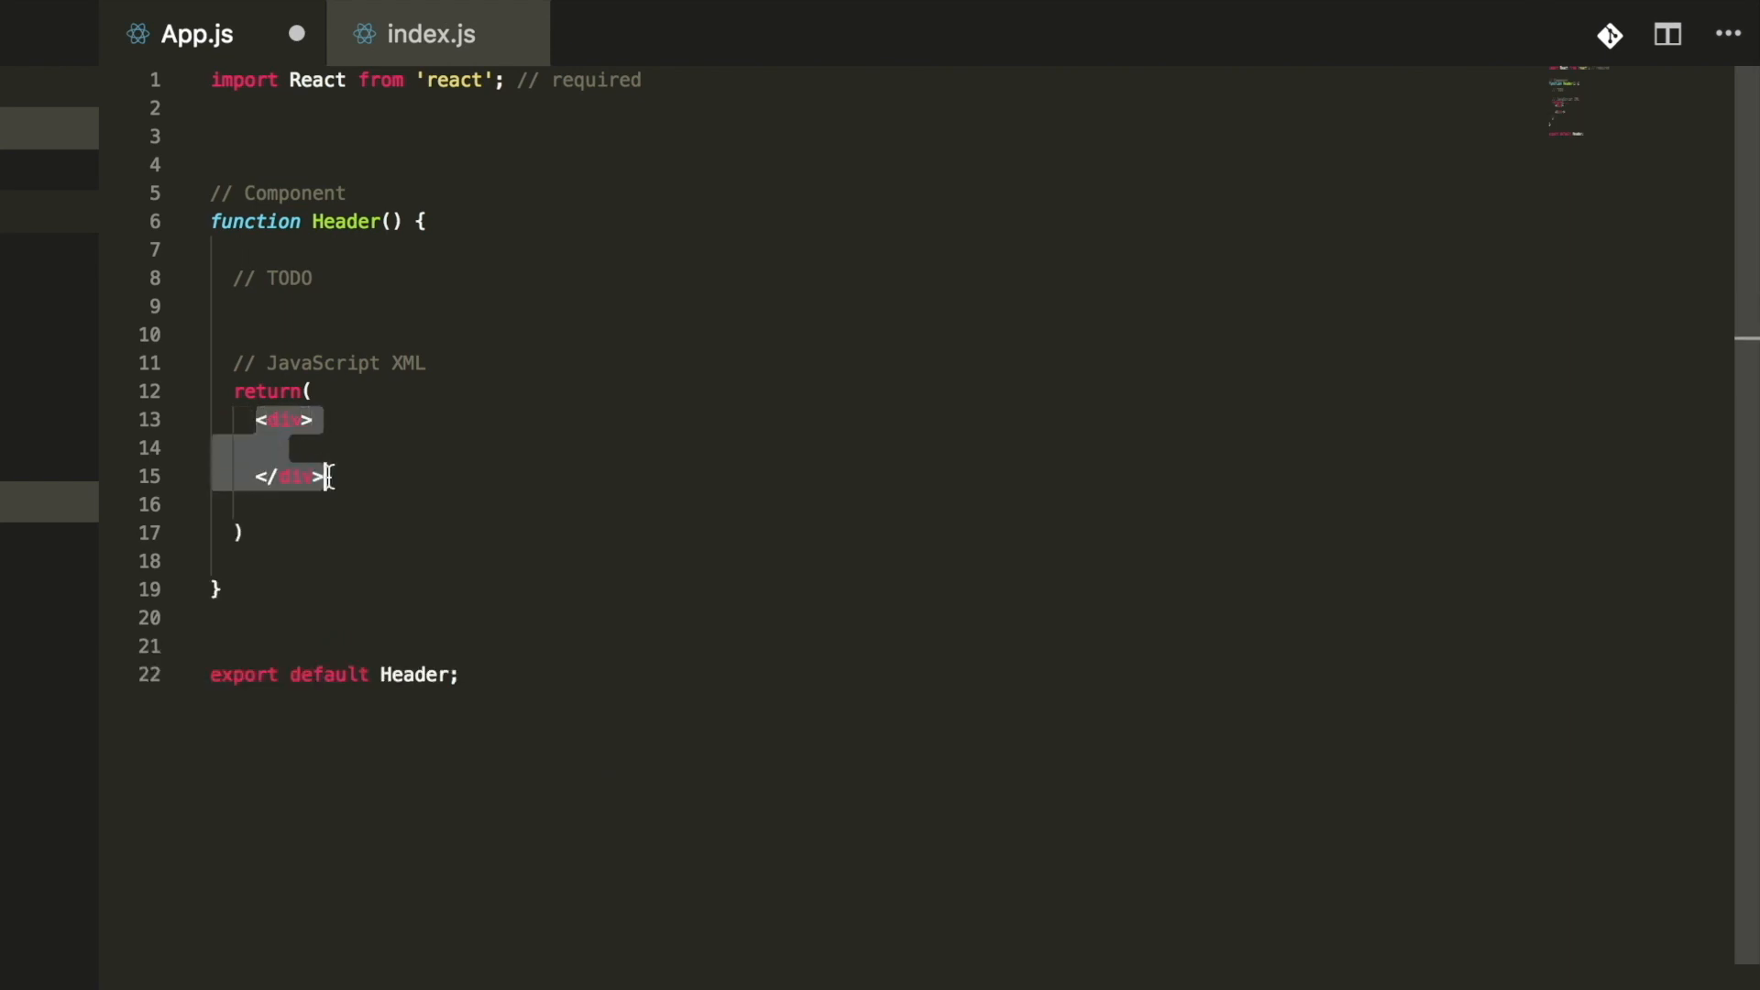
type("section")
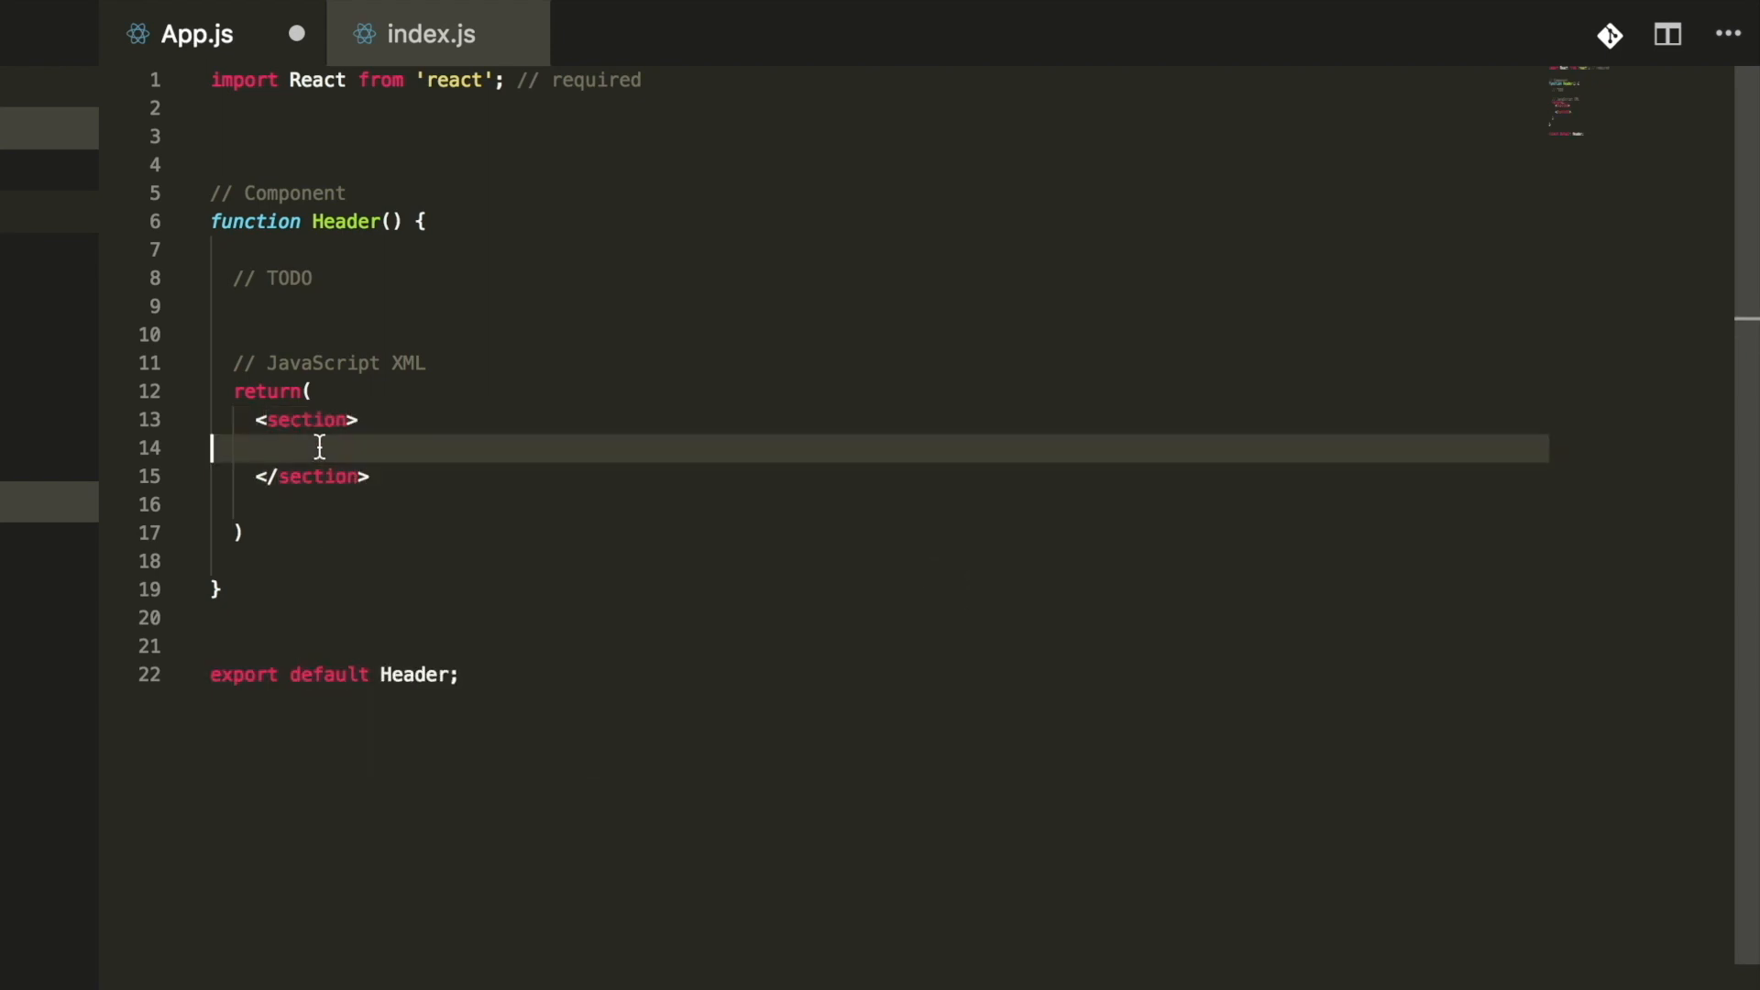
type("h2> Welcome to My App</h2>")
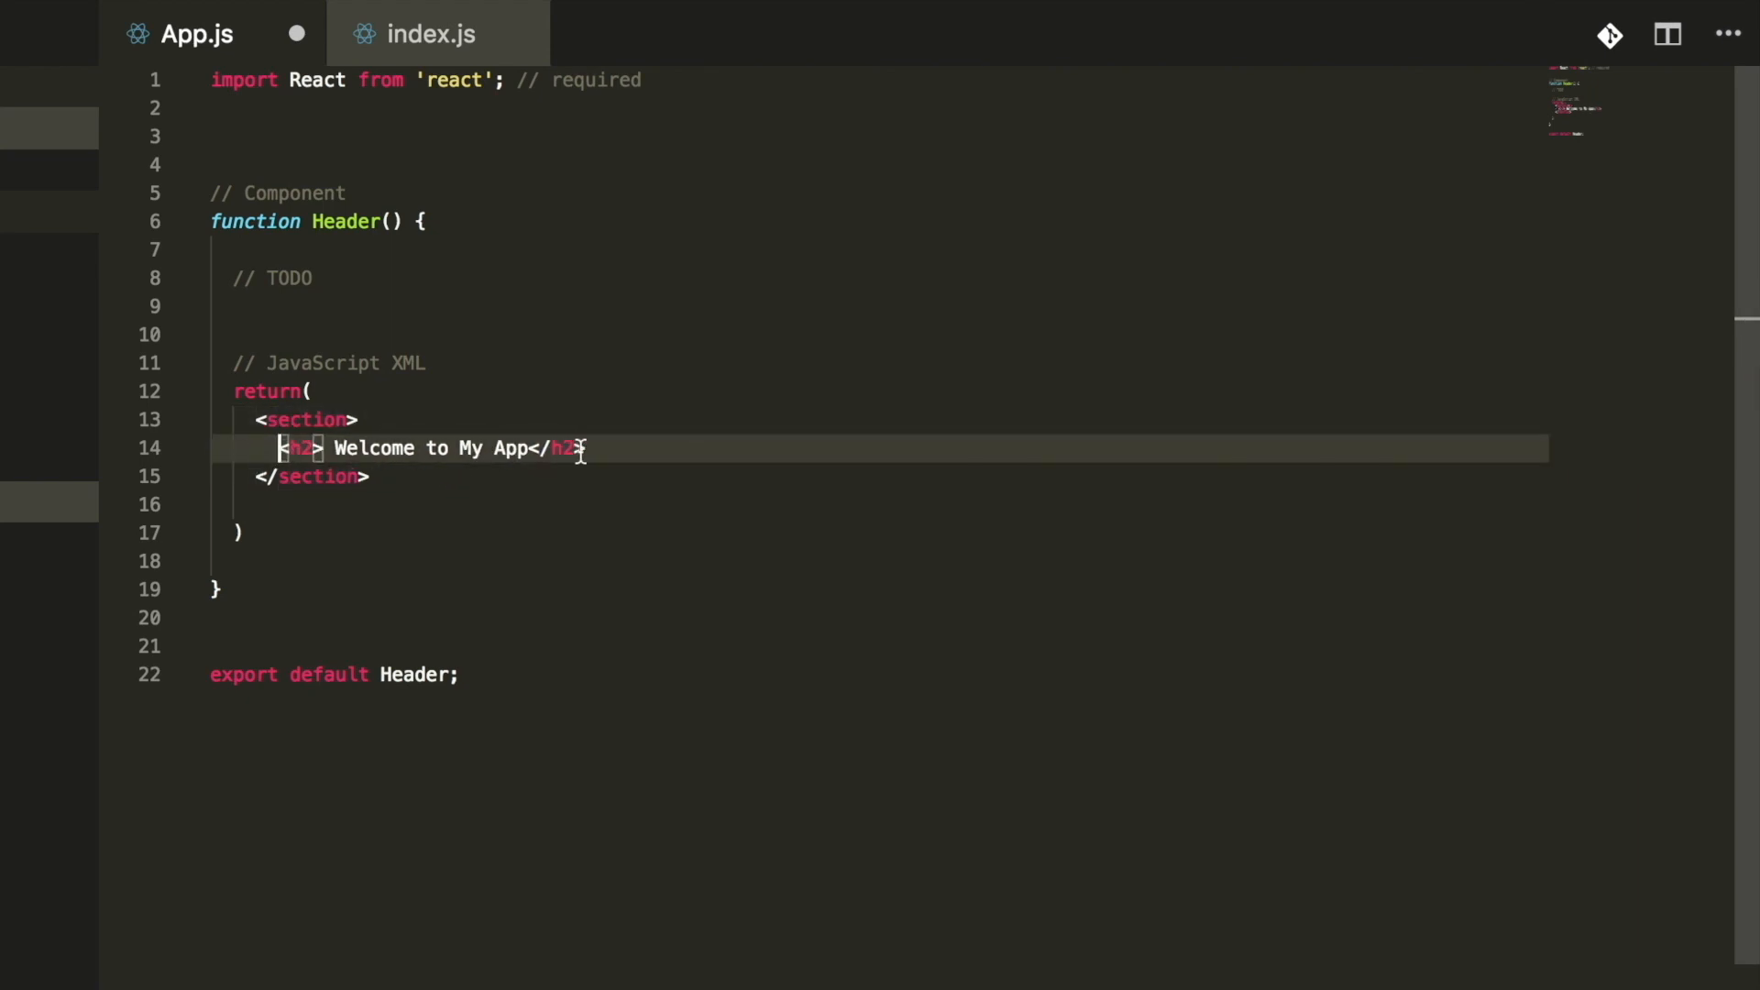
key("enter")
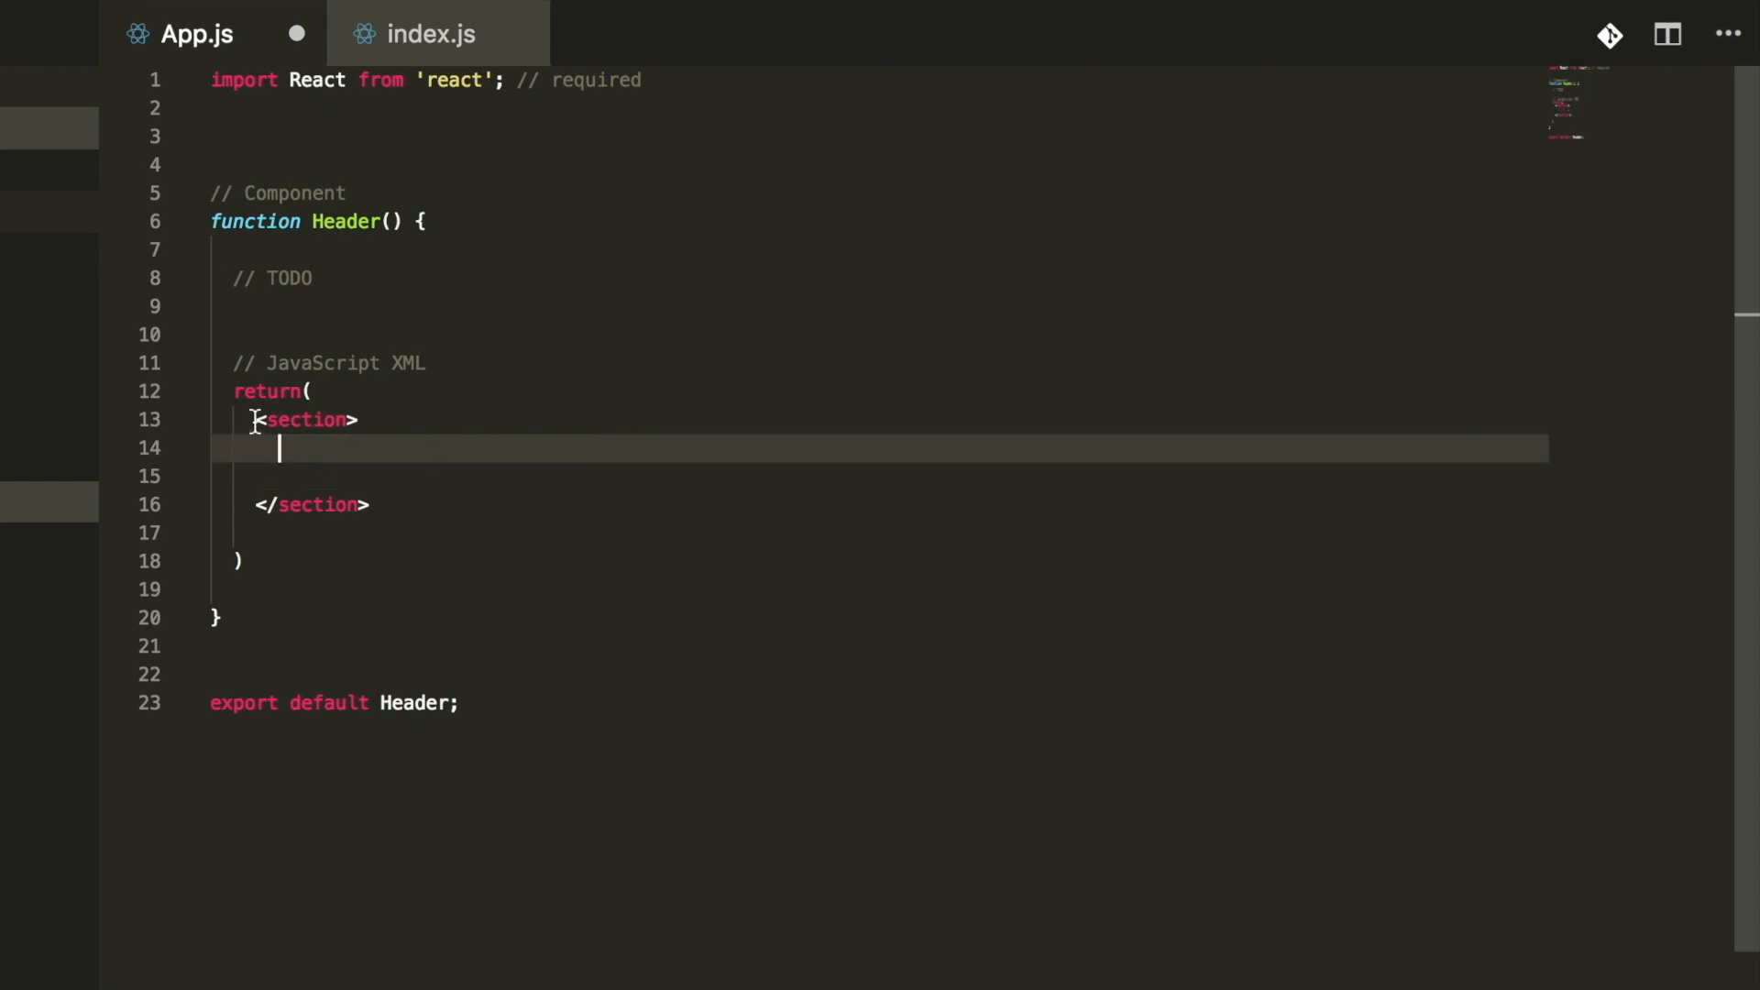
type("<h2> Welcome to My App</h2>")
type("<p>wel</p>")
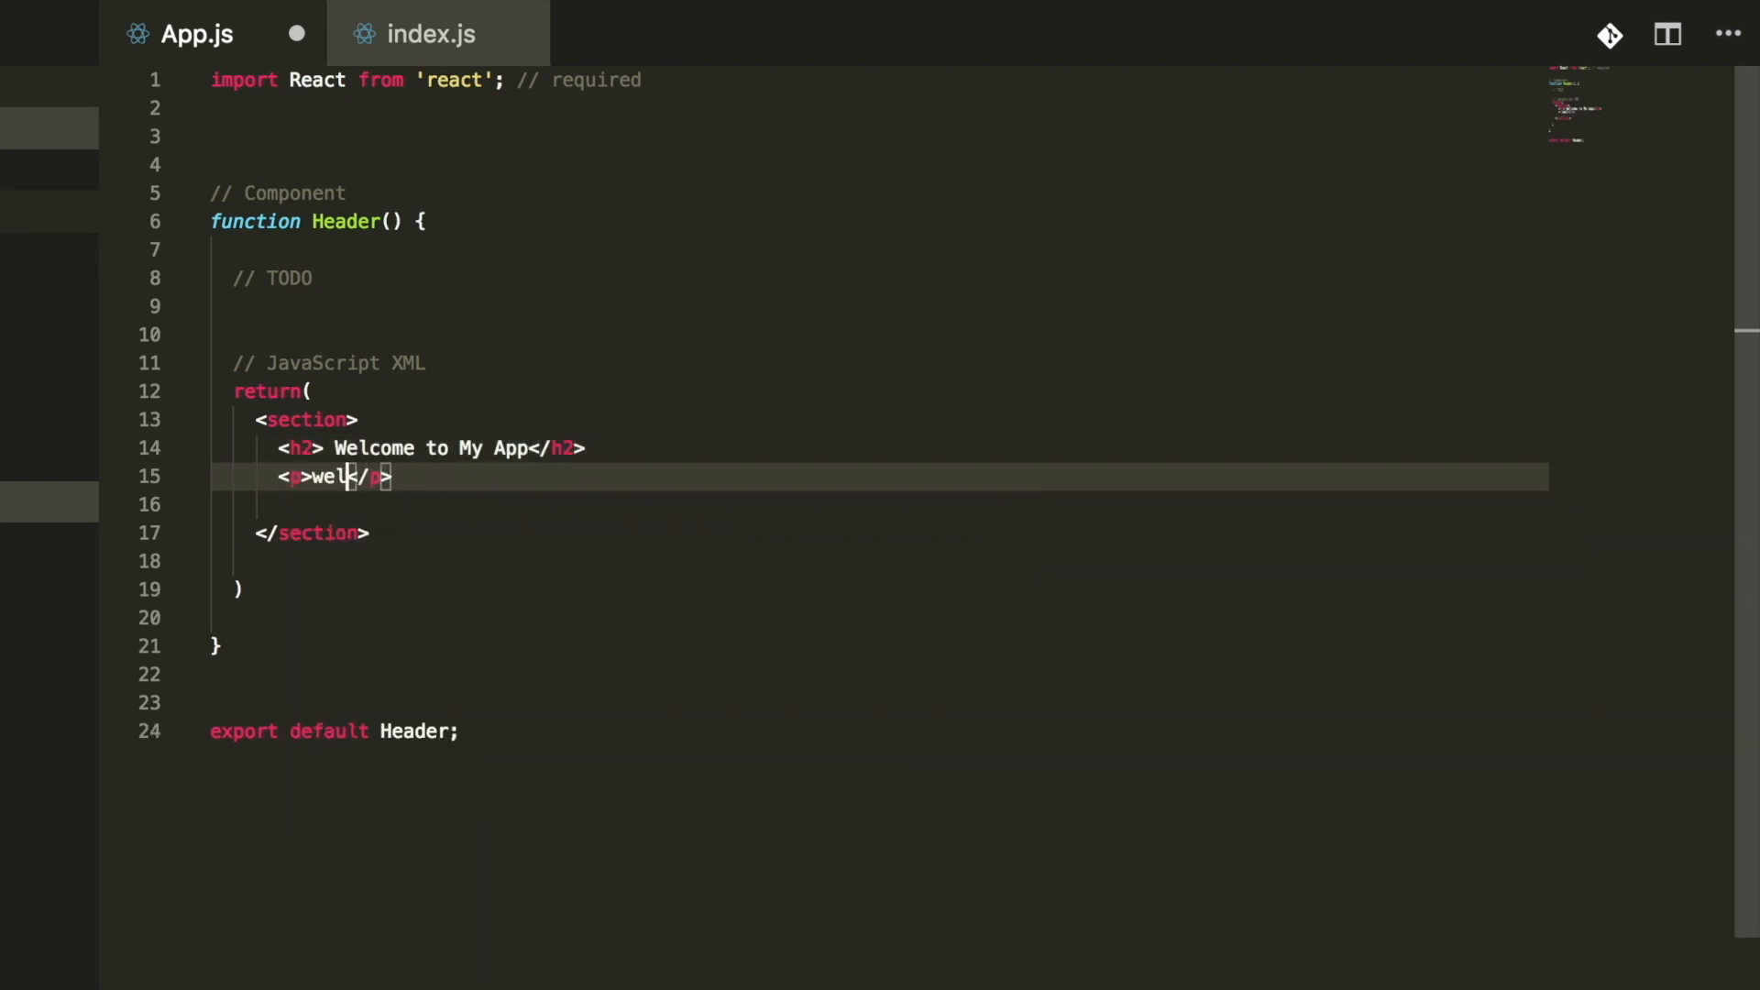
type("Thisi")
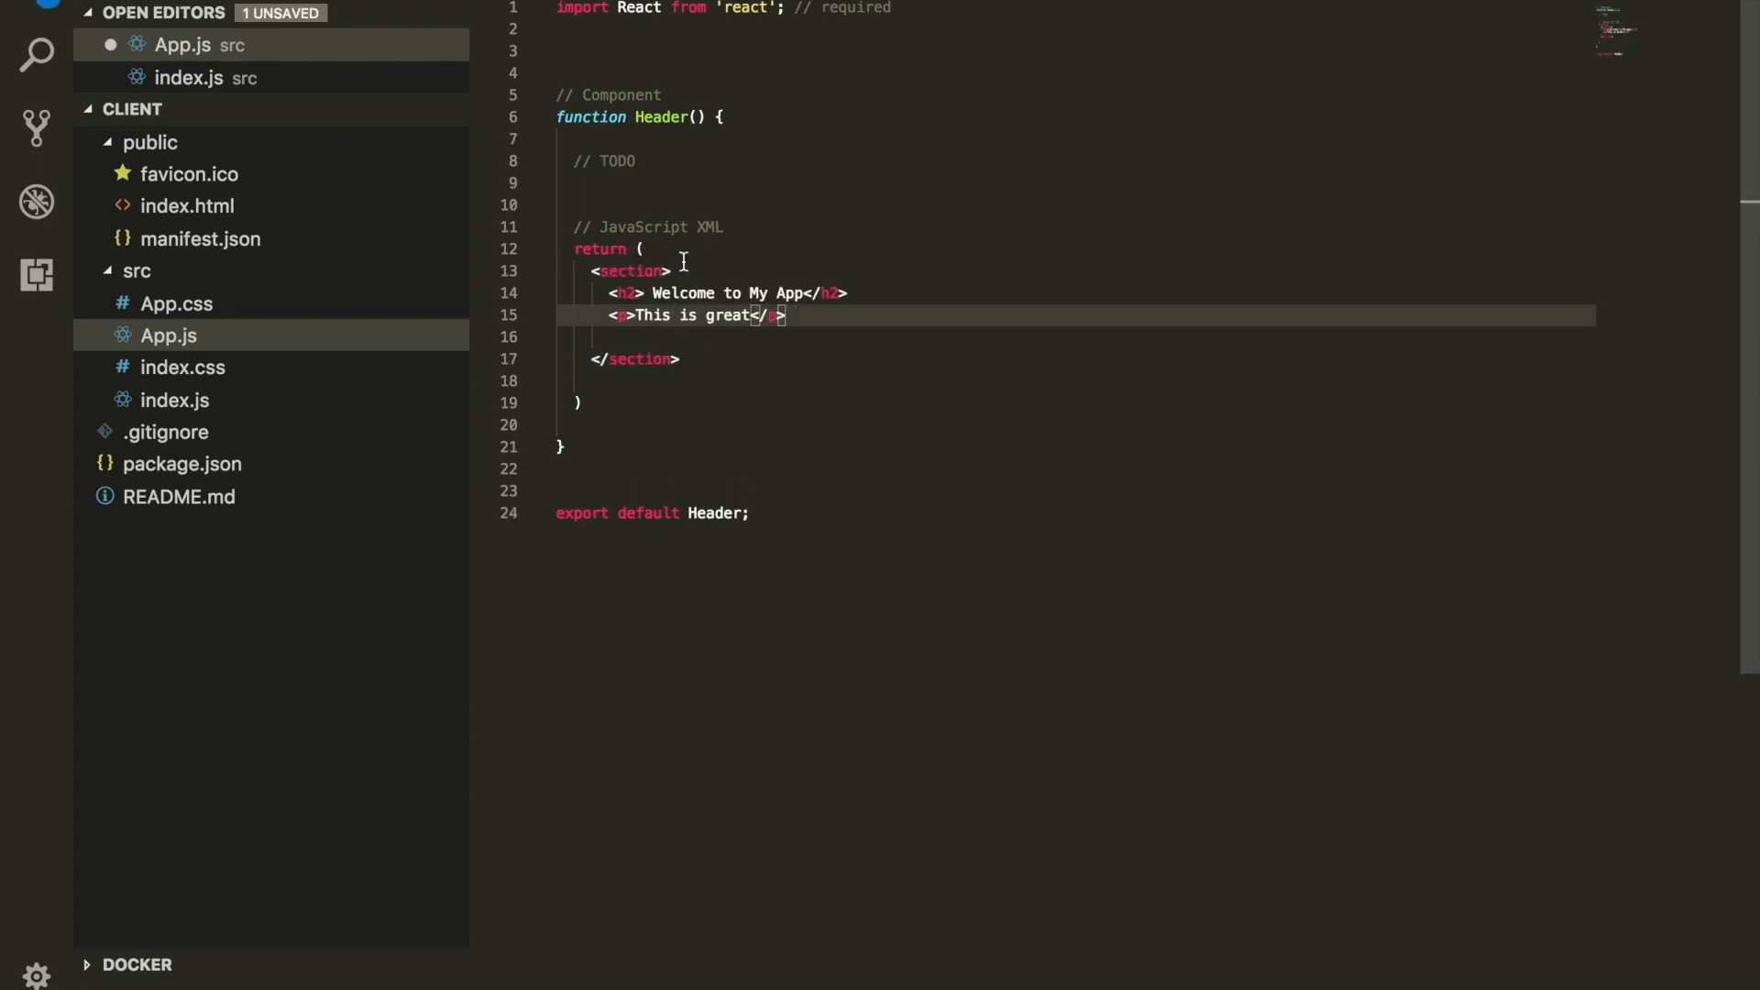
type("- JSX")
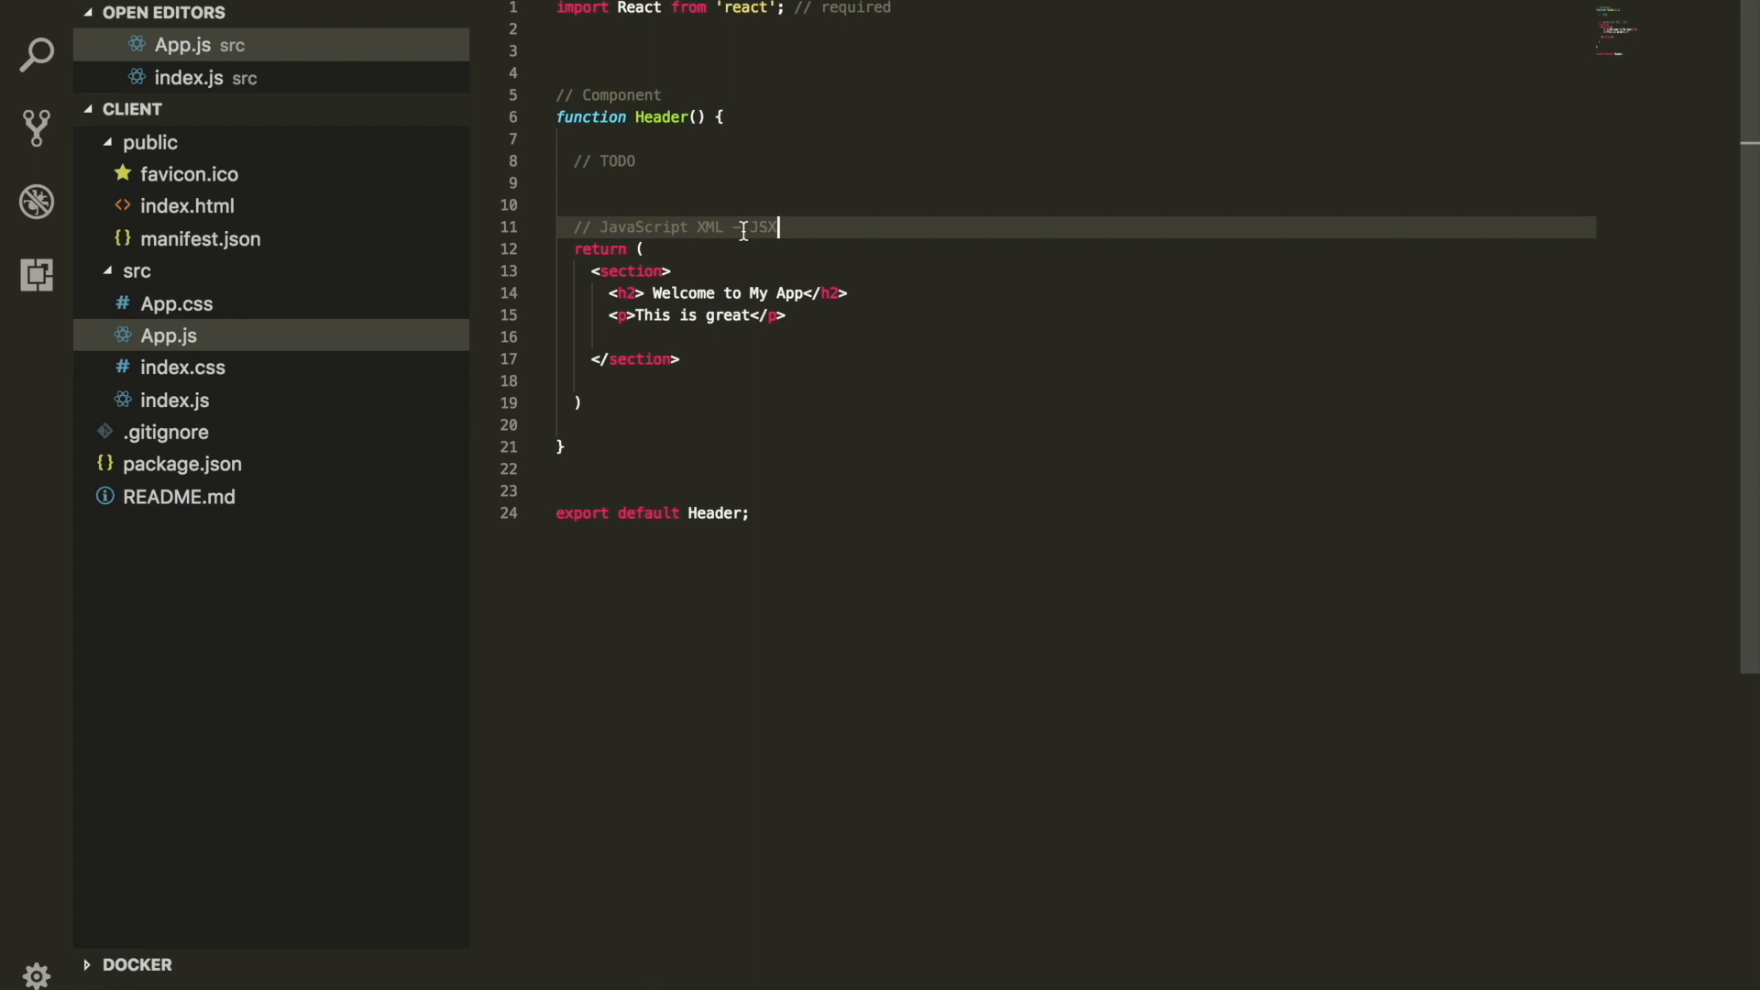
Point out the section, h2 and p tags, then start typing a second section below.
left_click(729, 270)
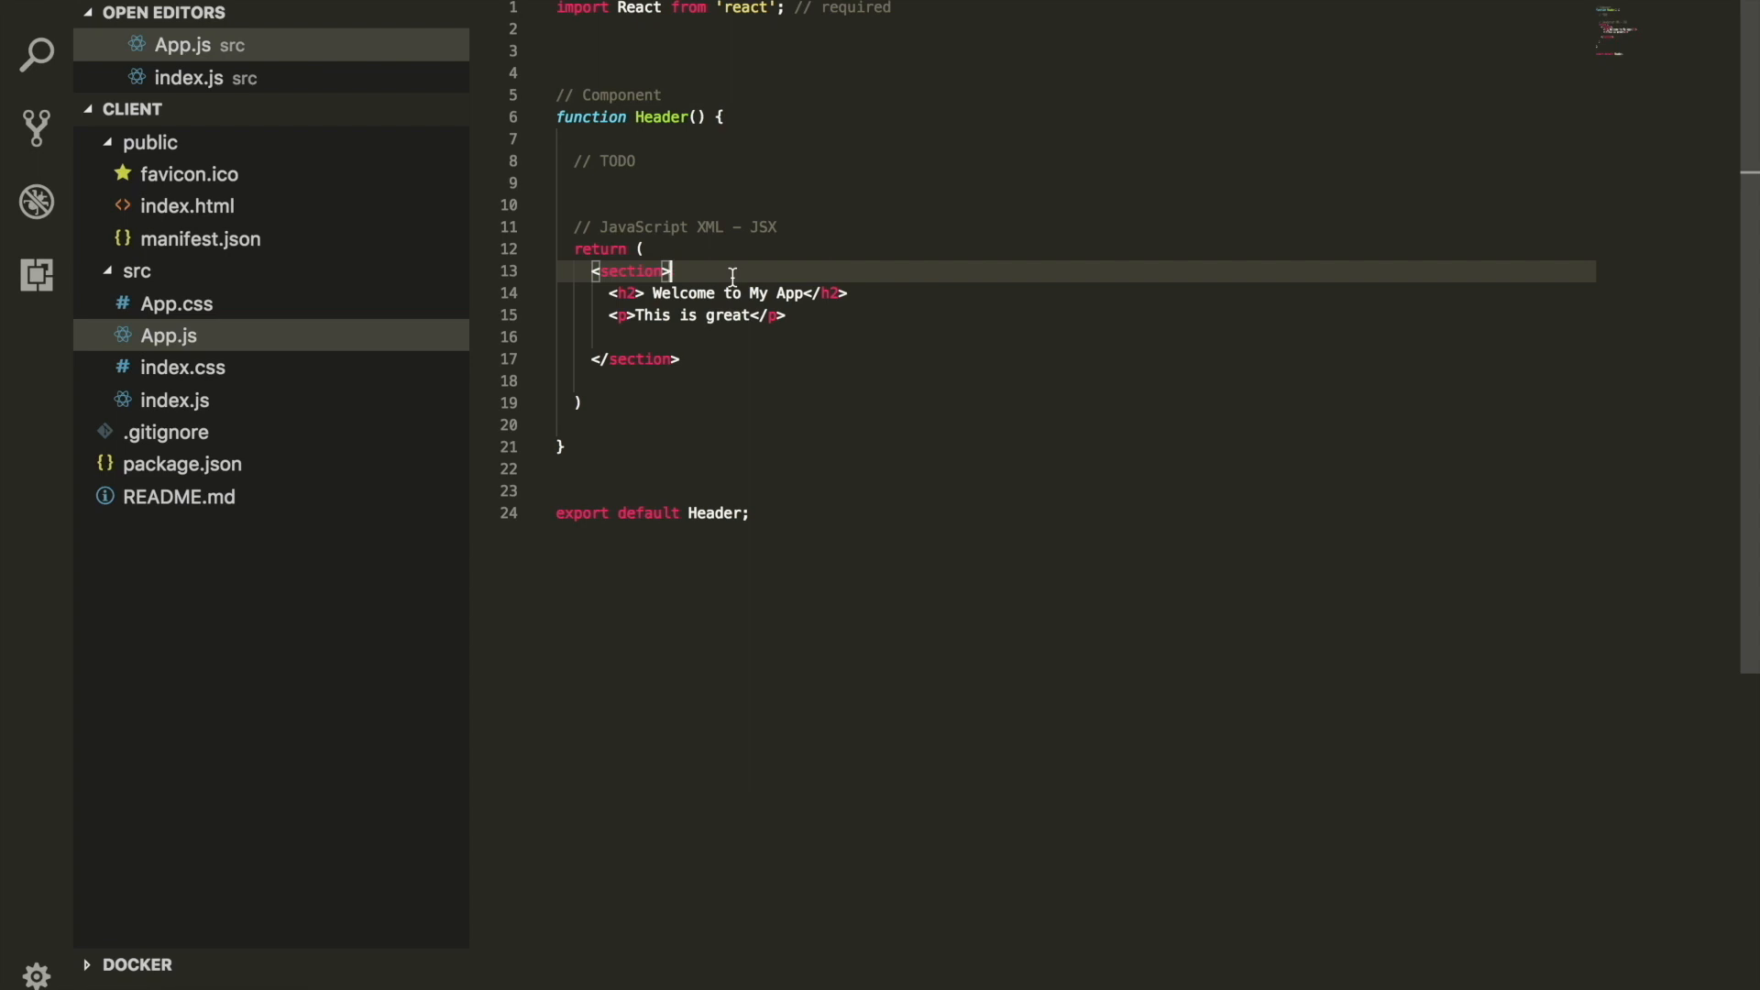
left_click(620, 316)
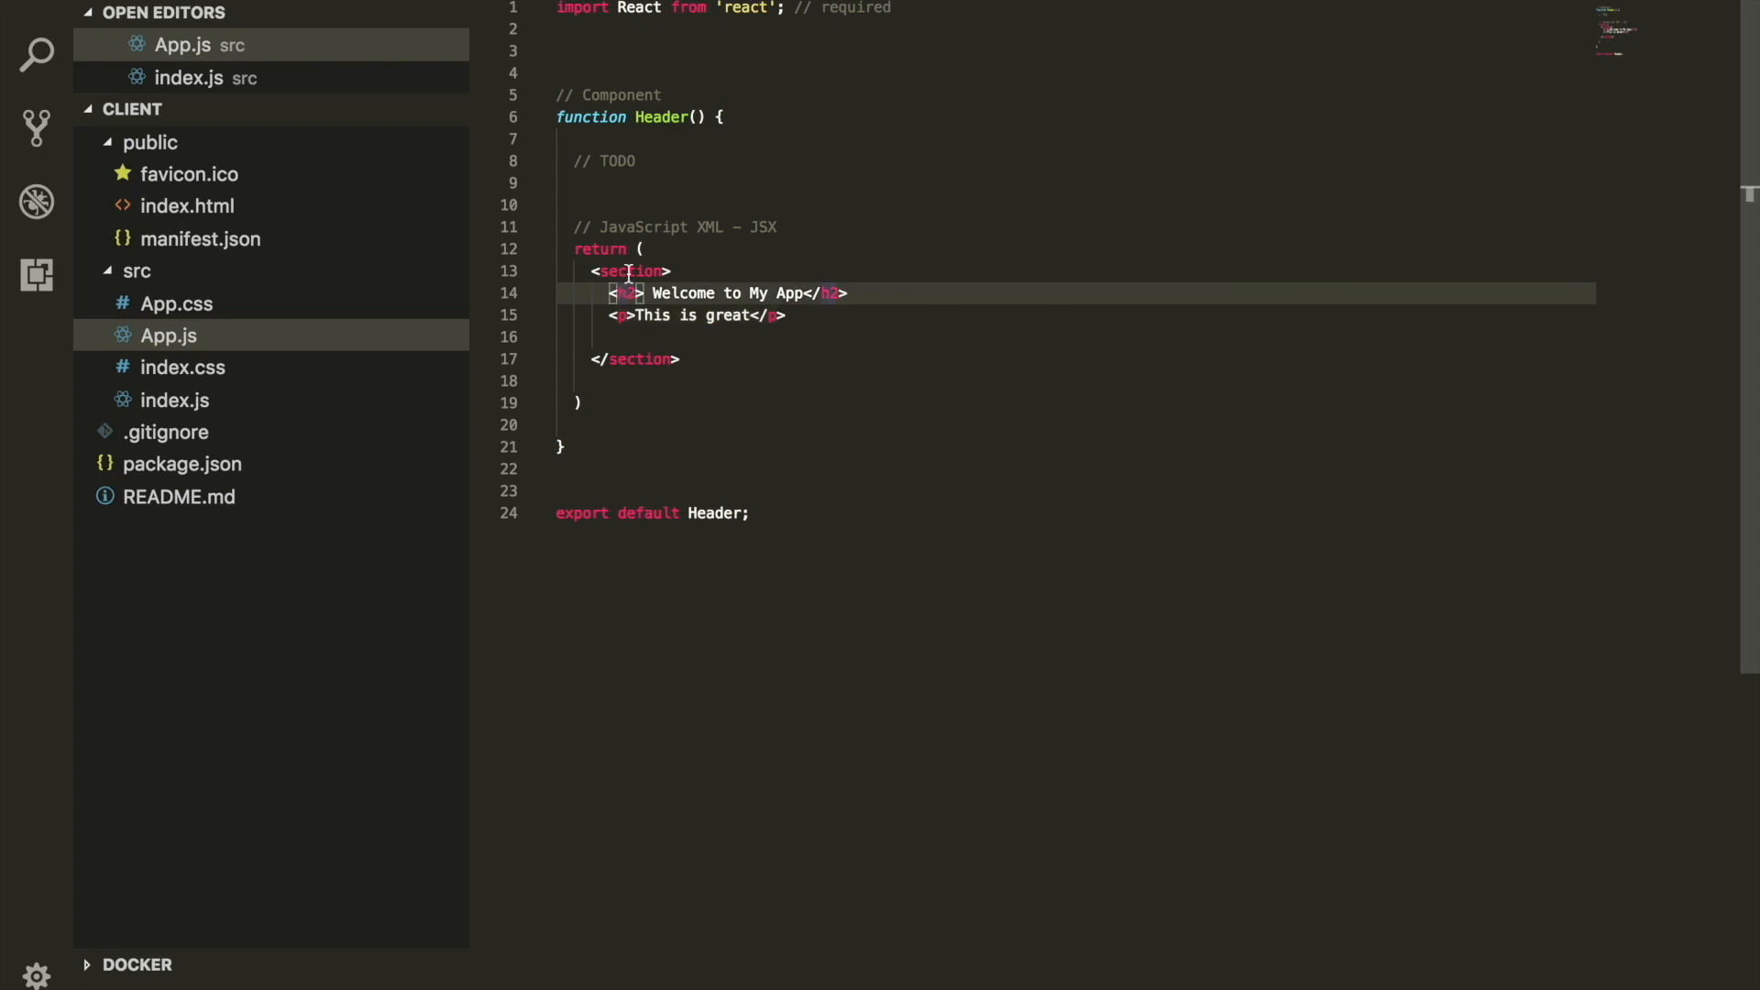
double_click(636, 271)
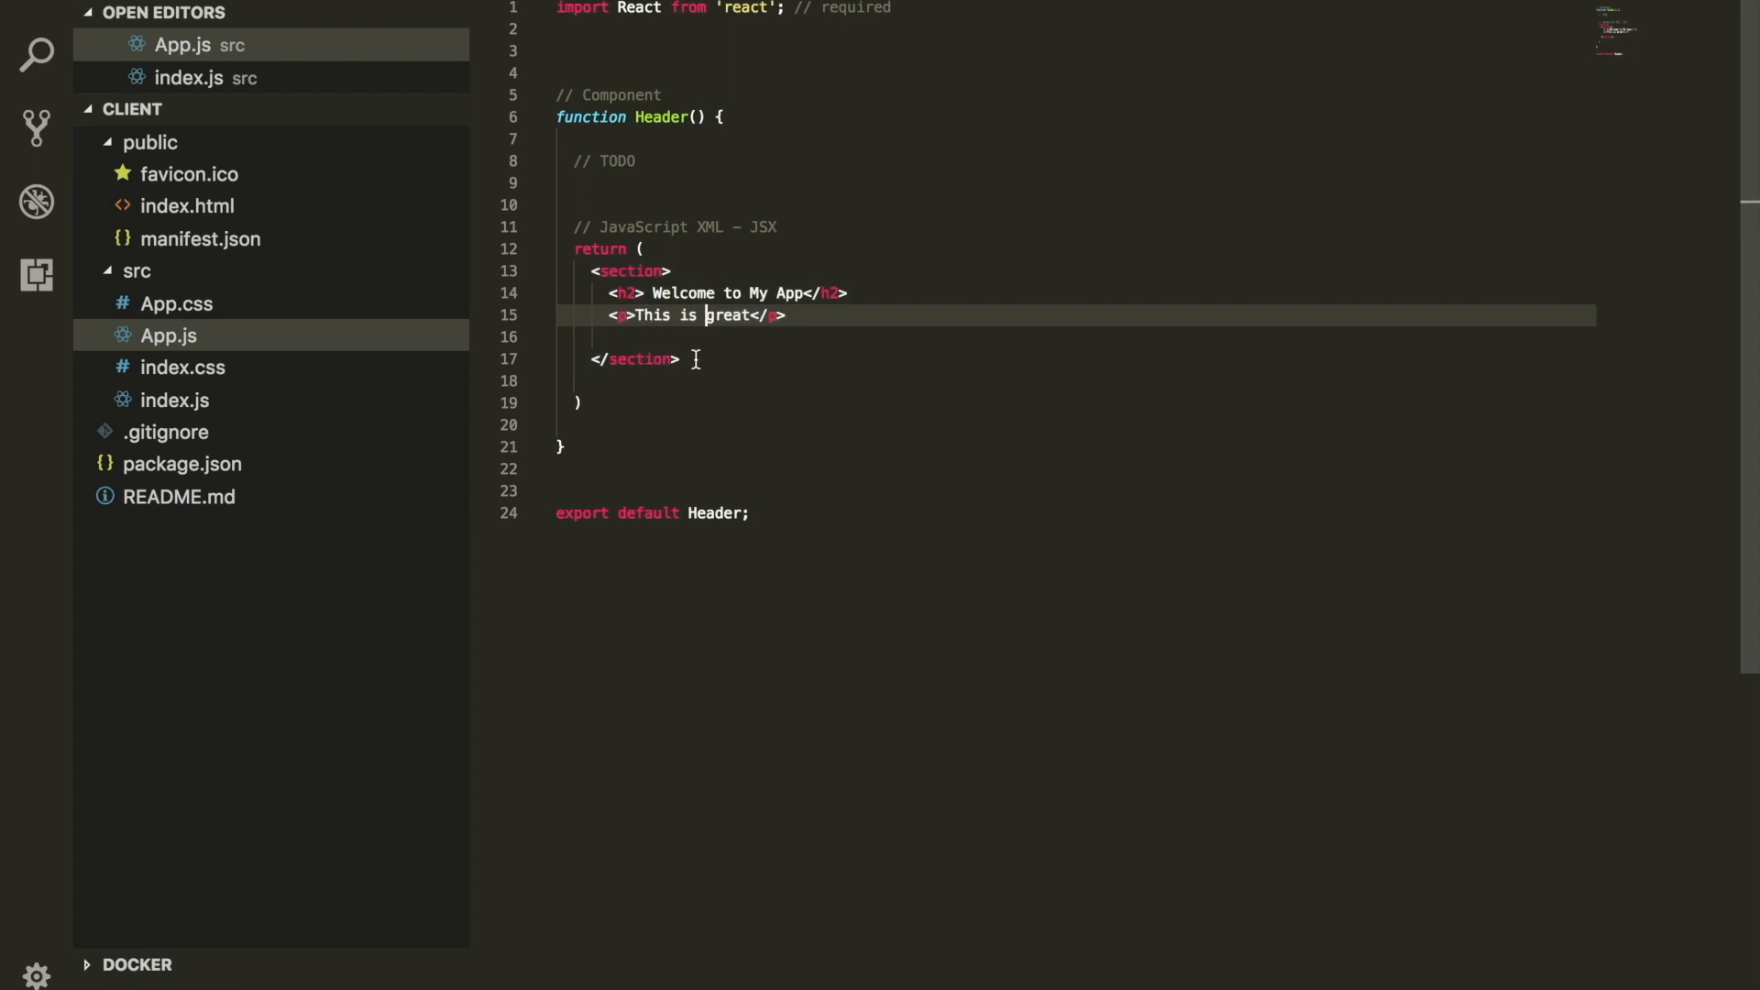
type("secti")
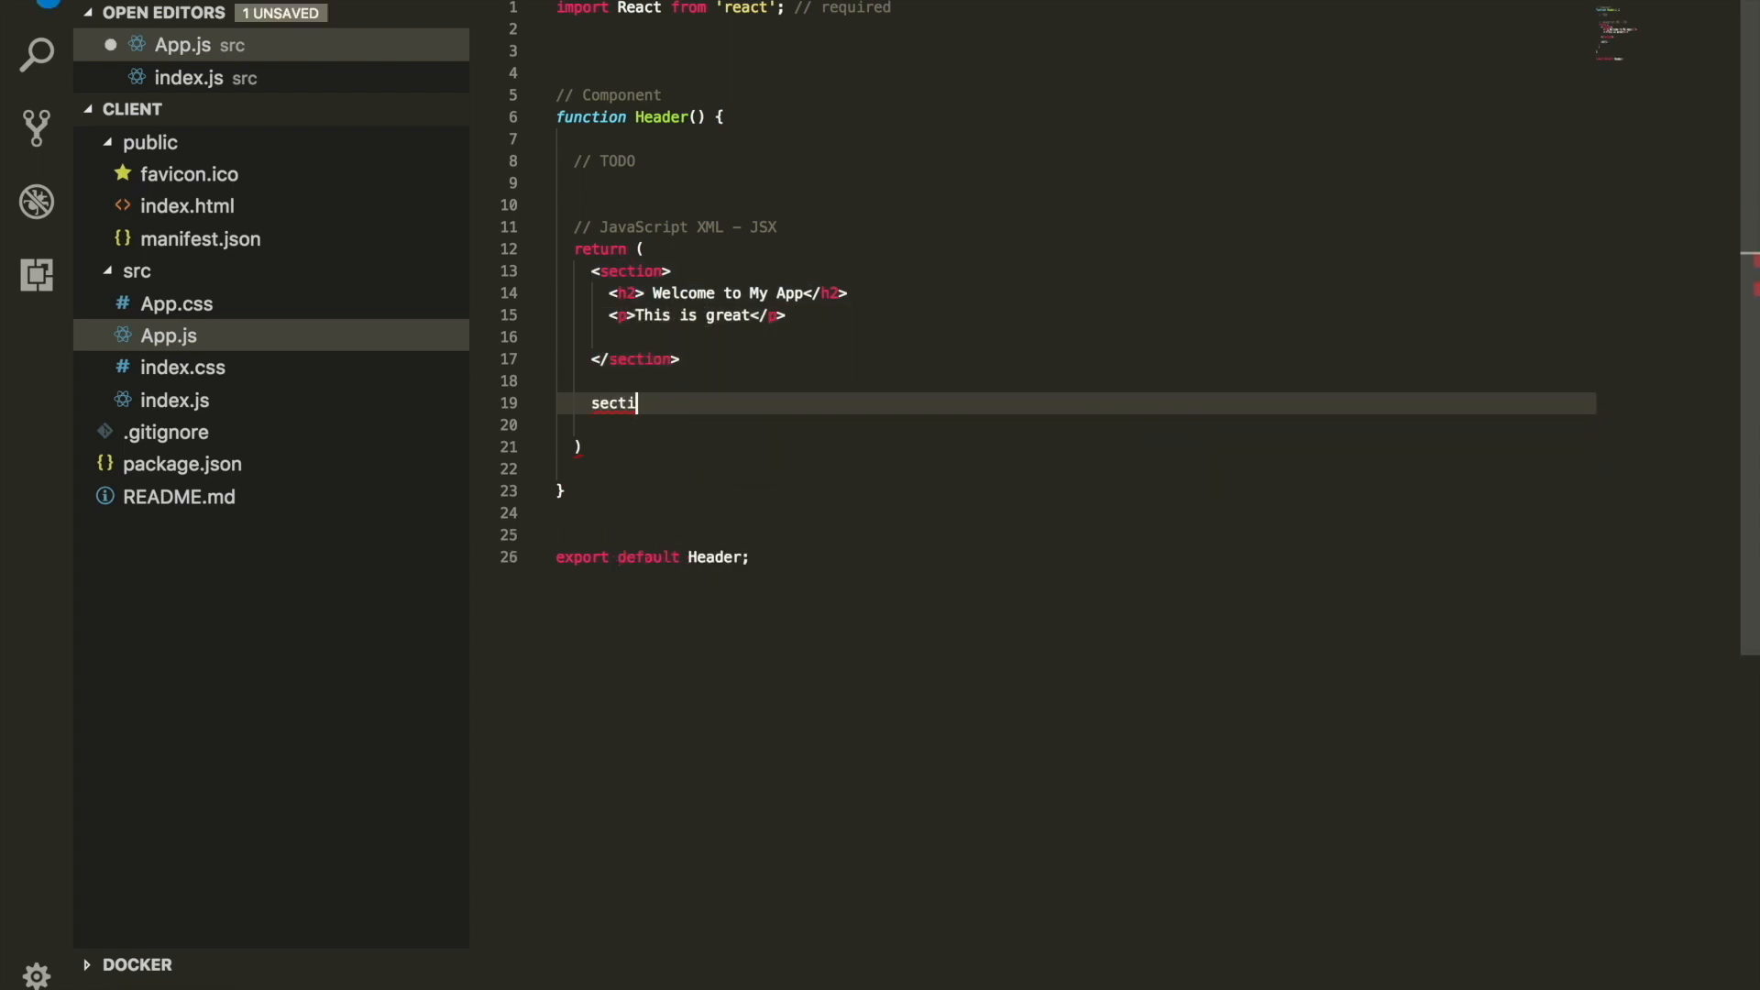
Return an array of <h2>Hello Word</h2> and <p>This is my App</p>, then save App.js.
type("on")
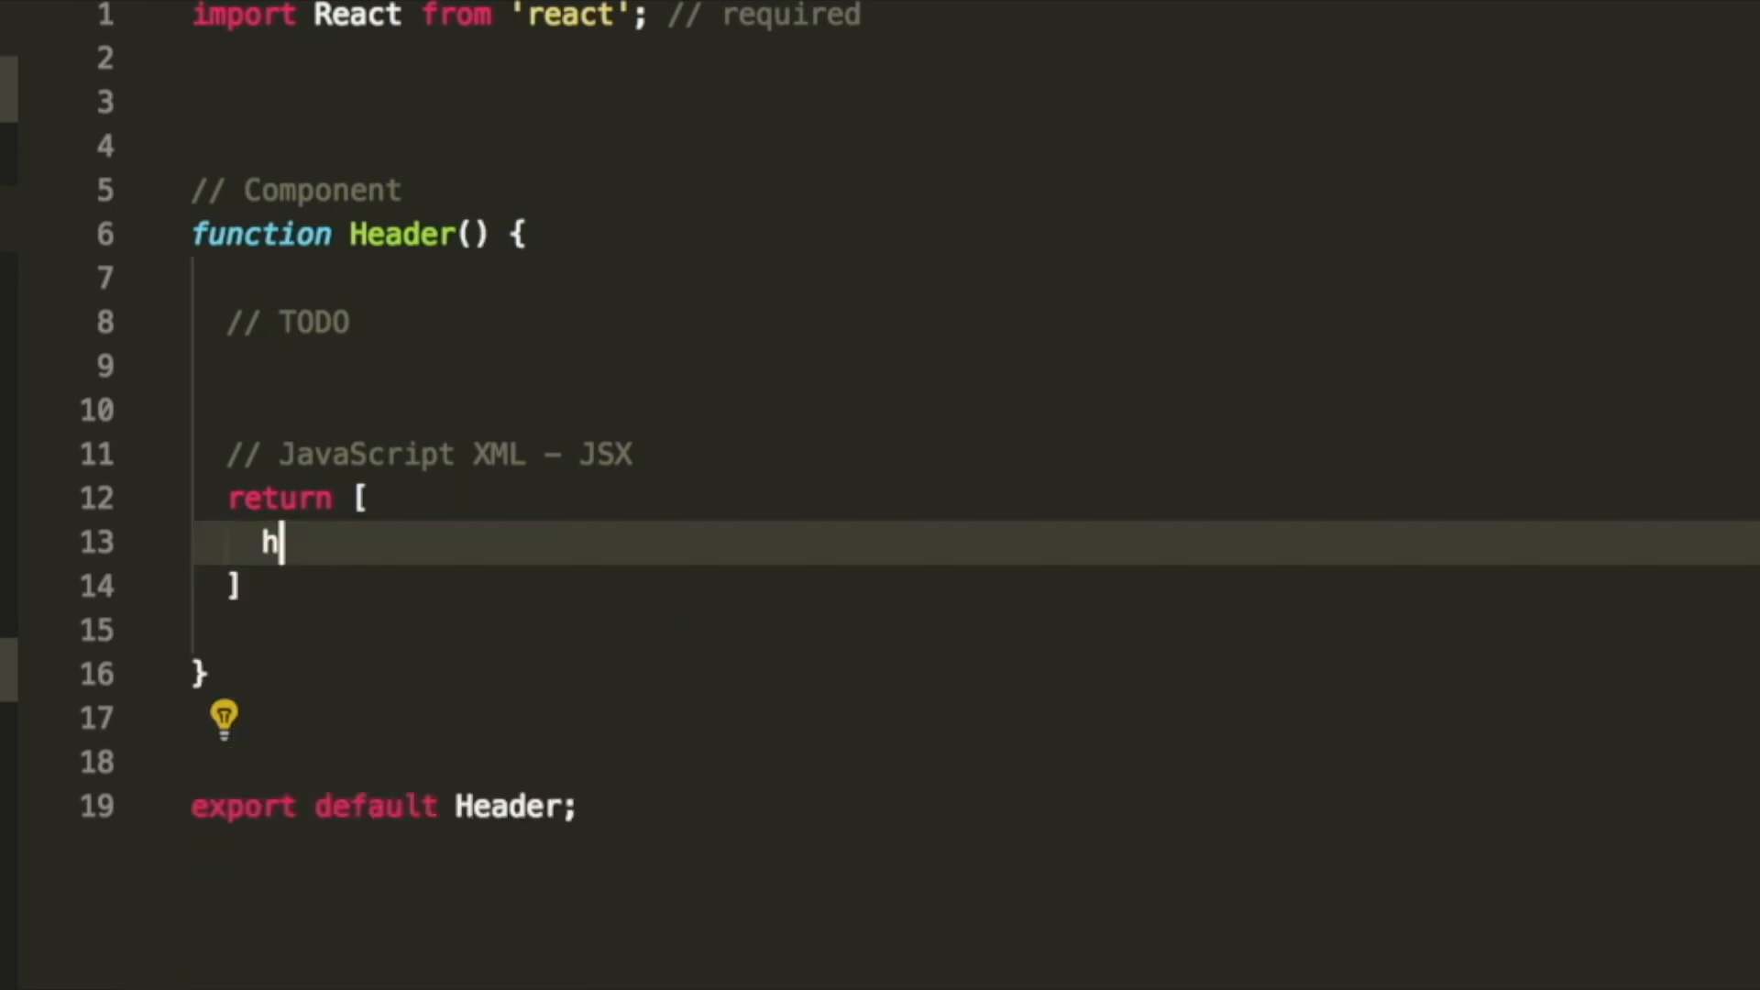
type("<h2>Hello </h2>")
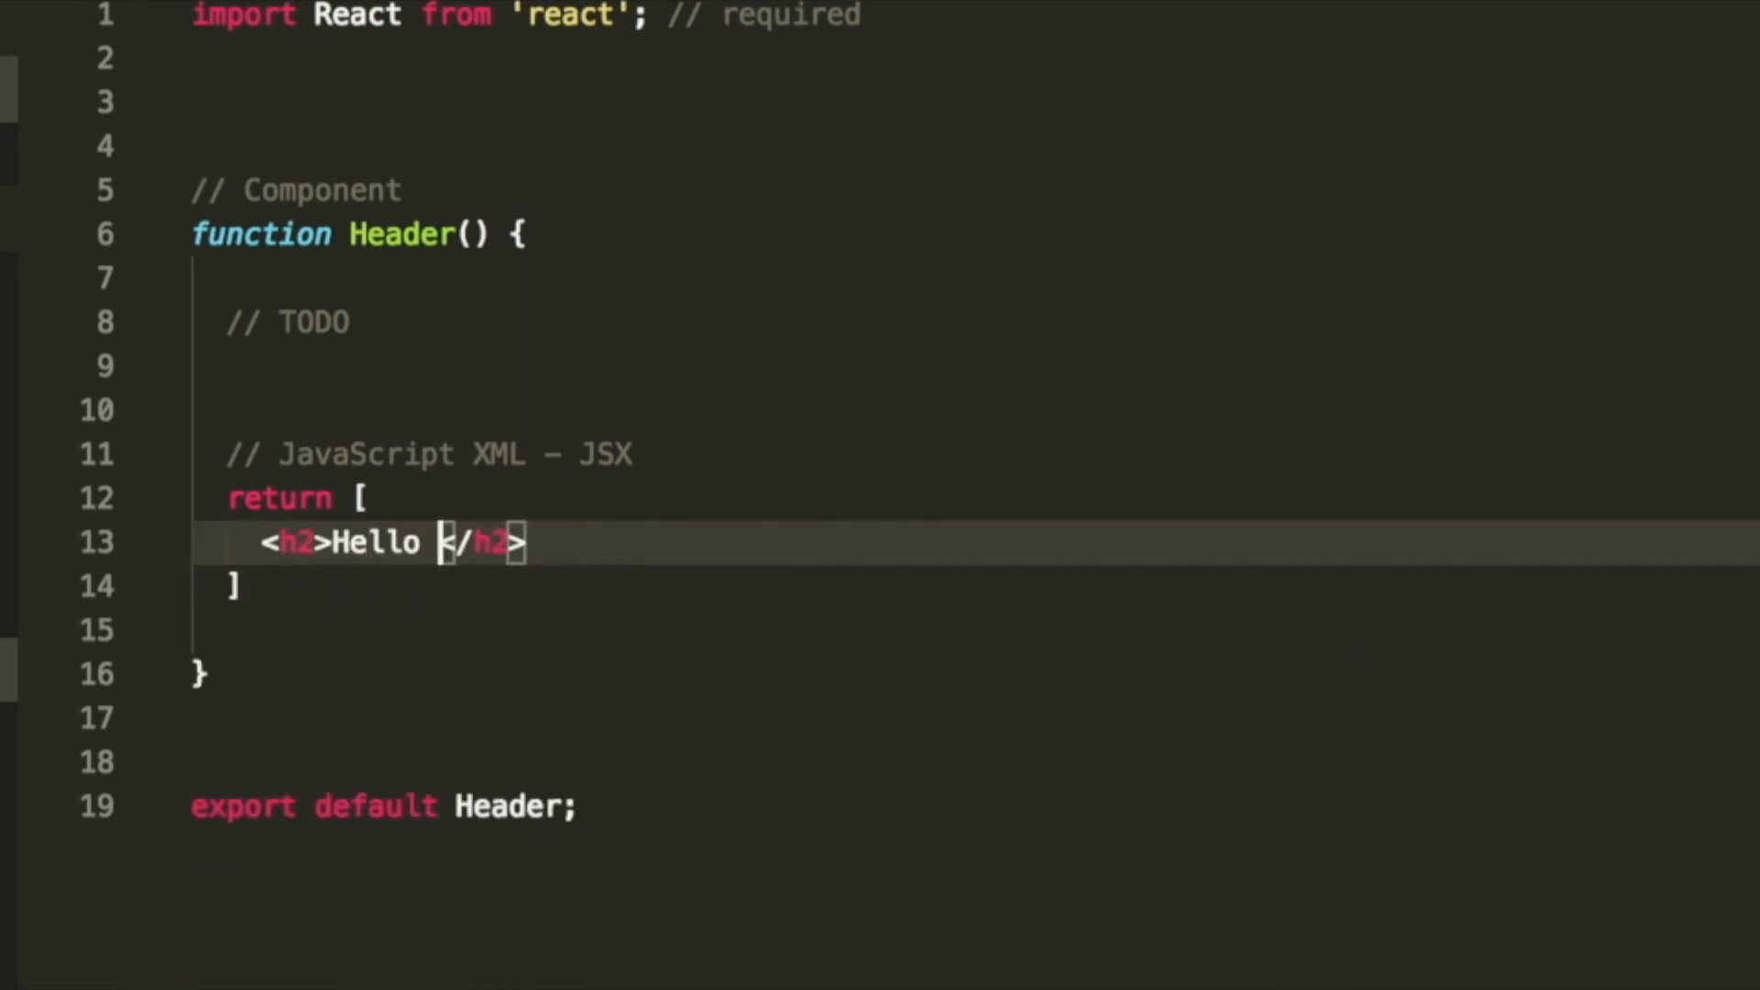
type("Word")
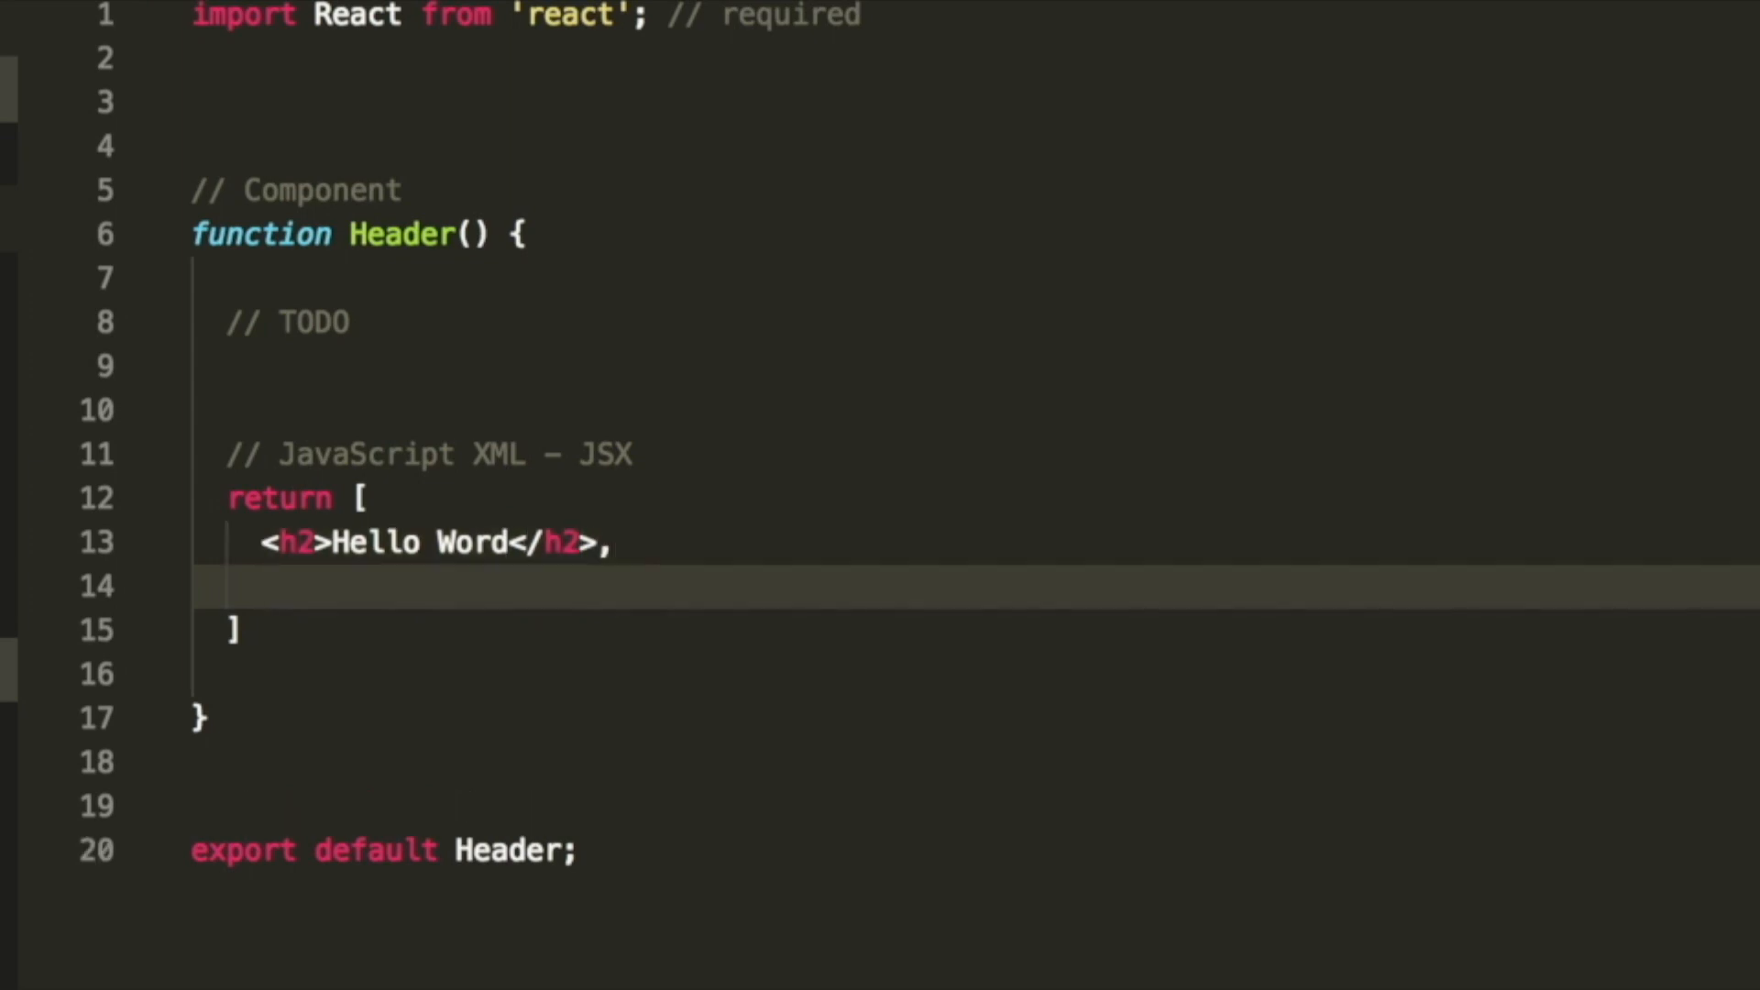
type("<p></p>")
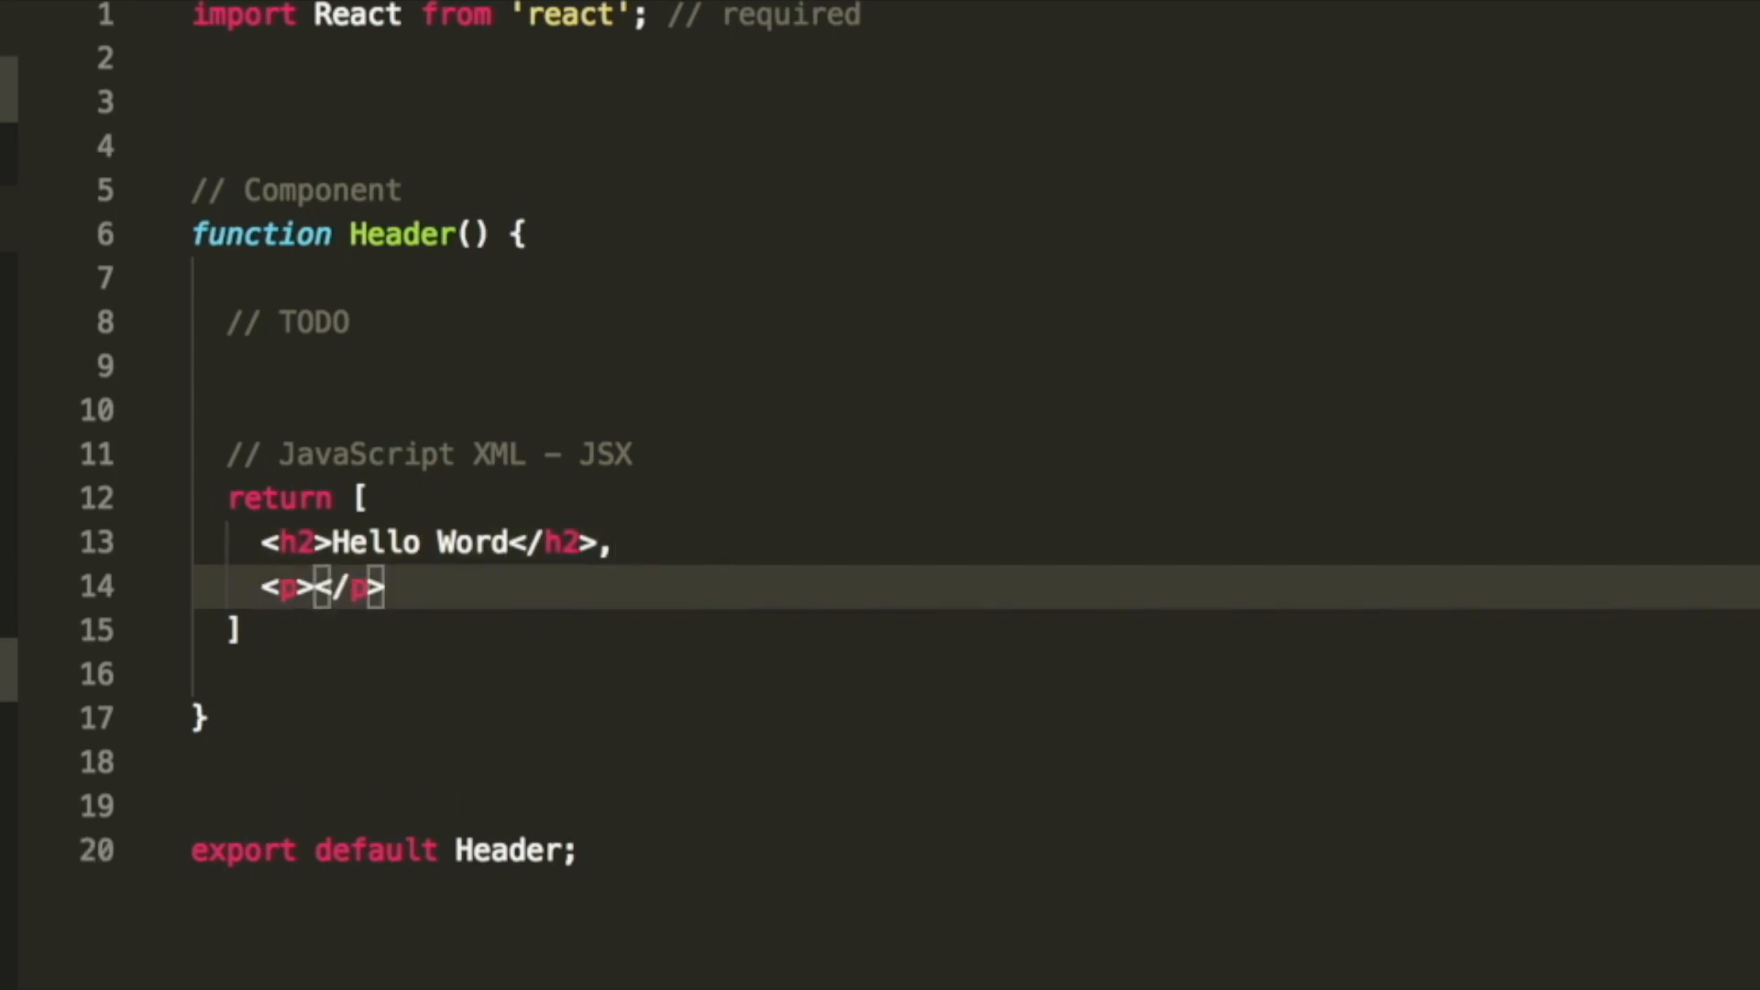
type("This is my App")
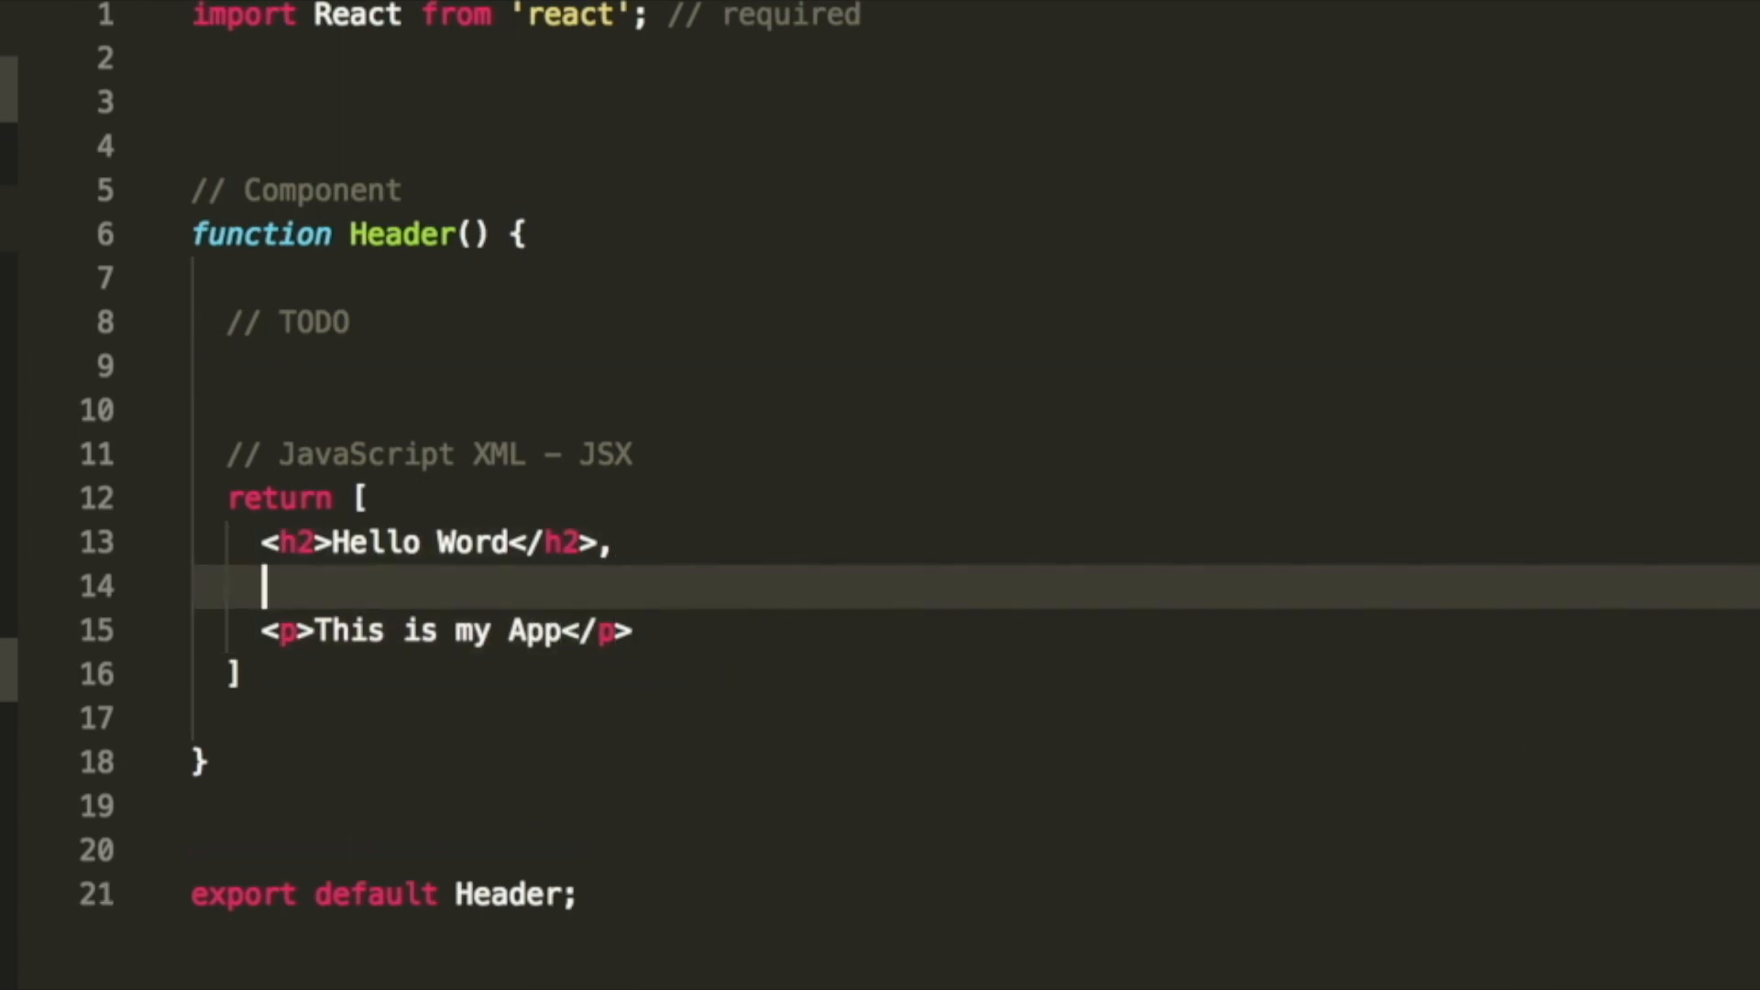
key("Backspace")
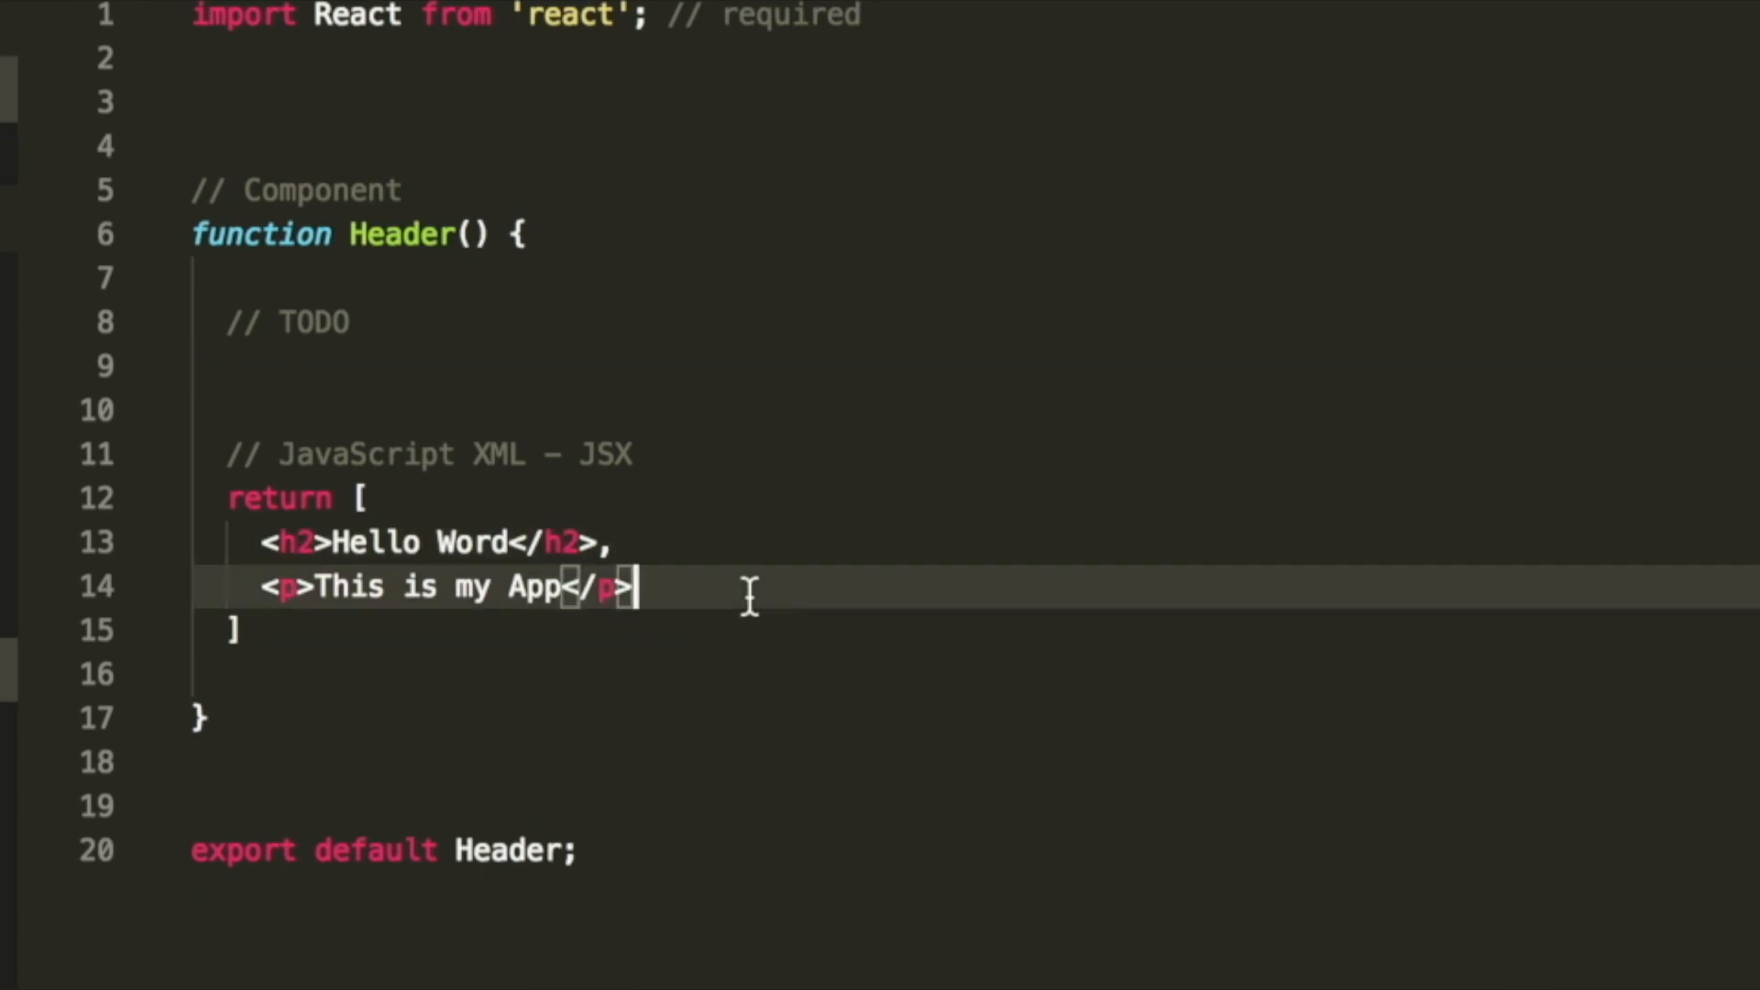
key("Return")
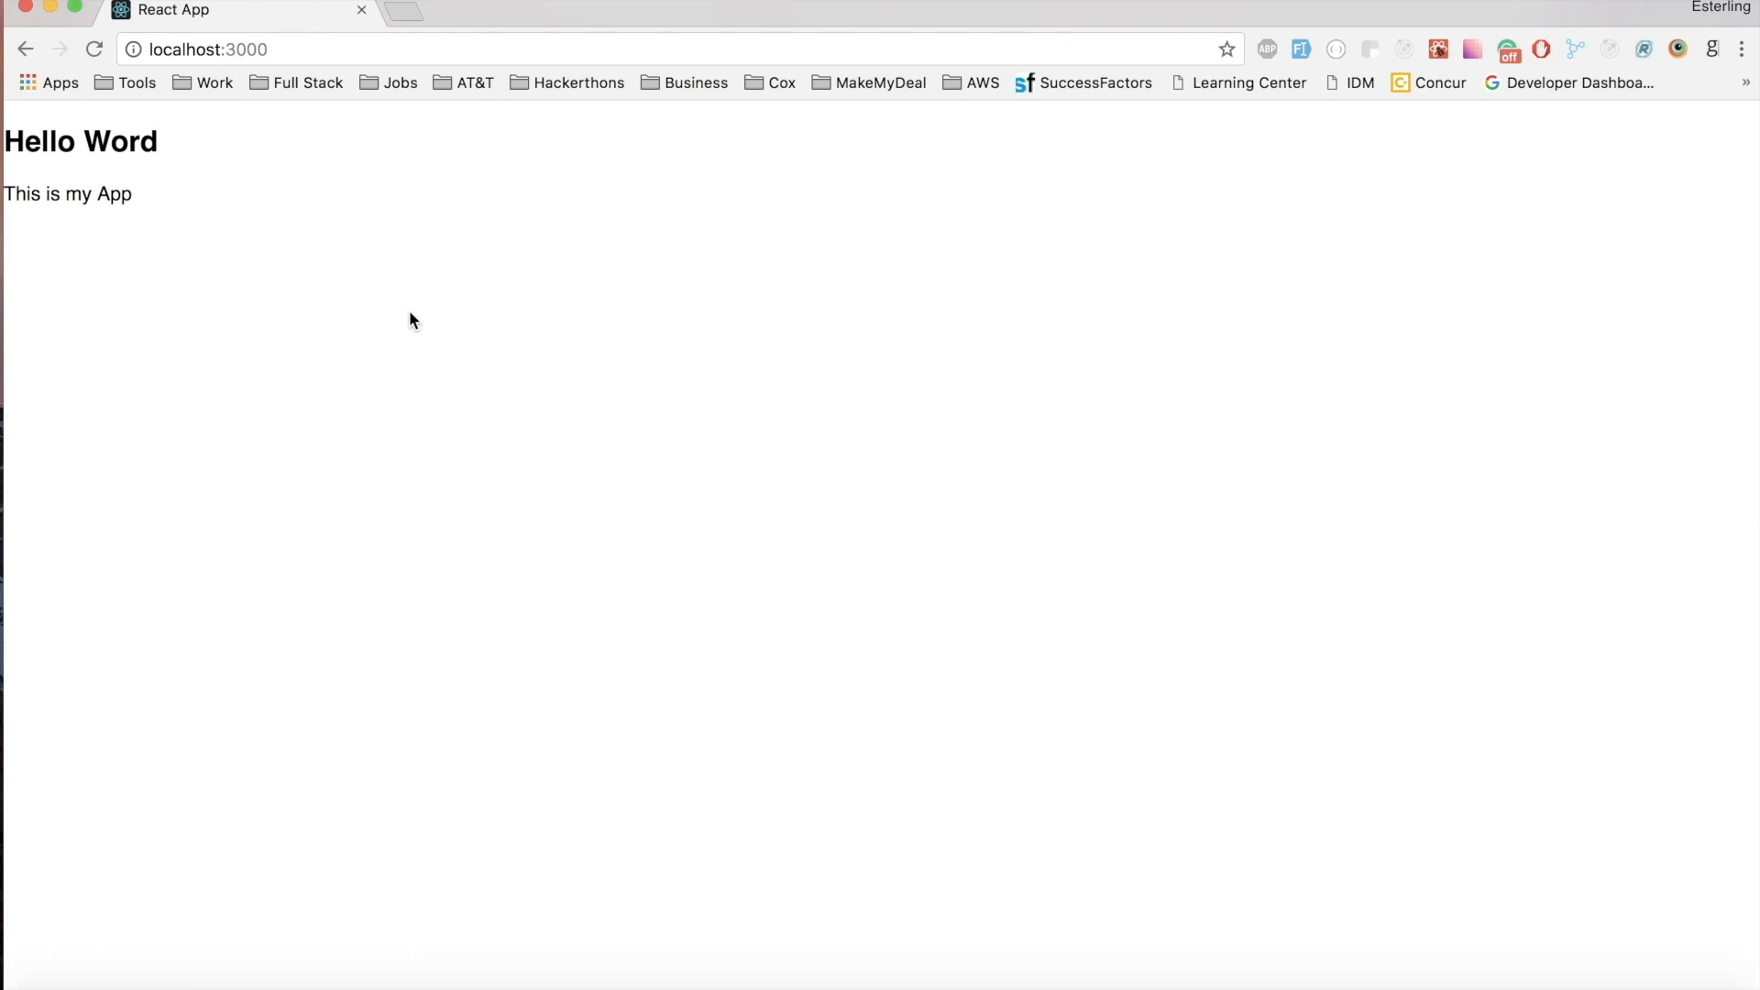
Open Chrome DevTools Console and expand the warning that Header's array children need unique keys.
key("F12")
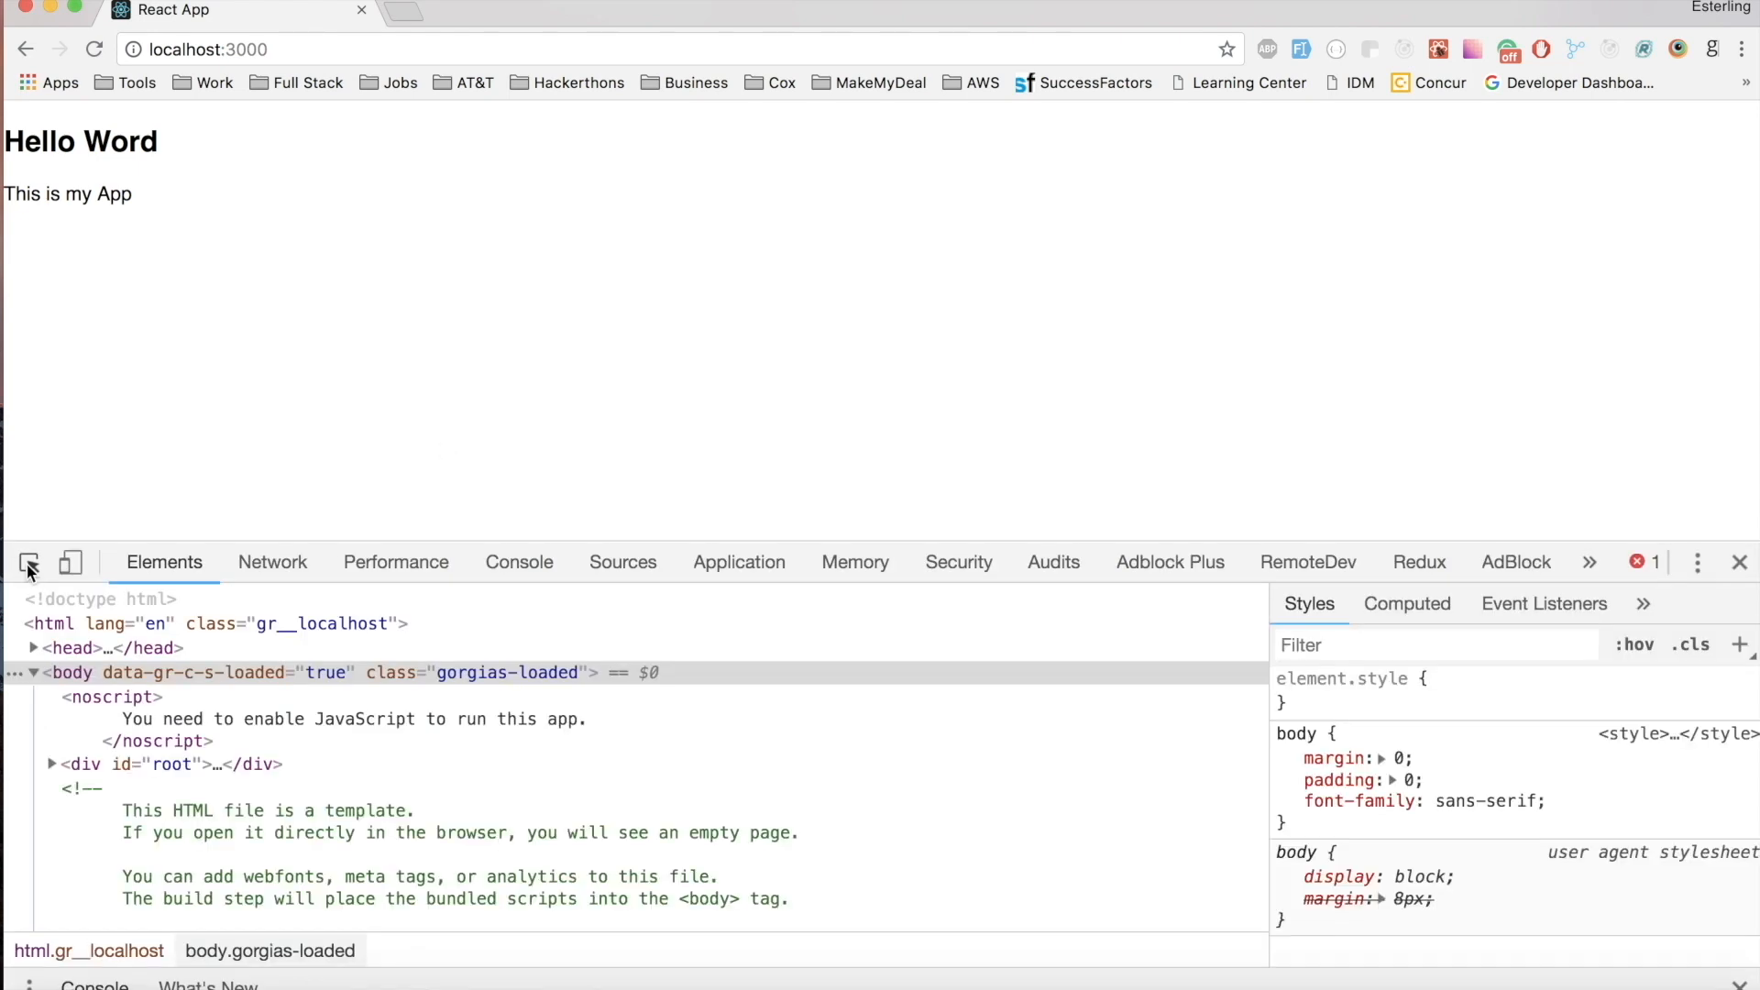
left_click(519, 561)
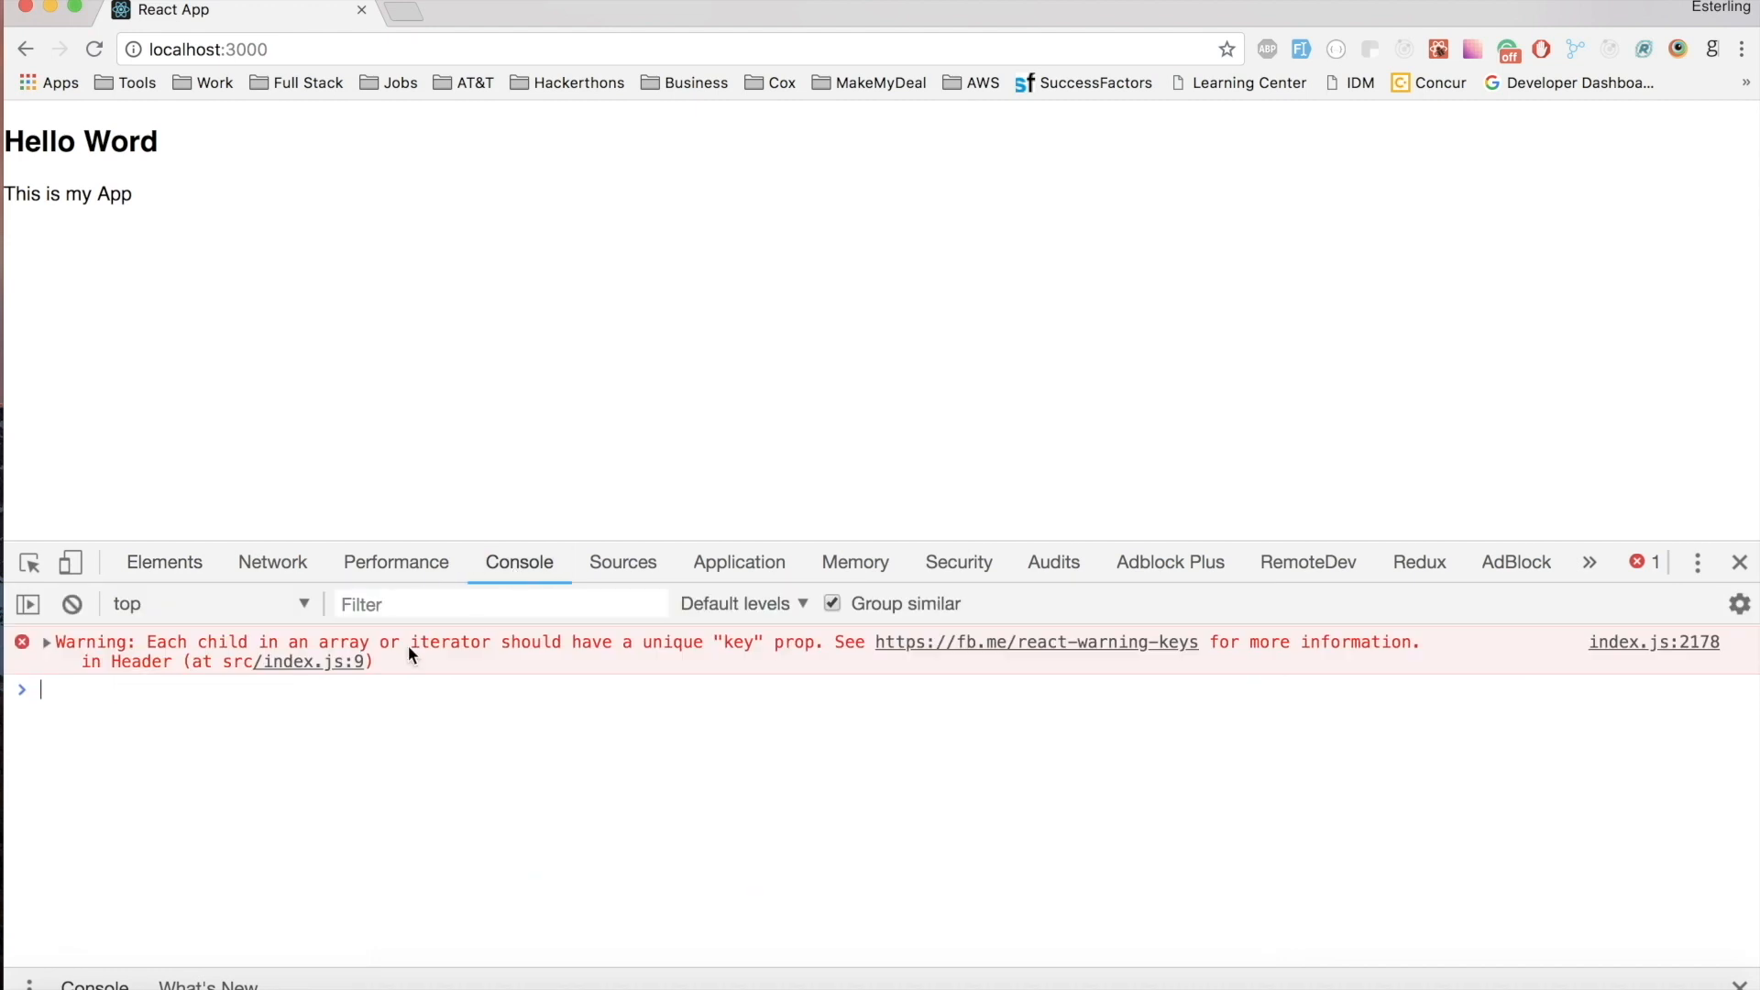
mouse_move(535, 660)
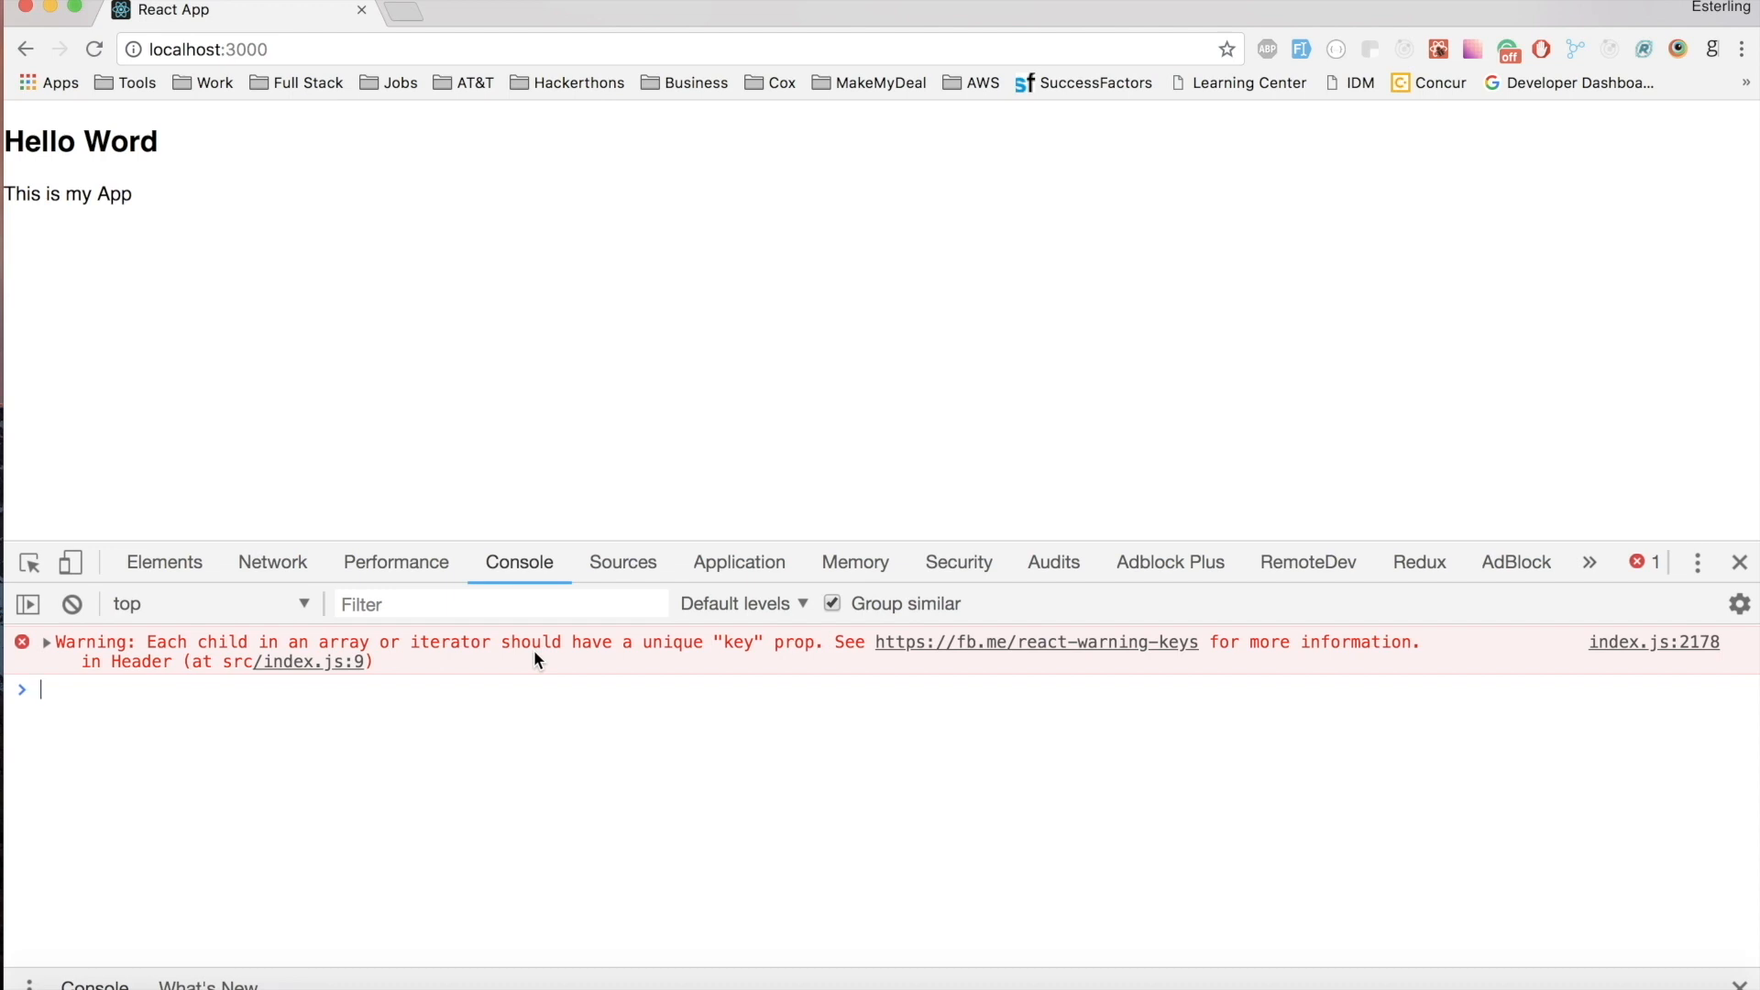
left_click(47, 641)
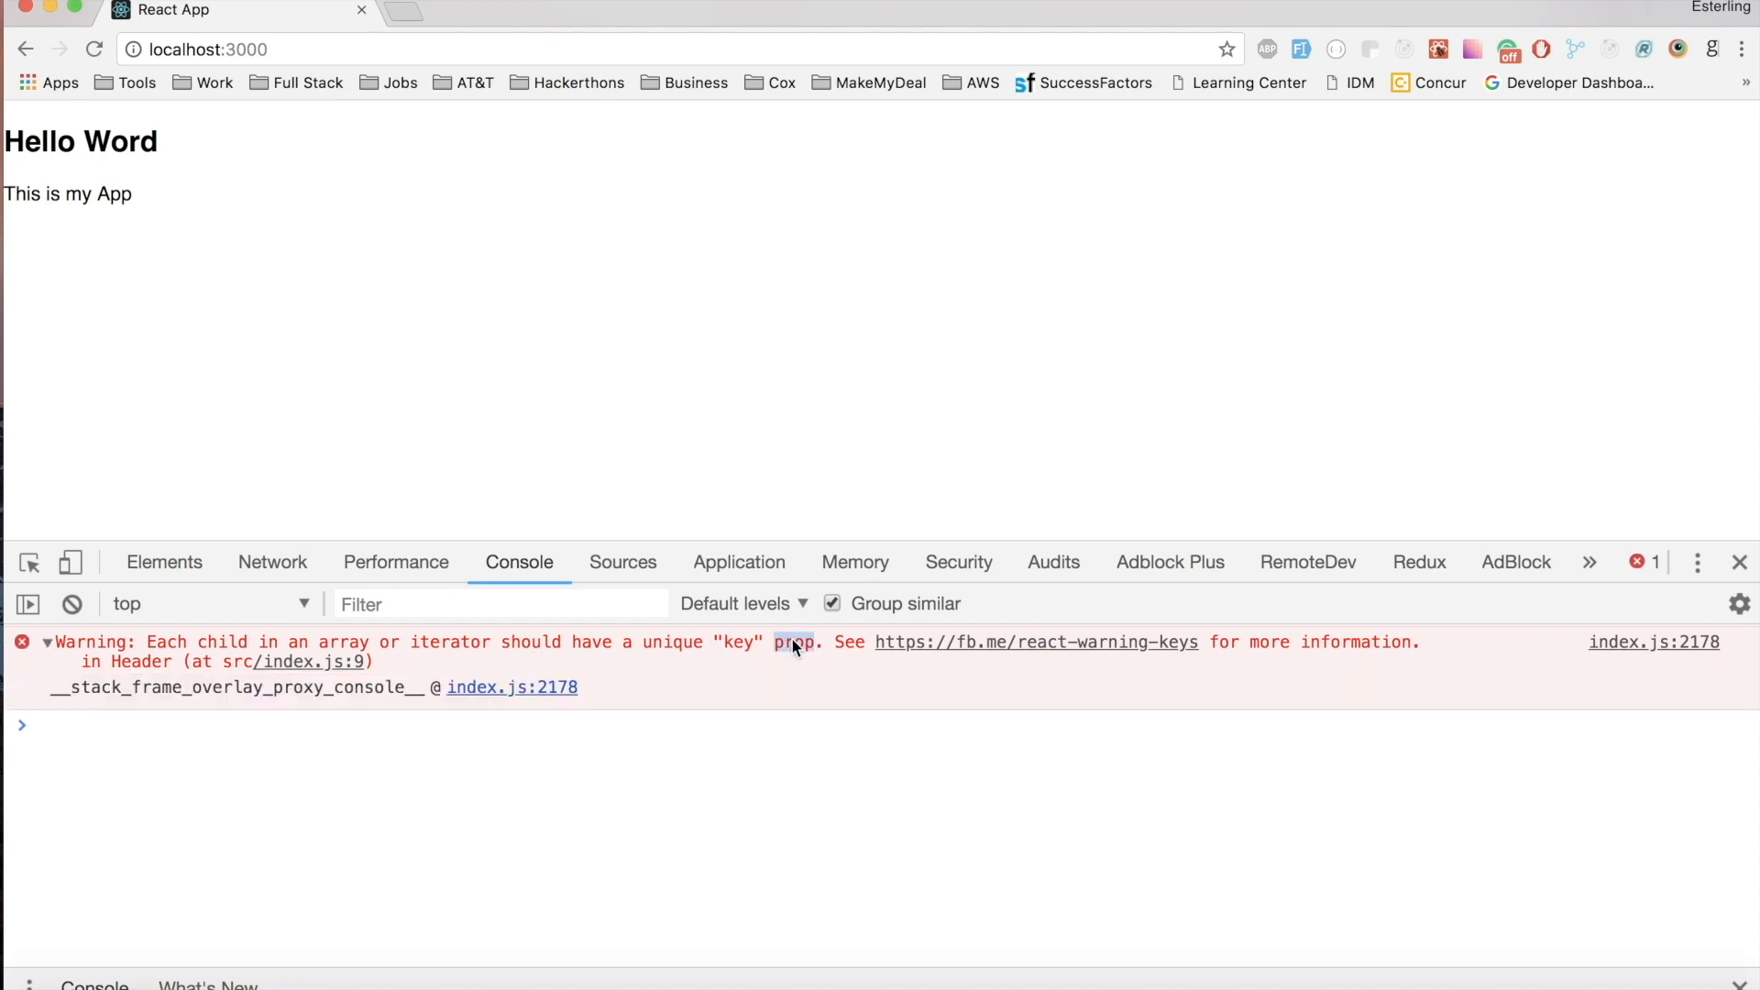
left_click(45, 642)
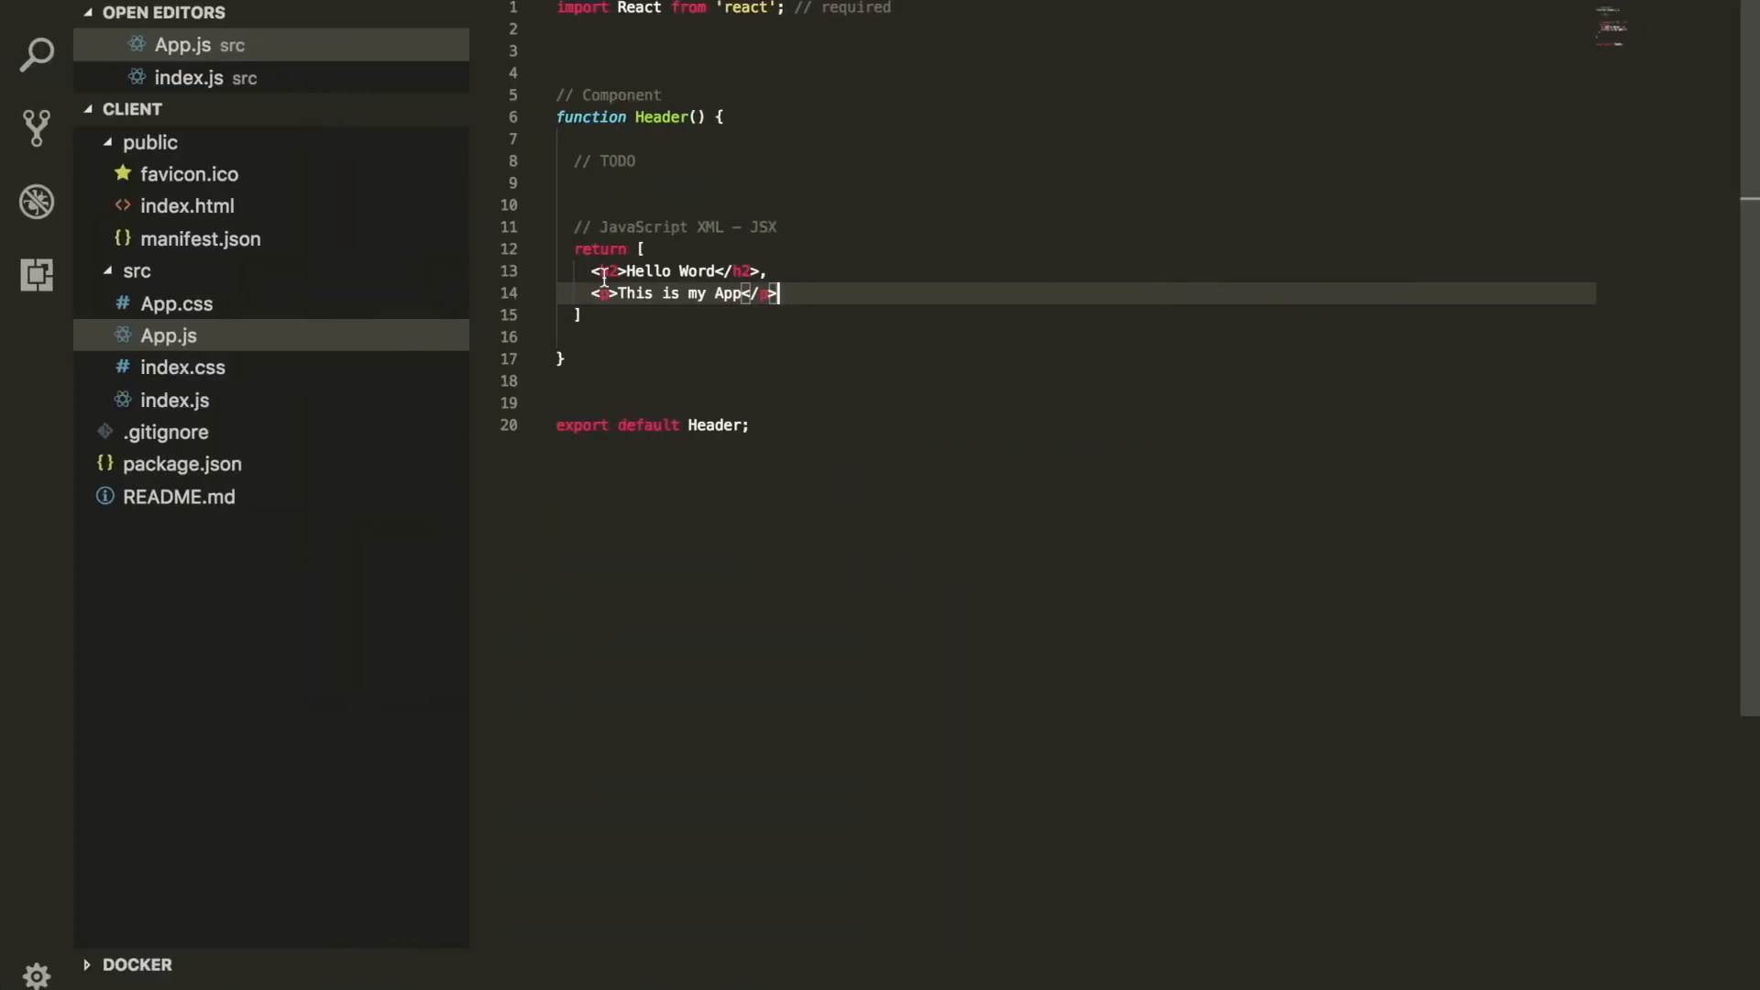
Add key={1} to the Hello Word h2 and start adding key 2 to the paragraph.
type("kye")
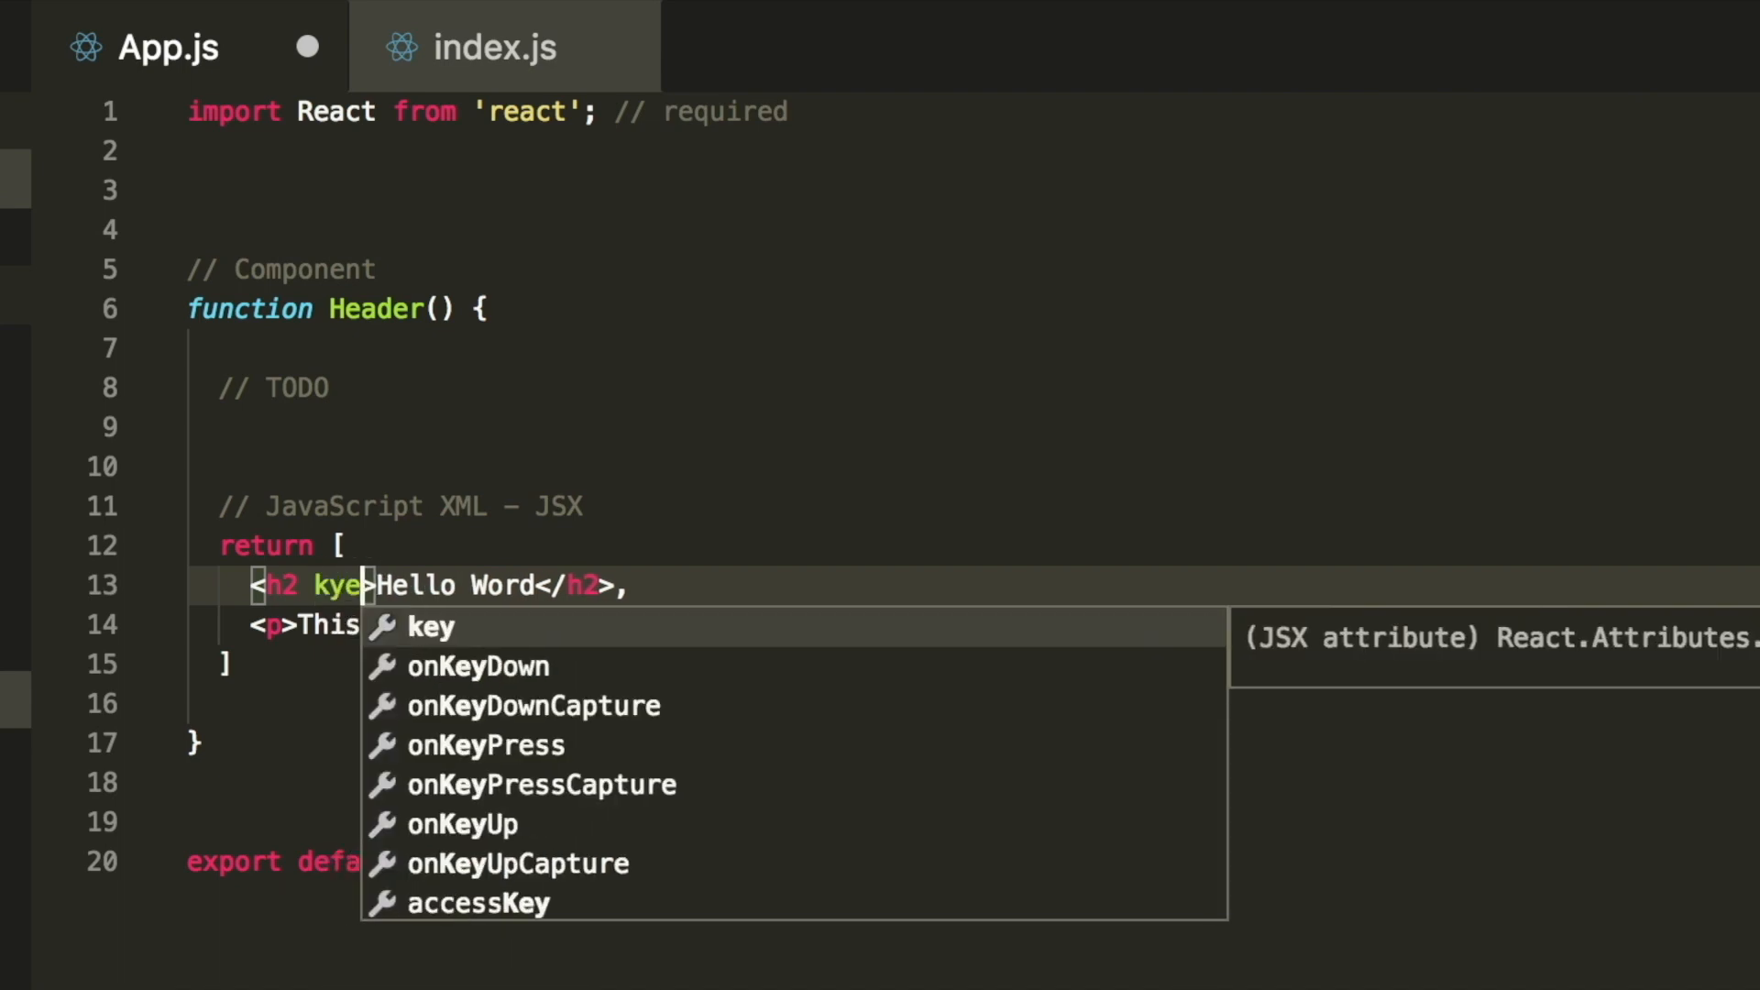
left_click(429, 626)
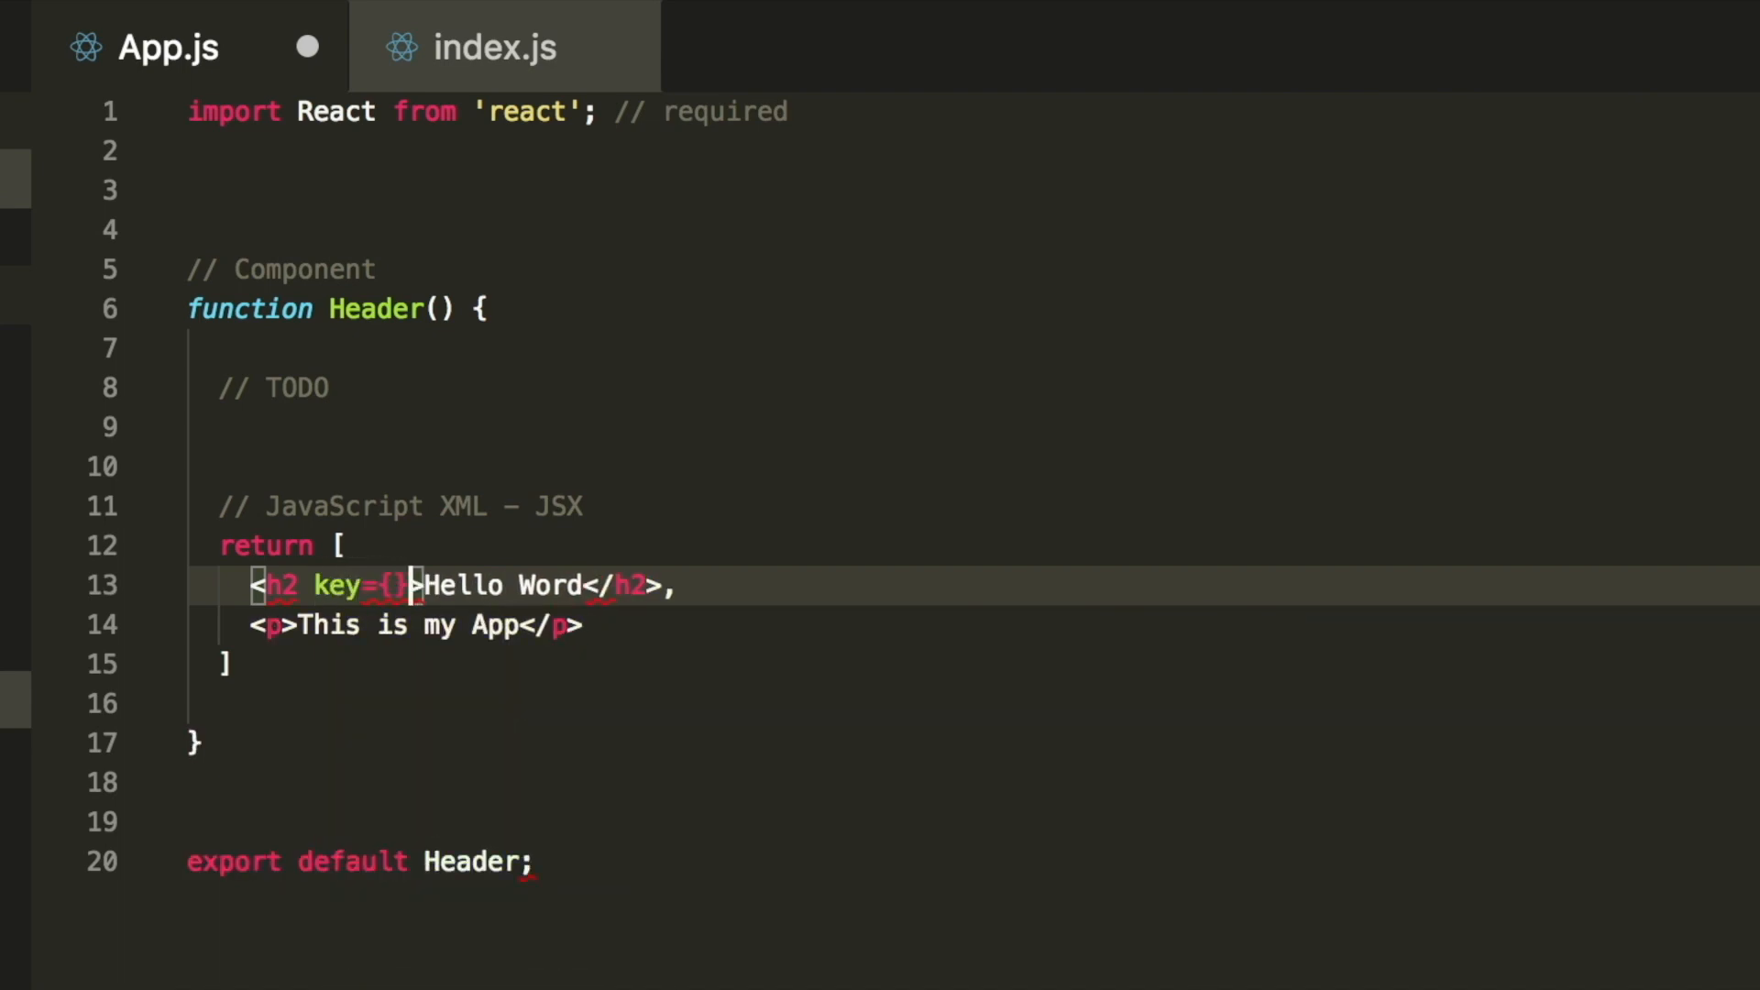
type("1")
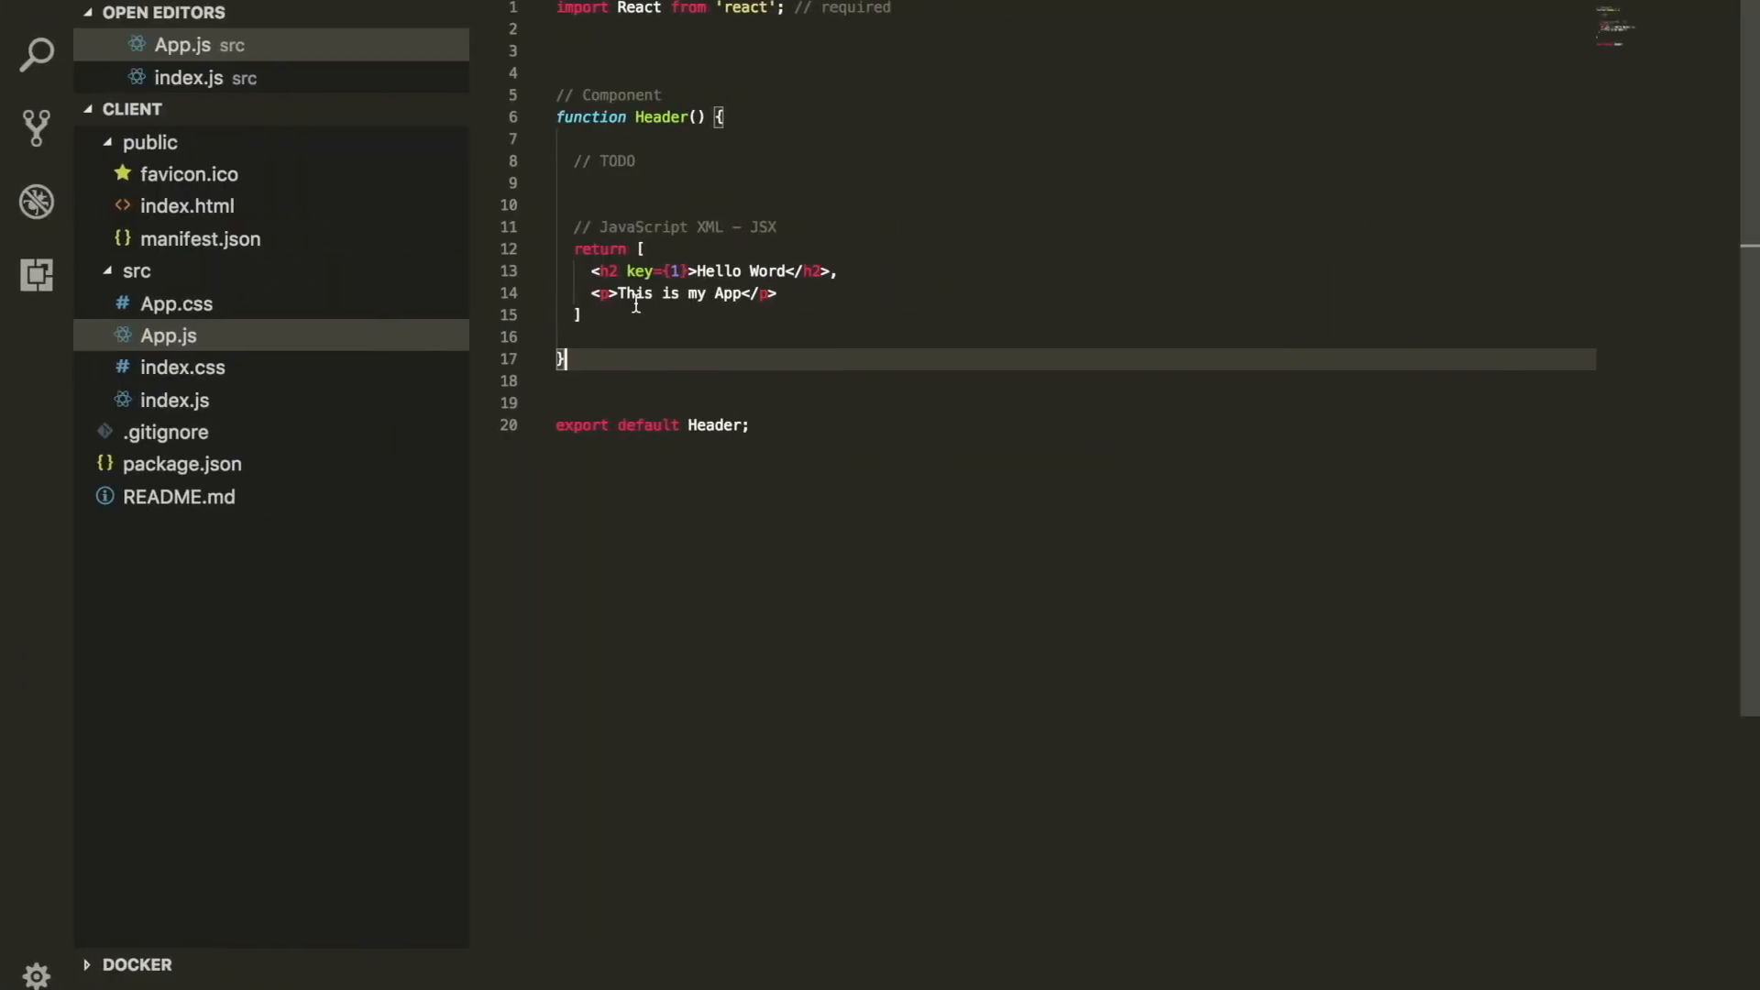
type("key = {2")
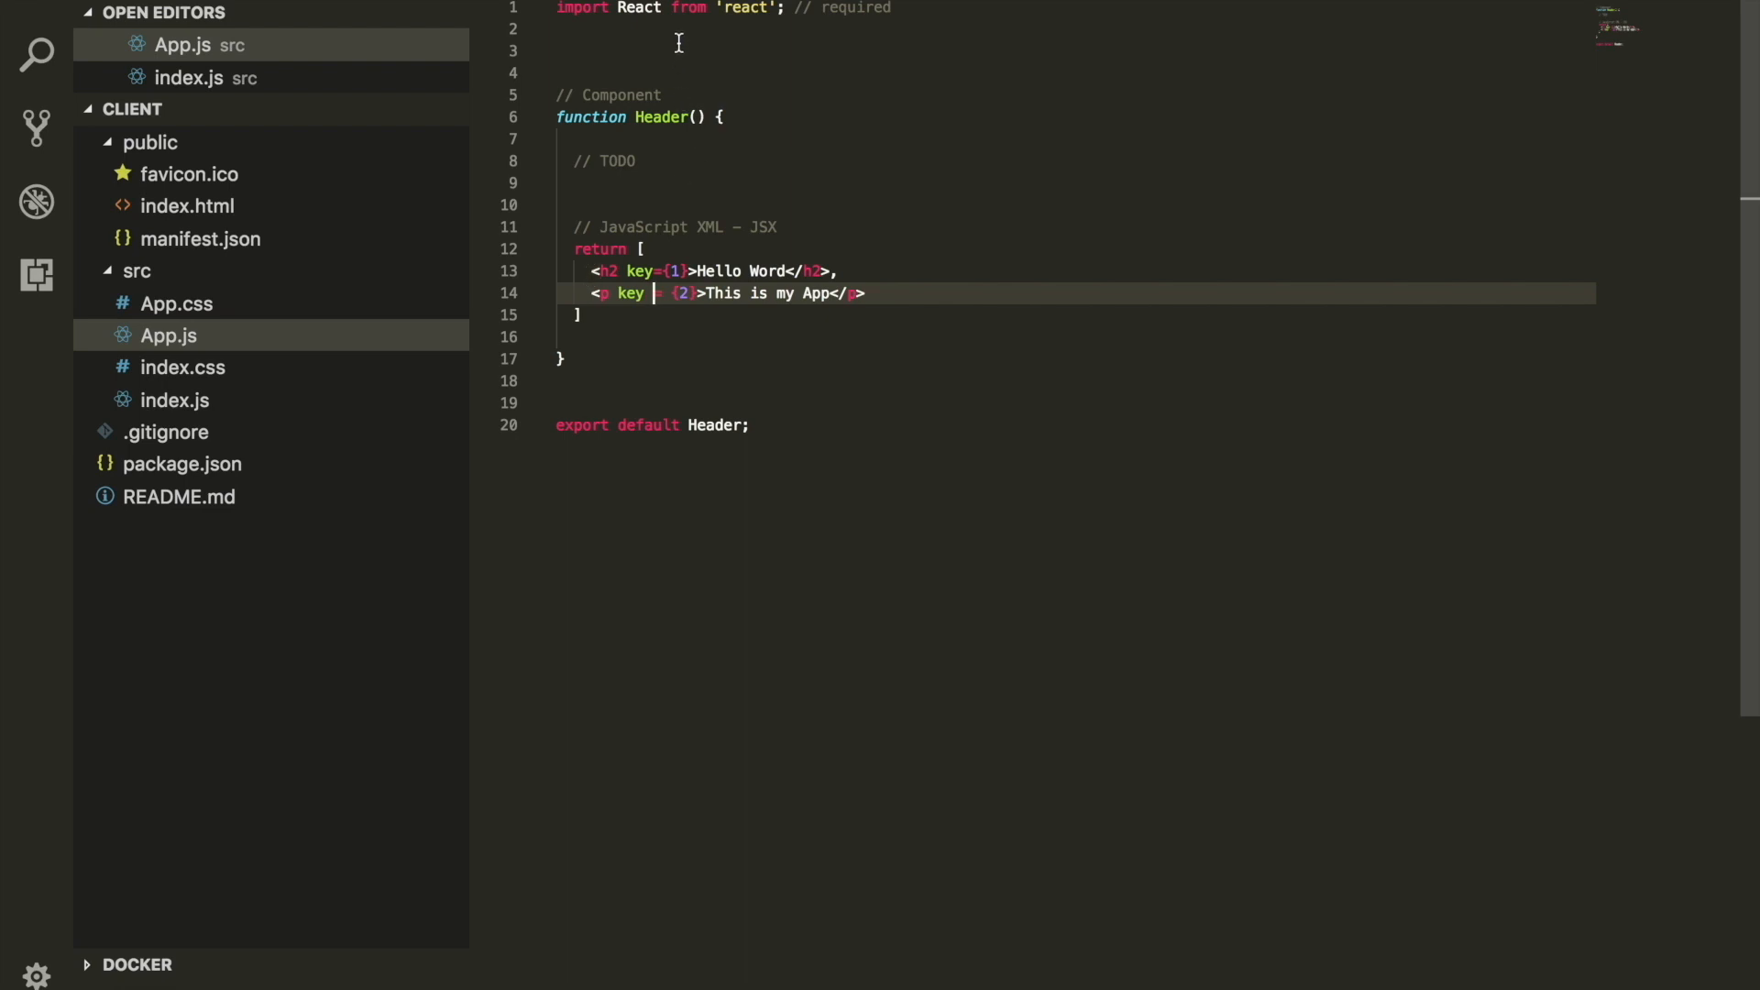
Type the comment '// Fragment' on line 3 of App.js.
type("// Fra")
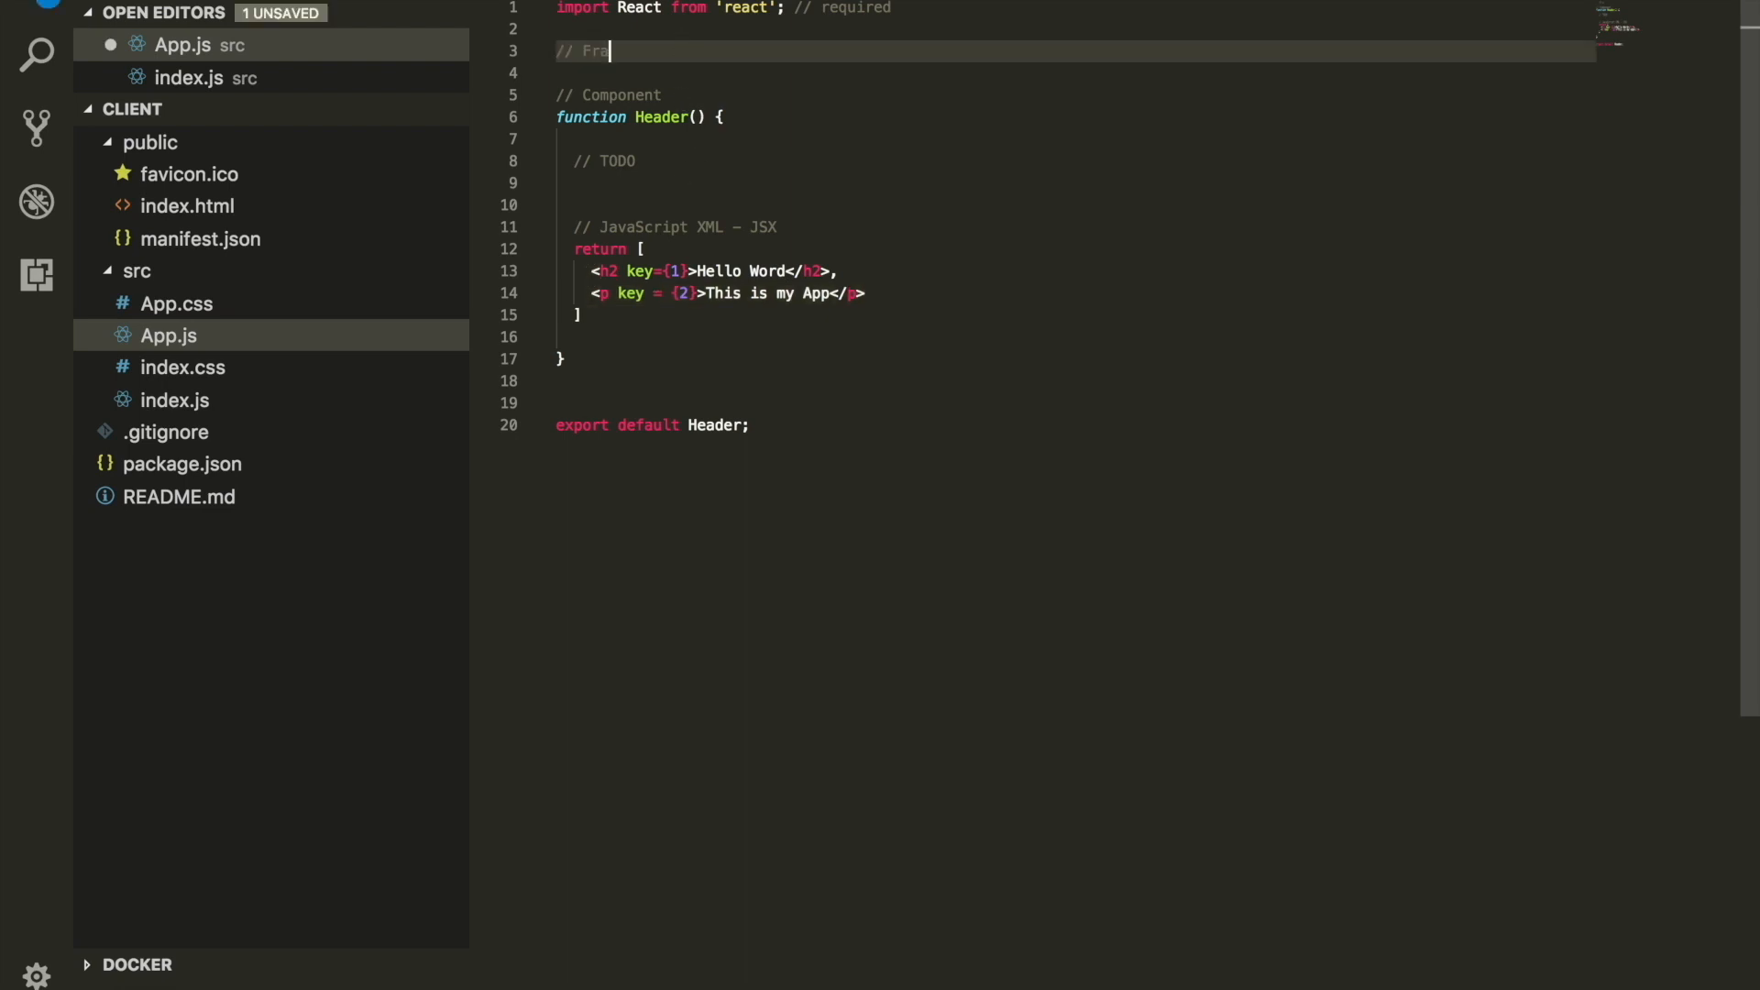
type("gment")
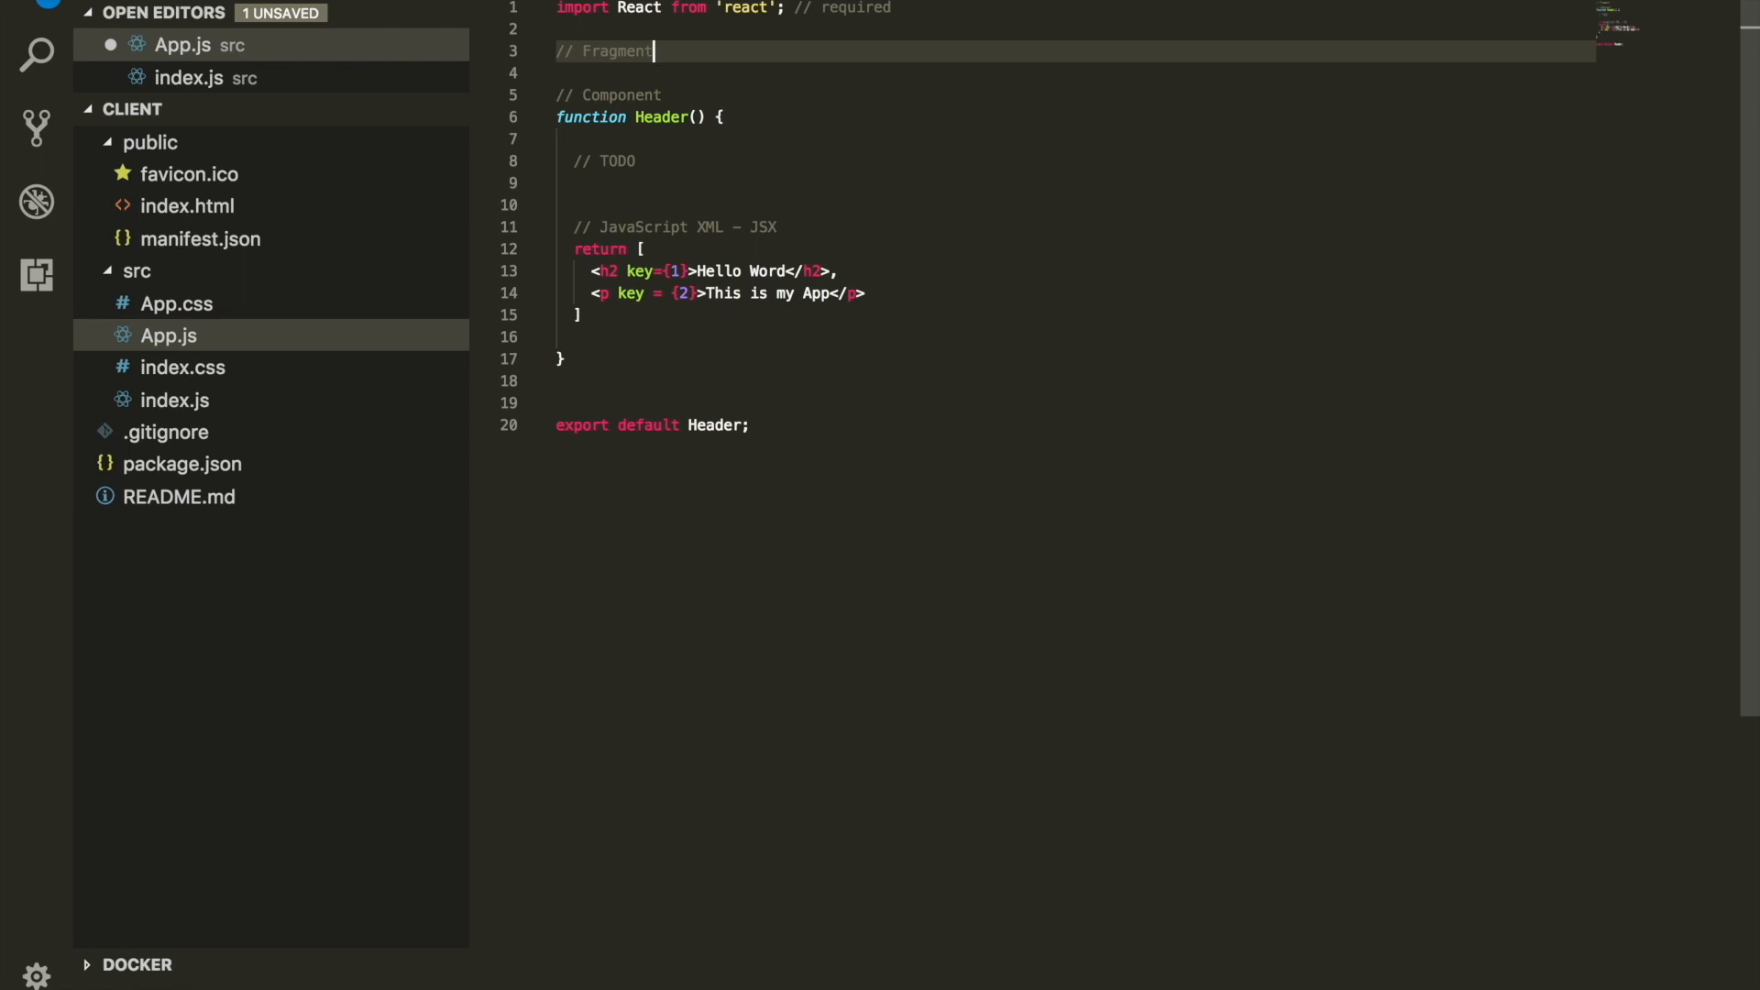